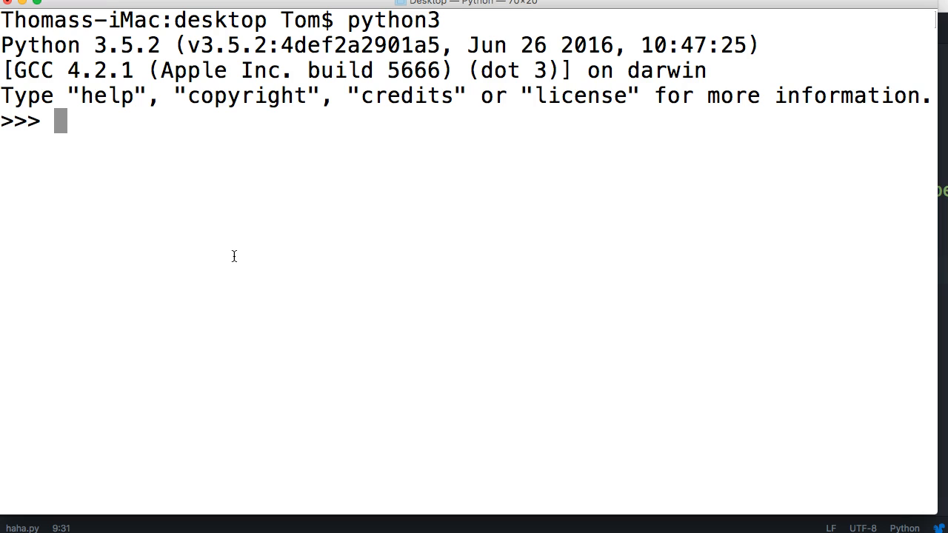
Step: Write the loop header for color in ["red", "blue", "green", "yellow"]: with the colours listed inline
text(for)
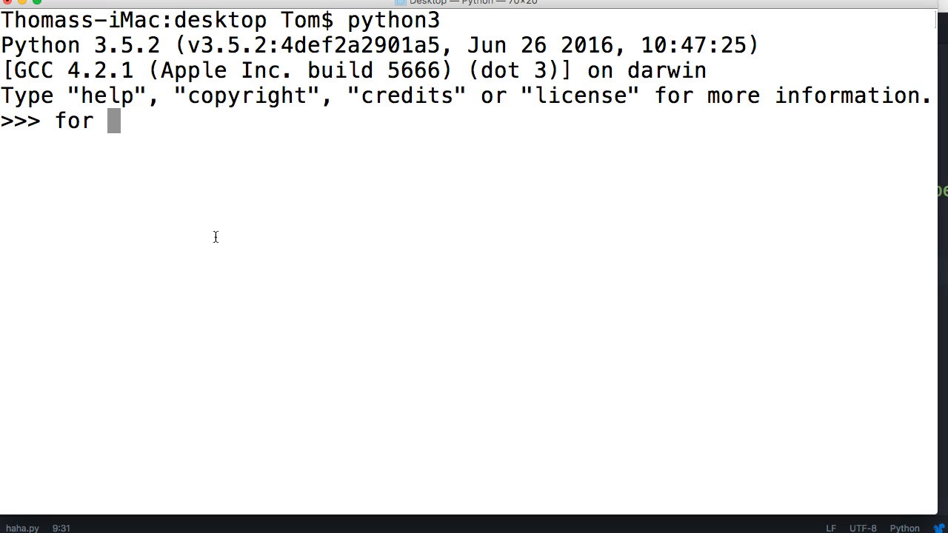
text(co)
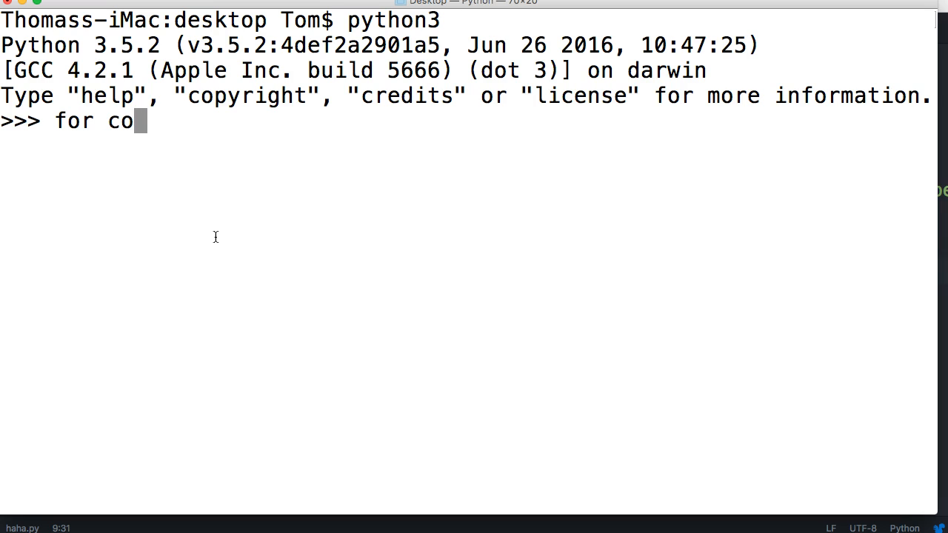
text(lor)
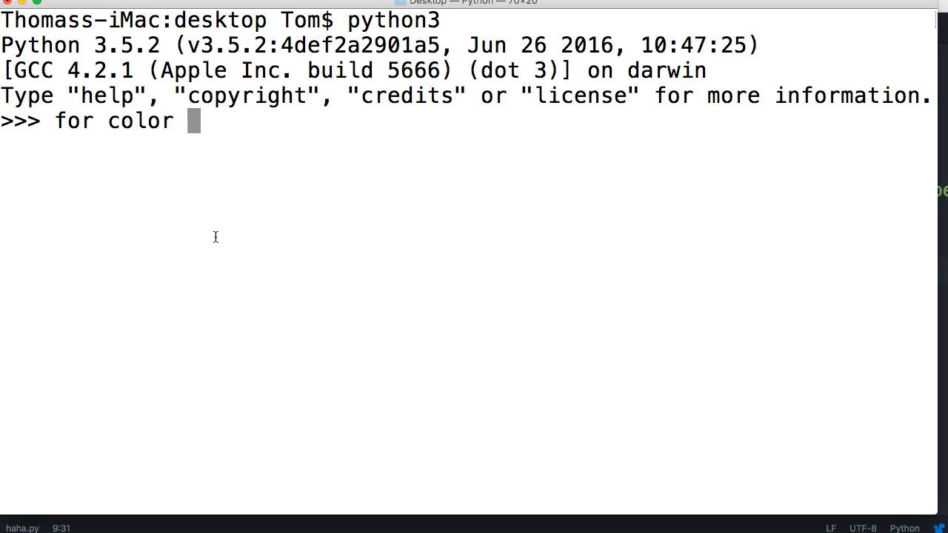
text(in)
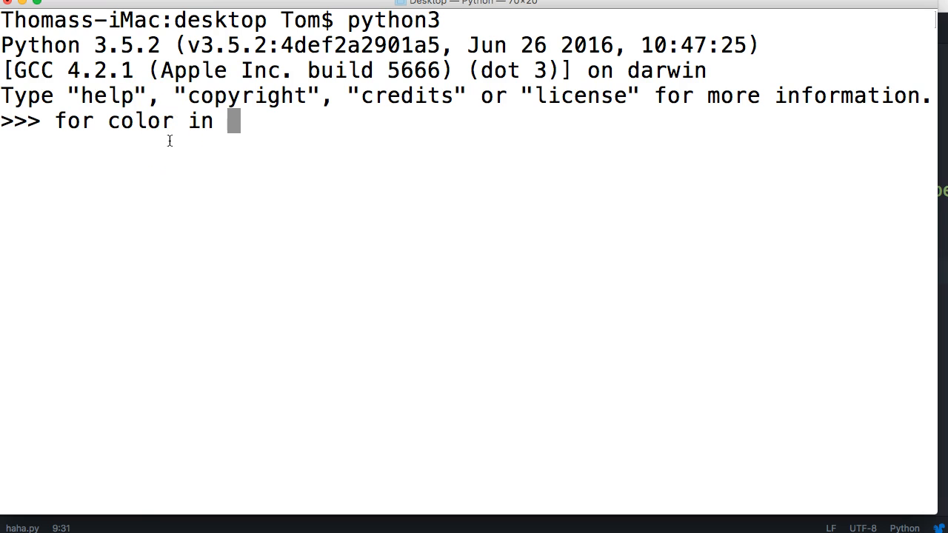
text(colors)
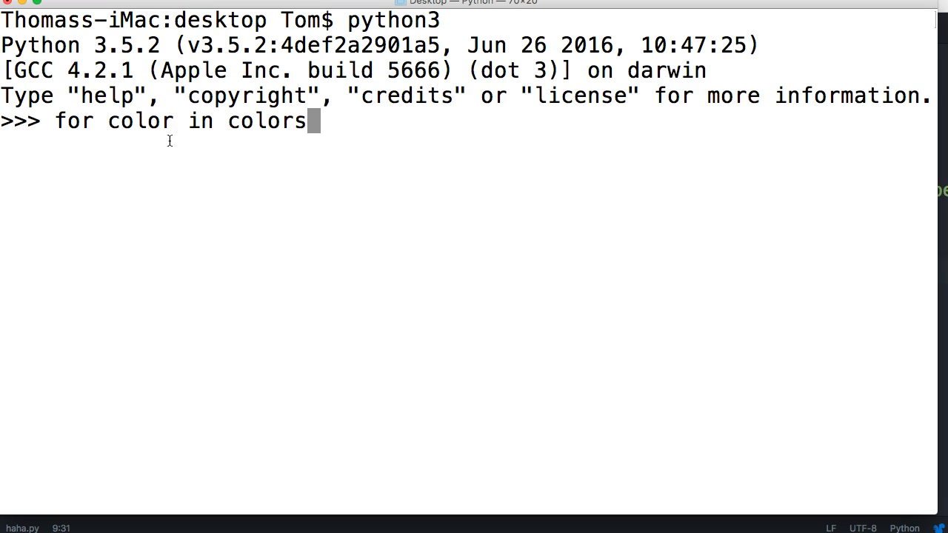
key(Backspace)
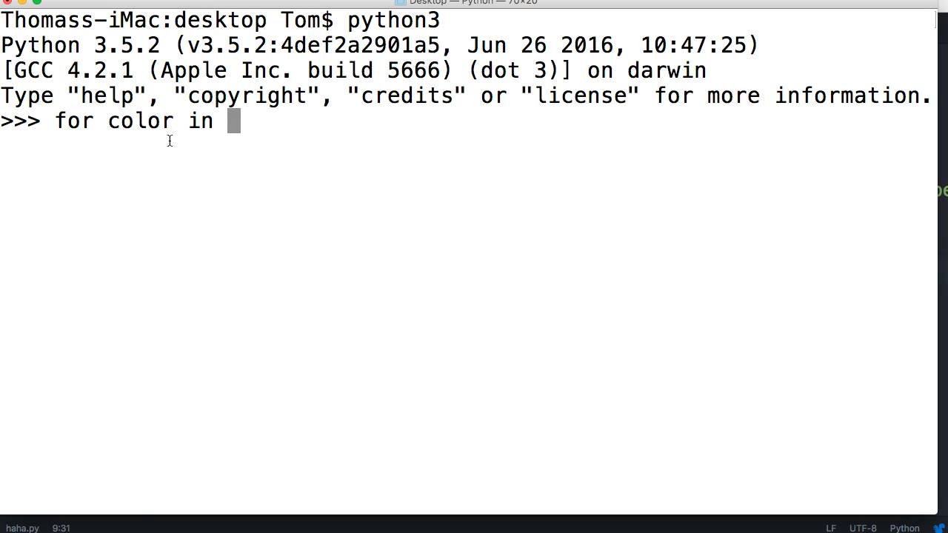
text([")
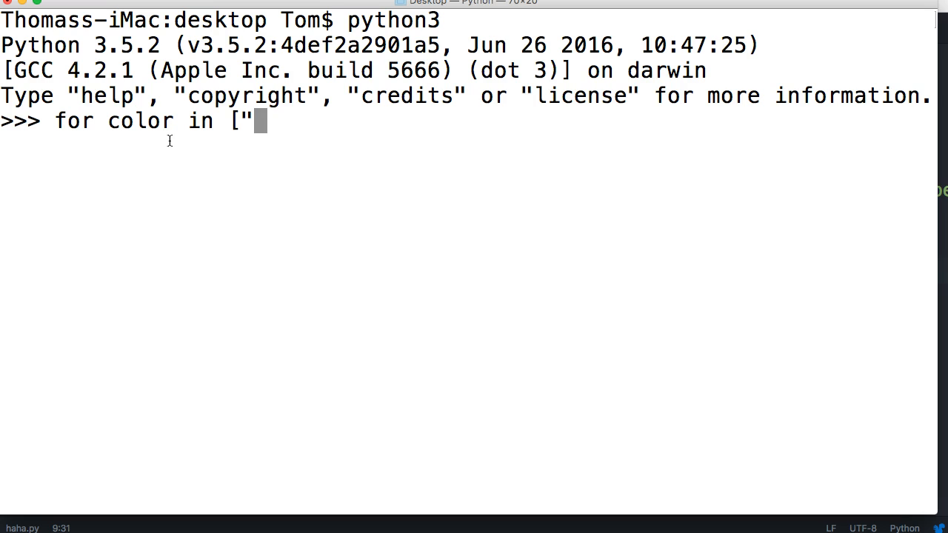
text(red",)
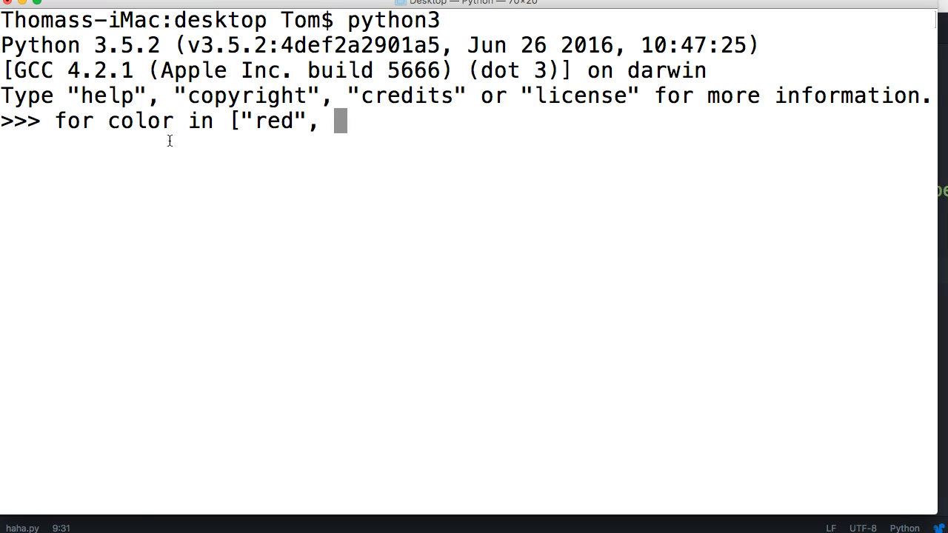
text("blue",)
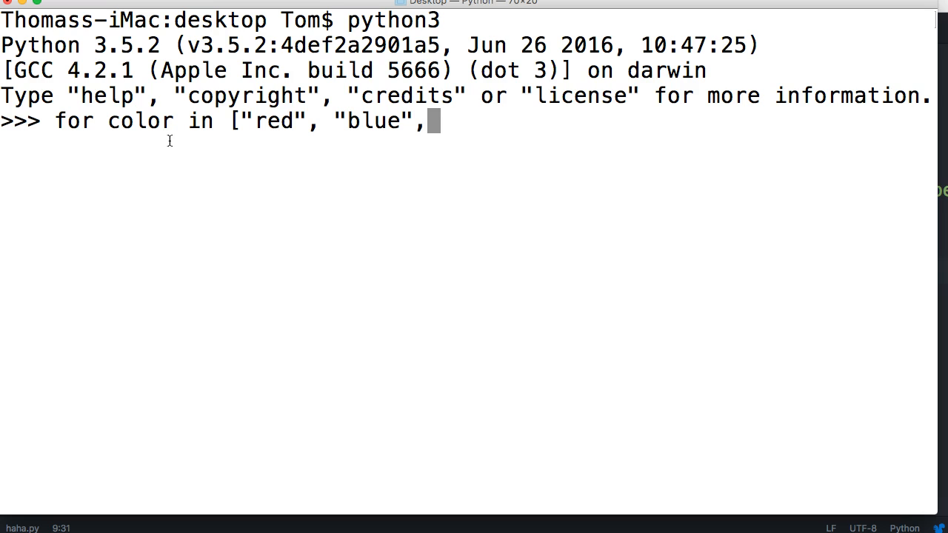
text("green)
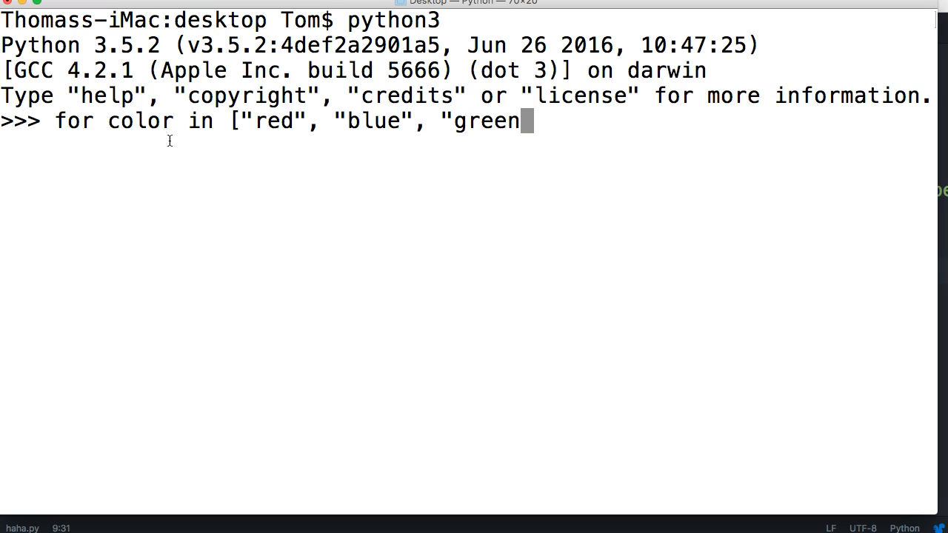
text(", ")
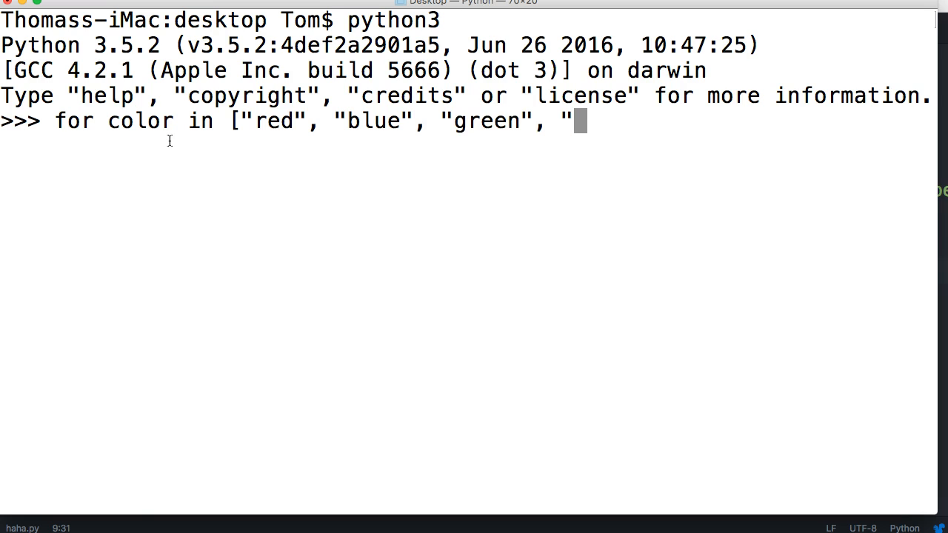
text(yellow")
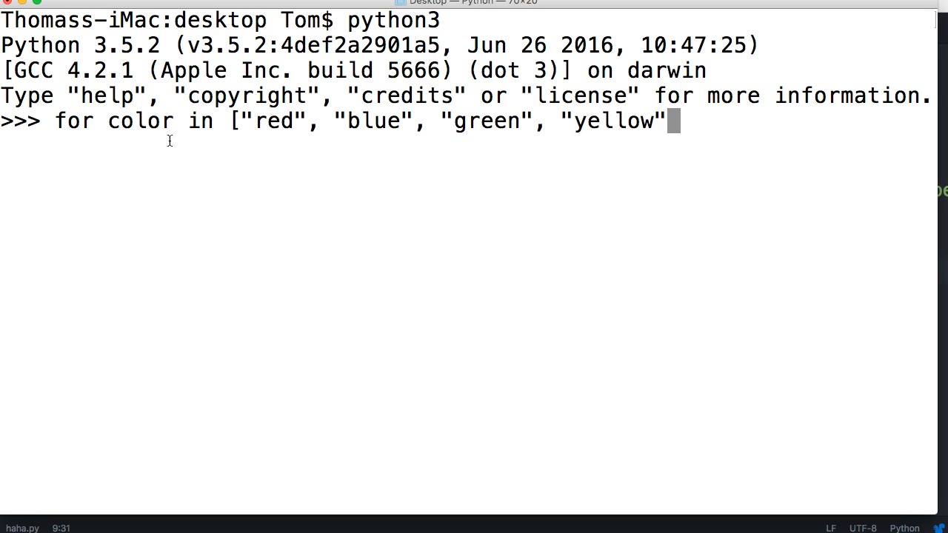
text(]:)
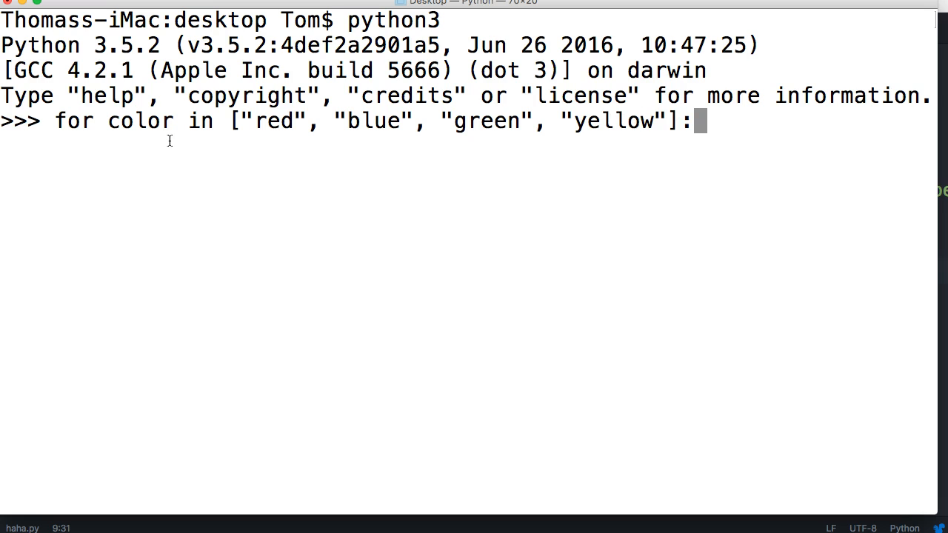
mouse_move(255, 121)
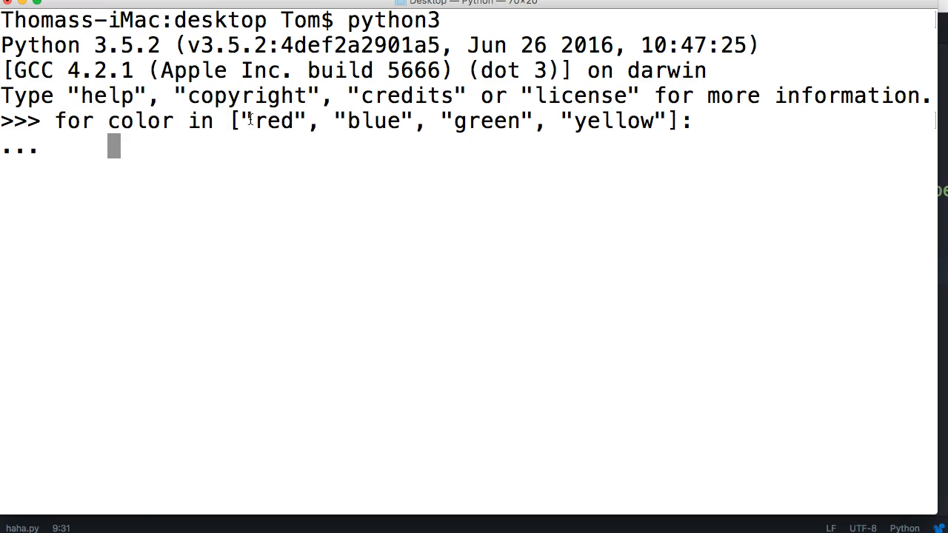
Step: Add the body print(color) and run the loop to print each colour
text(pri)
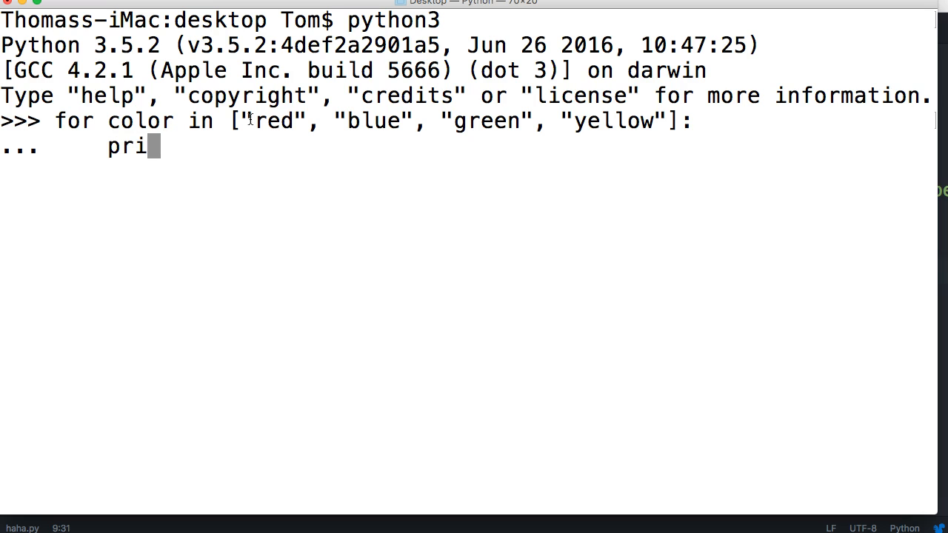
text(nt(color))
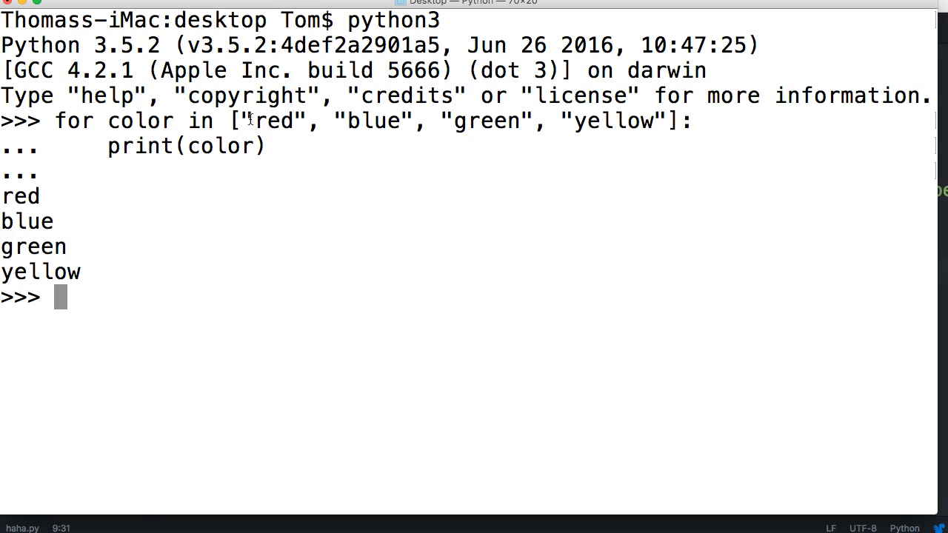
mouse_move(329, 121)
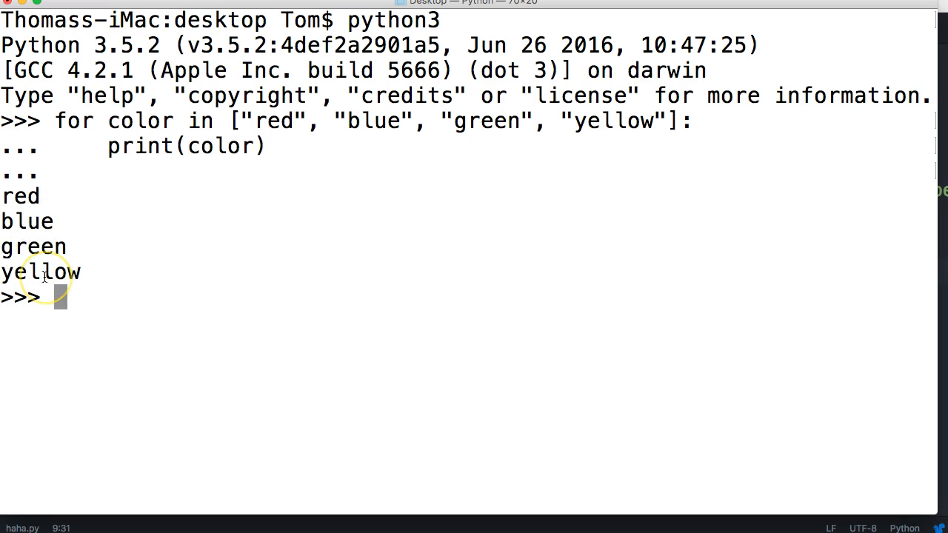
mouse_move(206, 293)
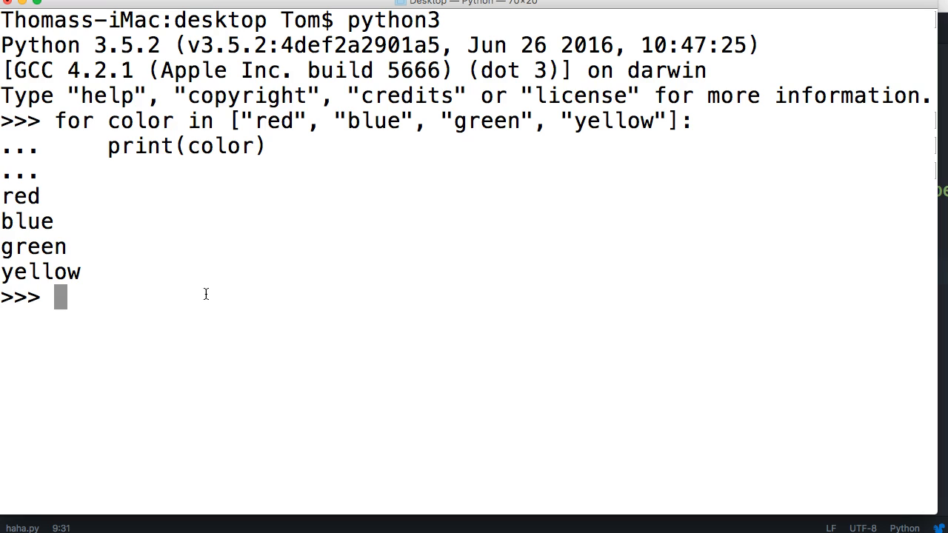
Step: Define nums as the list 1 through 9 and initialise sum = 0
text(nums =)
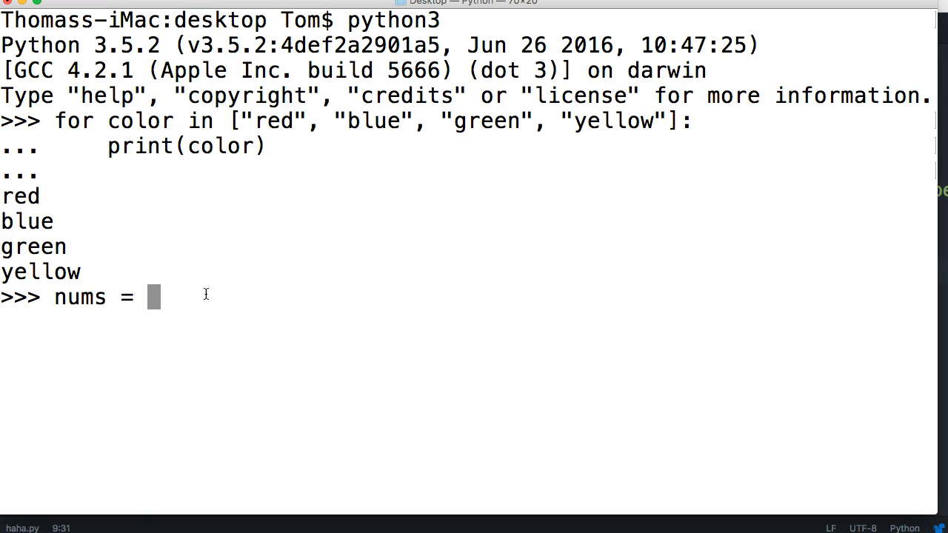
text([1,)
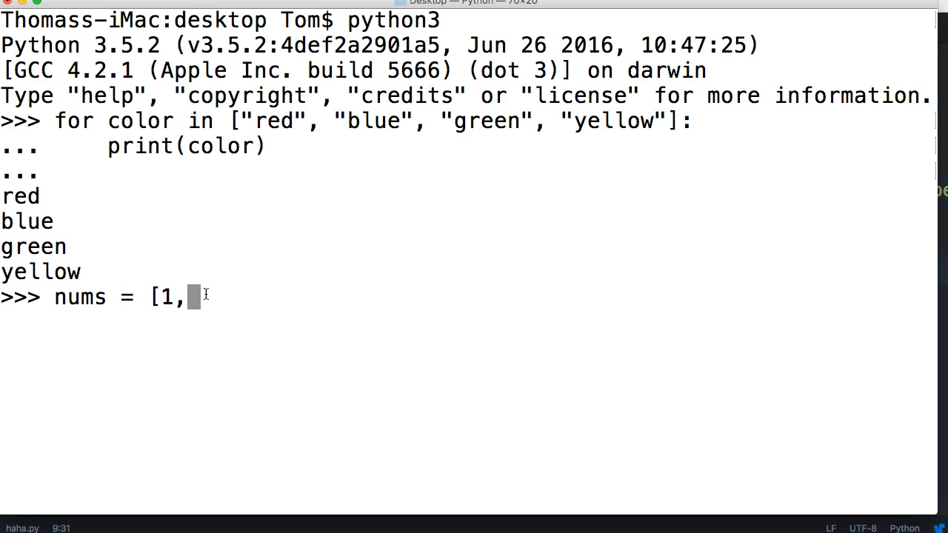
text(2, 3, 4, 5, 6,)
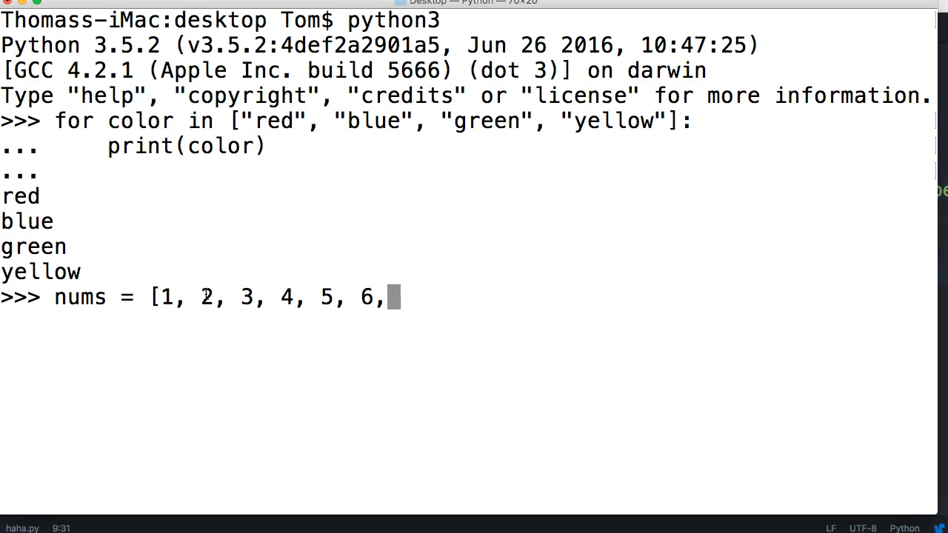
text(7, 8)
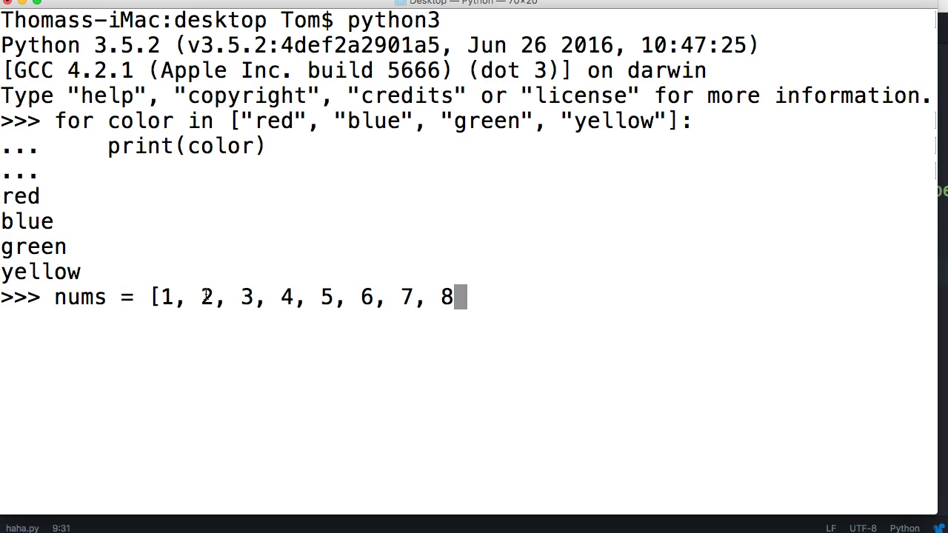
text(, 9)
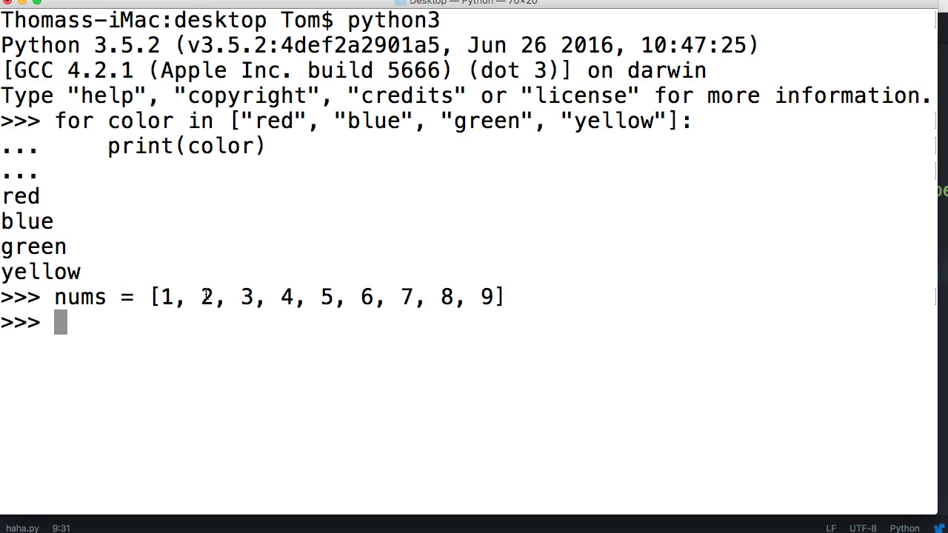
text(sum =)
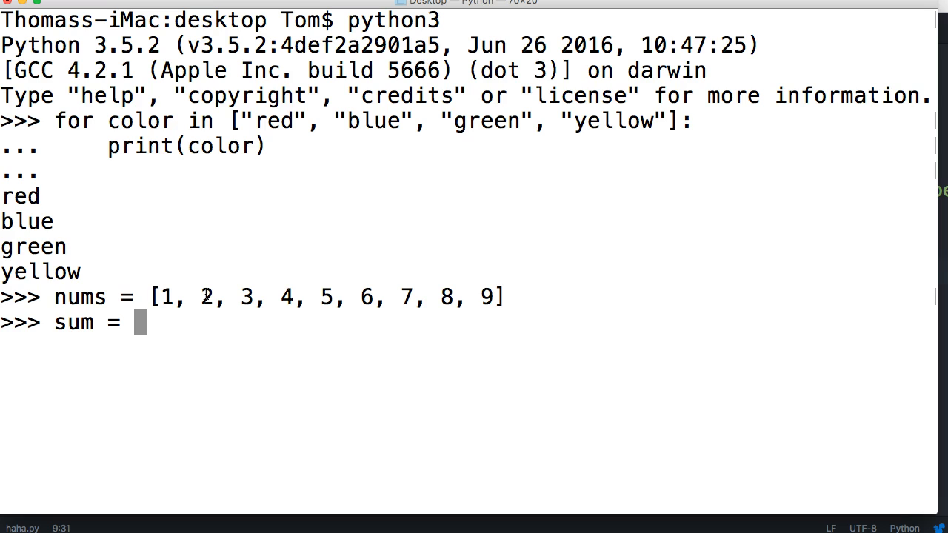
text(0)
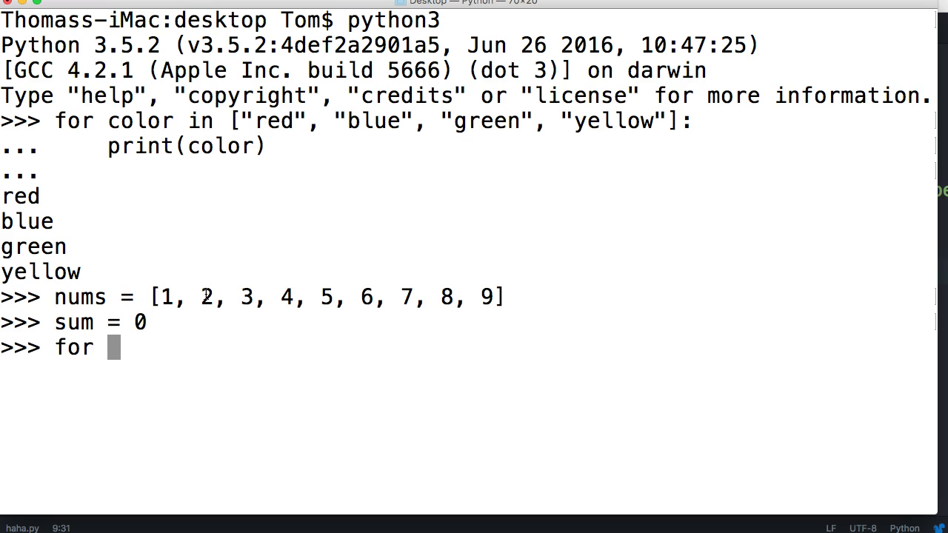
Step: Write for num in nums: with body sum = sum + num to accumulate the total
text(num in m)
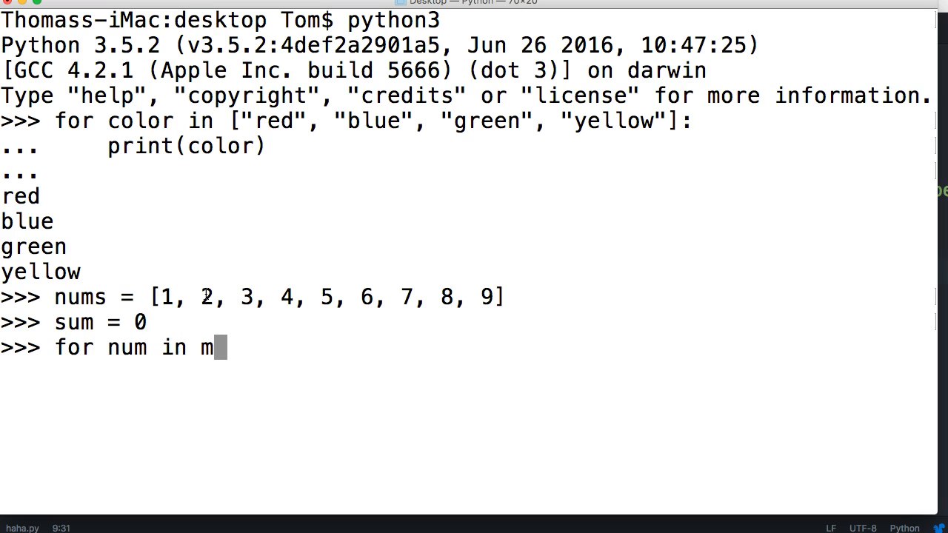
text(ums)
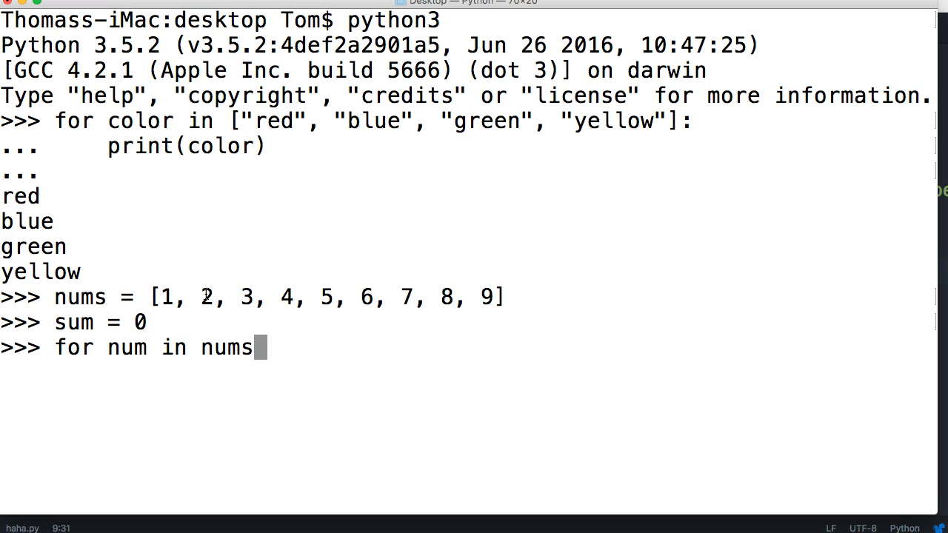
key(Return)
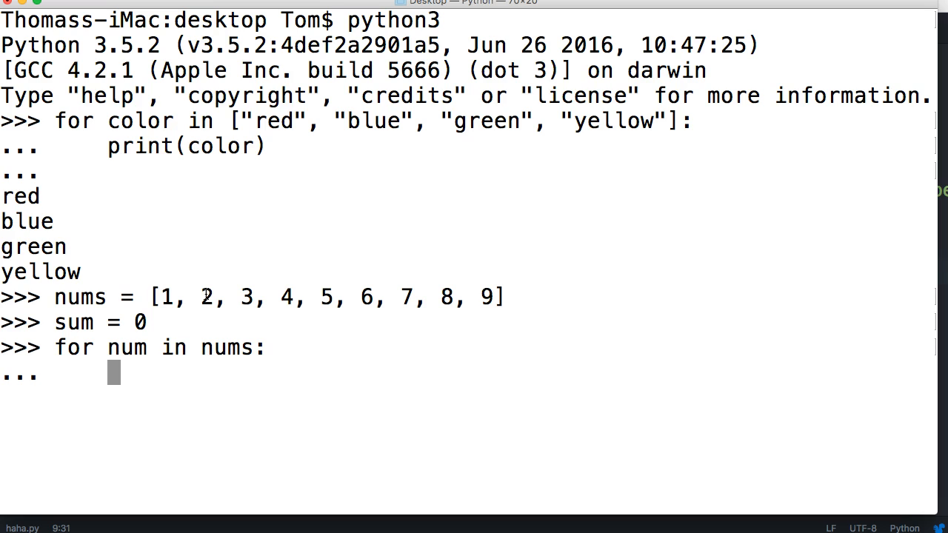
text(sum =)
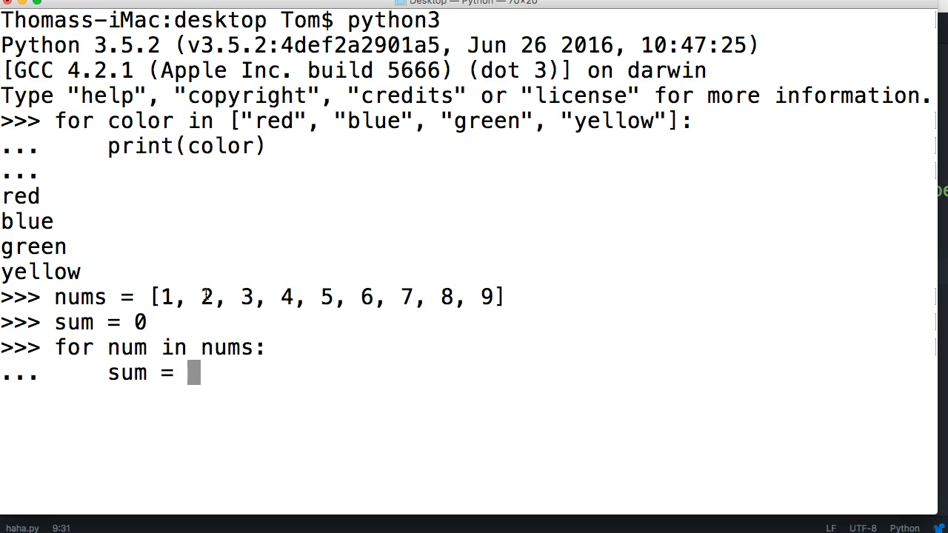
text(sum)
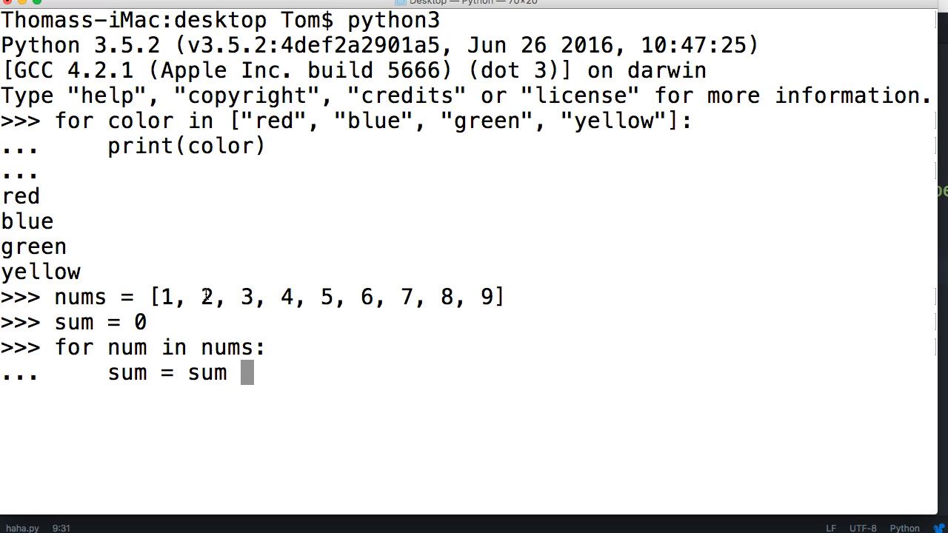
text(+ n)
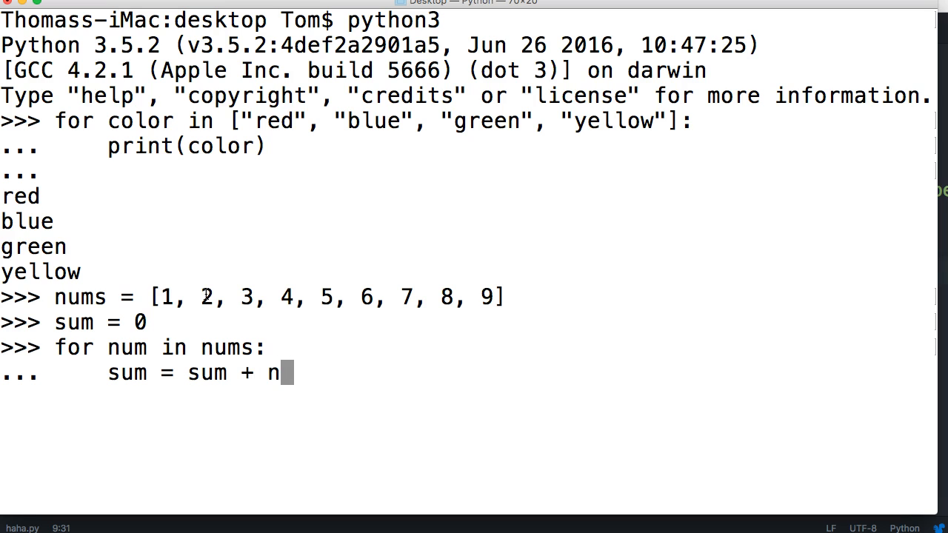
text(um)
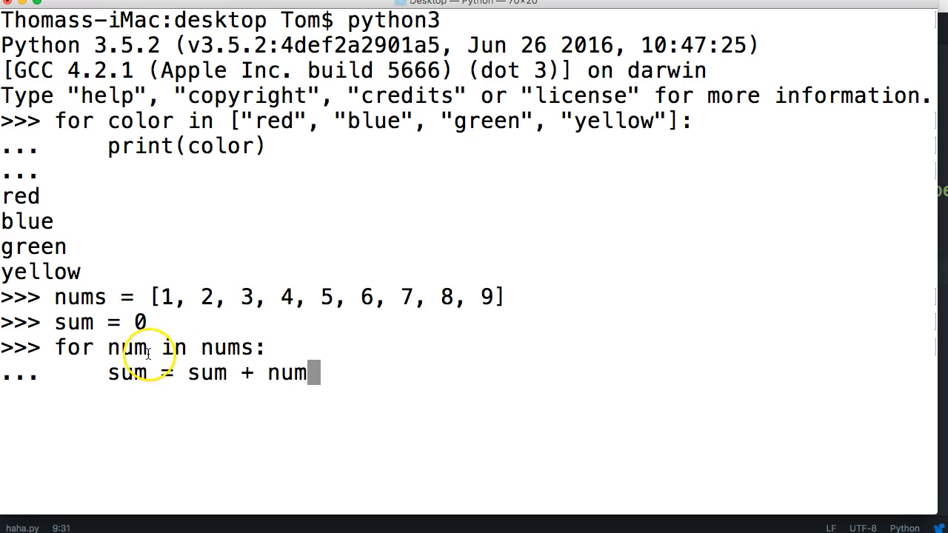
mouse_move(314, 287)
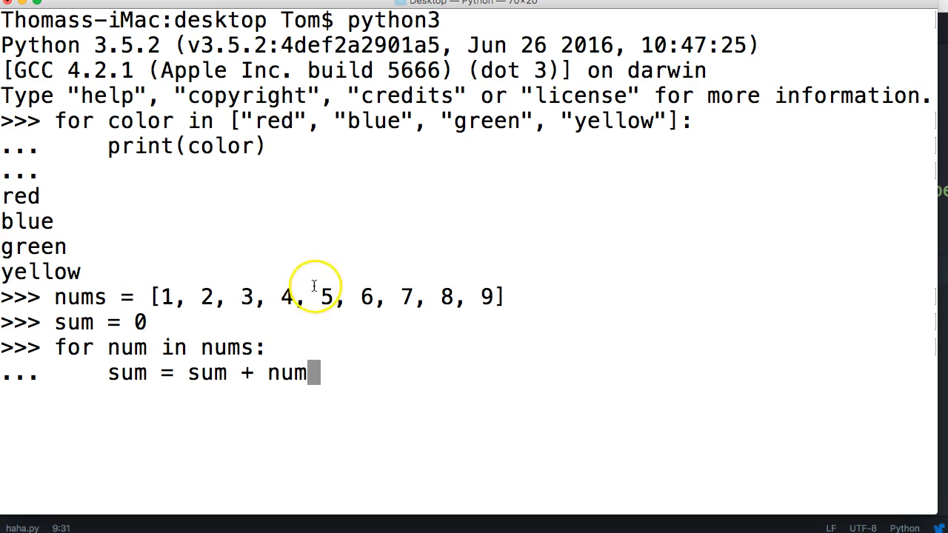
mouse_move(169, 296)
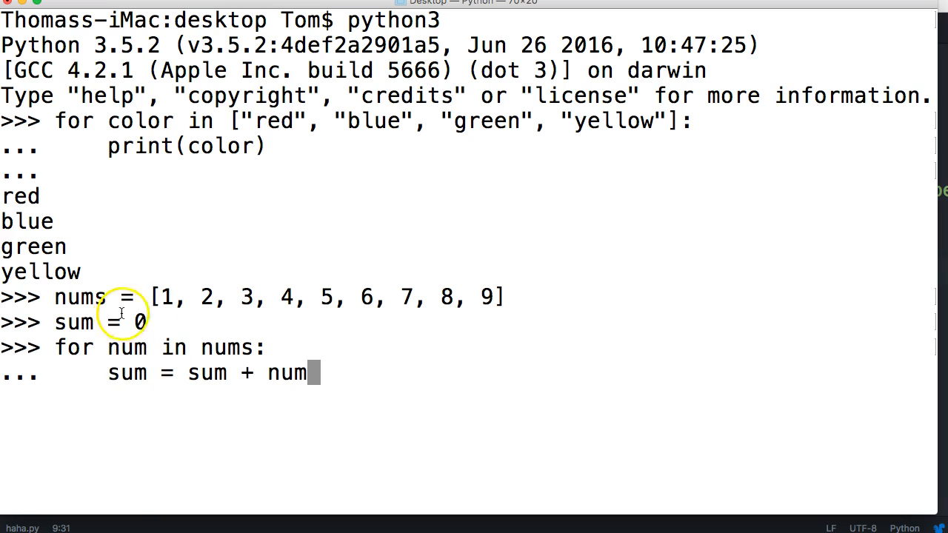
mouse_move(145, 380)
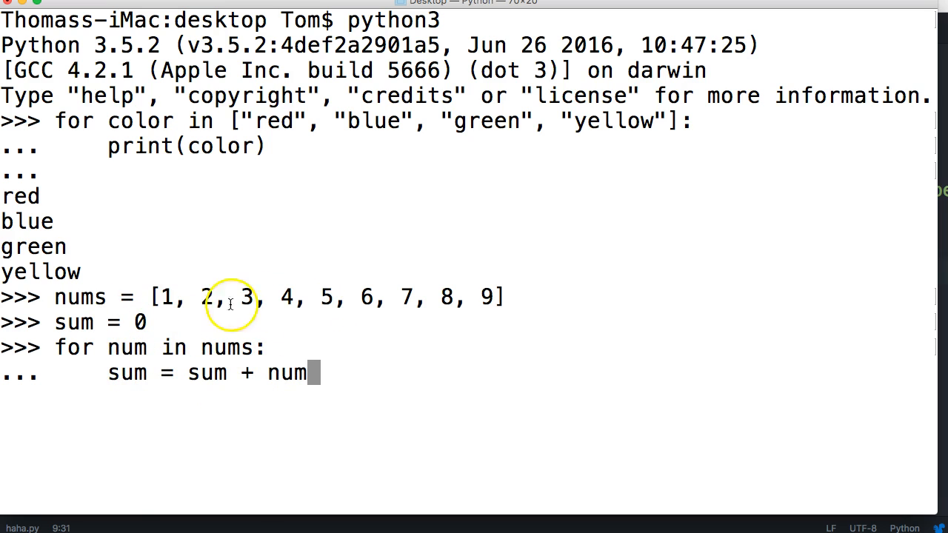
mouse_move(237, 361)
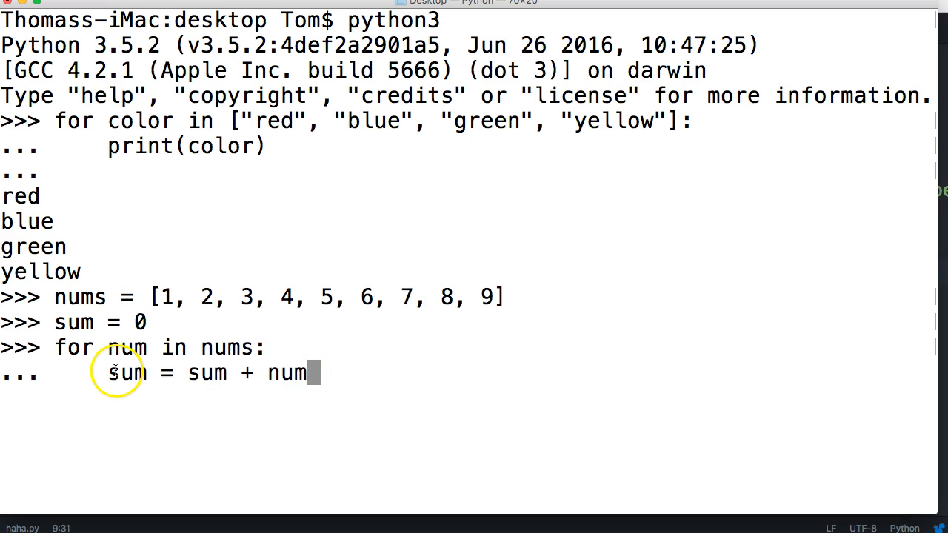
mouse_move(195, 313)
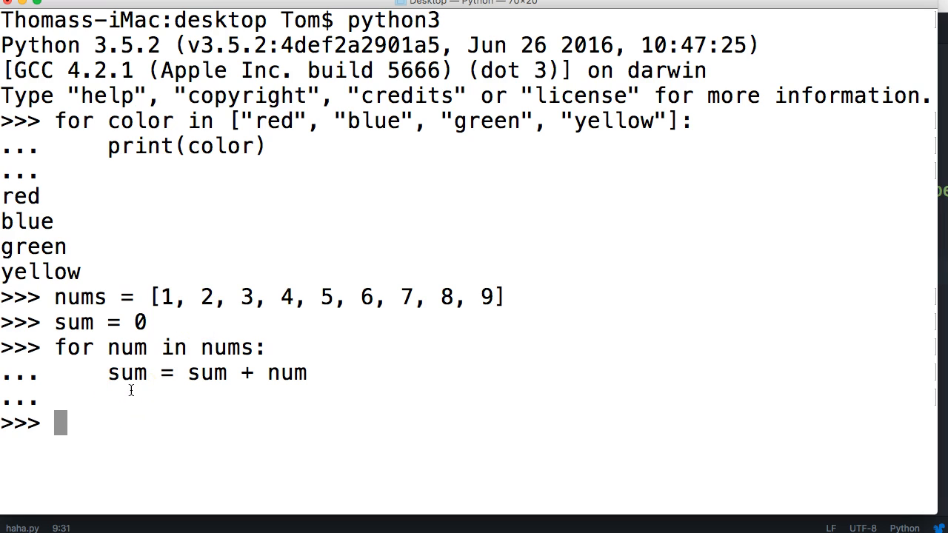
Step: Start printing sum to display its value, 45
text(prin)
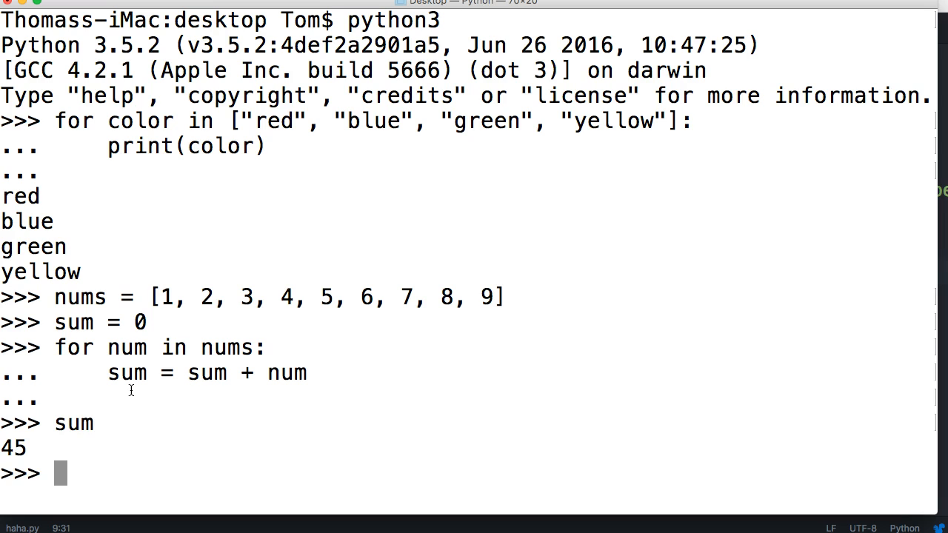
mouse_move(82, 385)
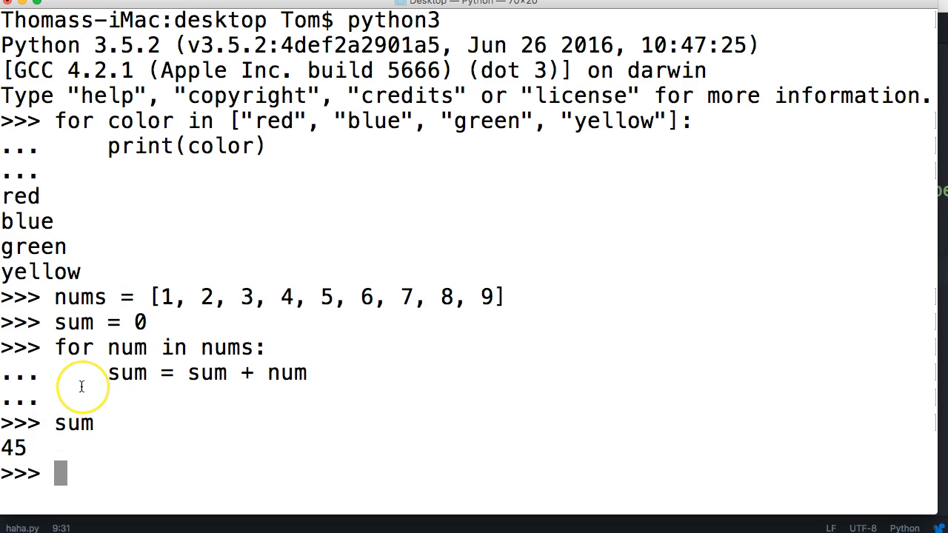
mouse_move(471, 291)
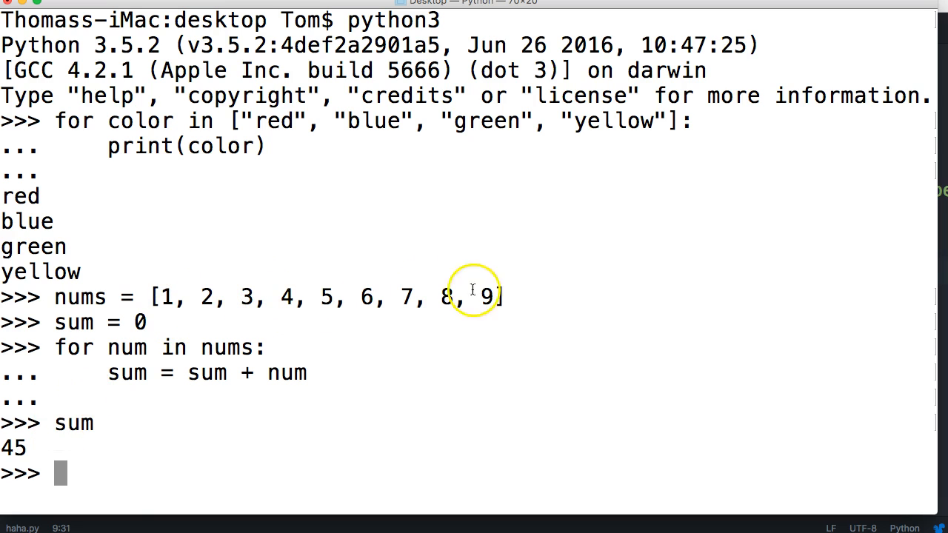
mouse_move(133, 433)
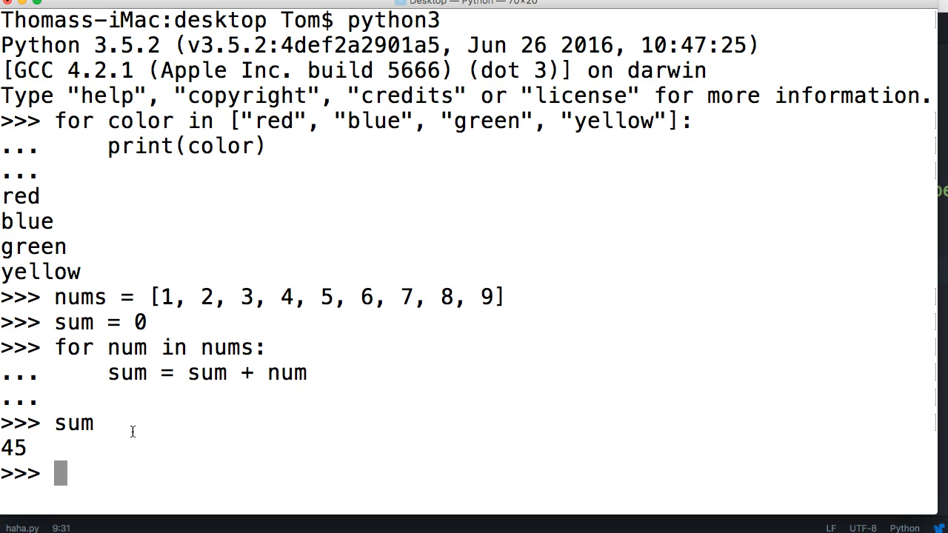
Step: Define state = "mississippi"
text(state)
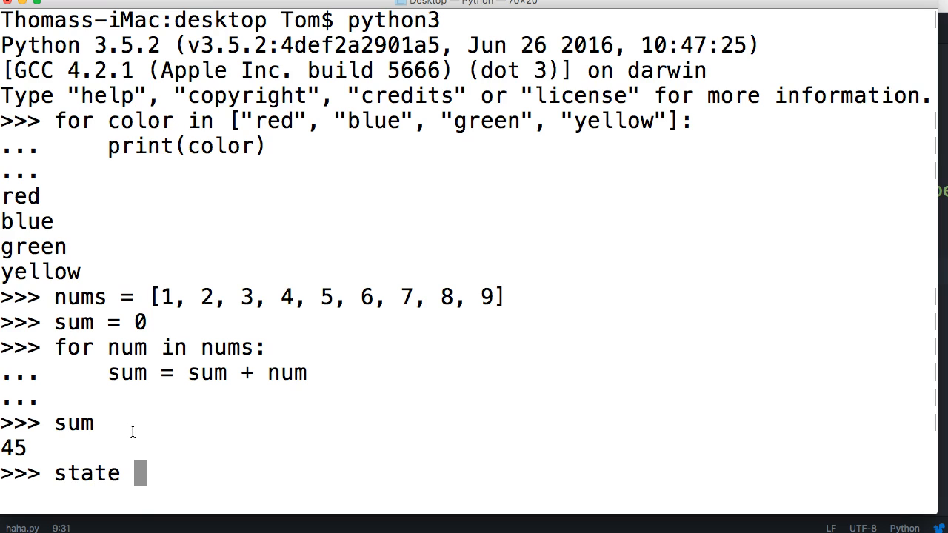
text(= "m)
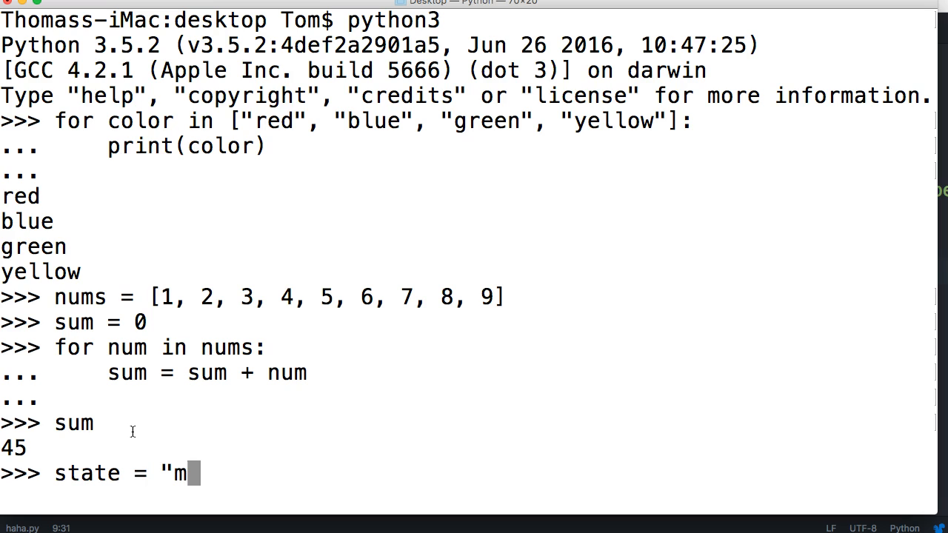
text(ississ)
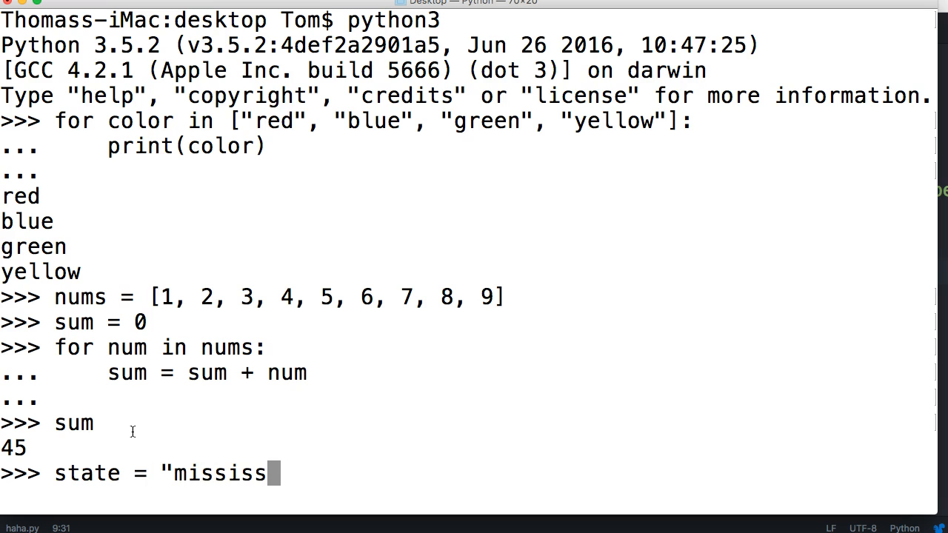
text(ippi")
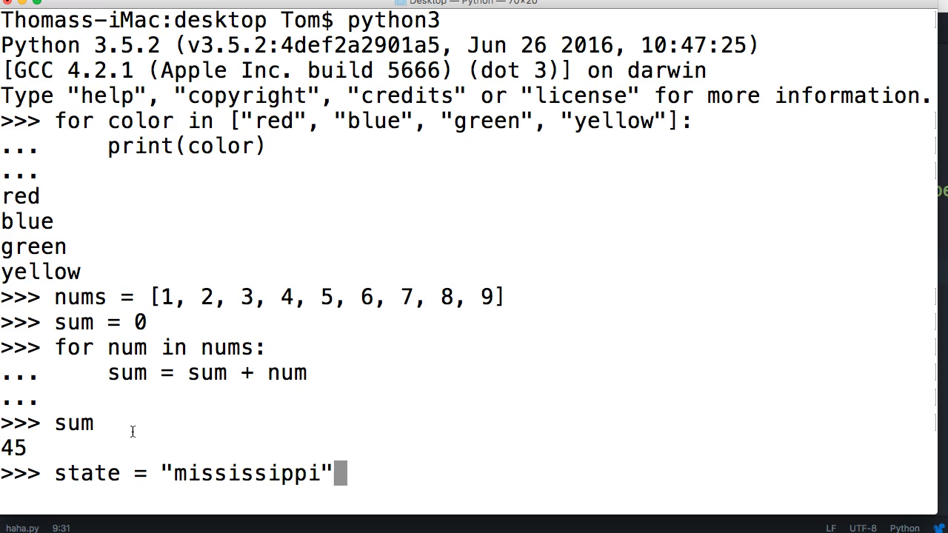
Step: Loop for letter in state: print(letter) to print each letter on its own line
text(for letter i)
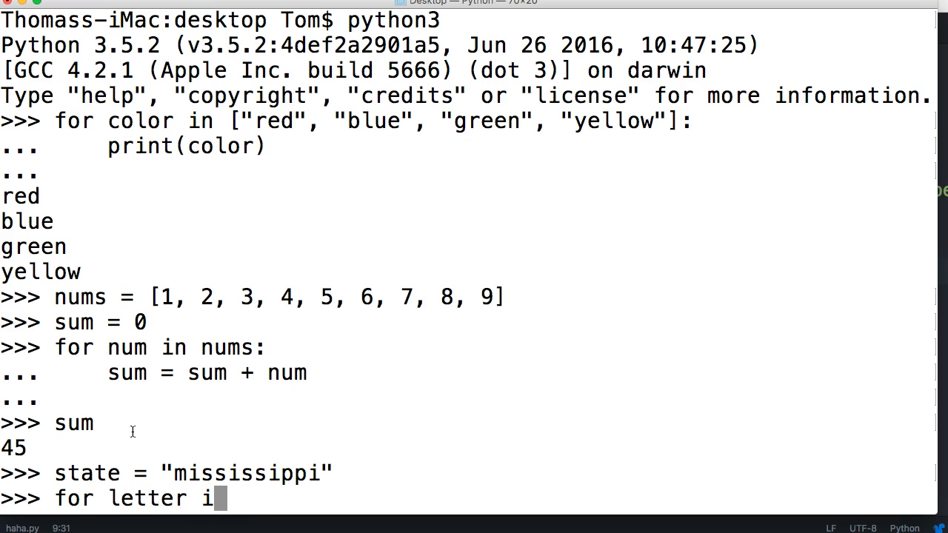
text(n stat:)
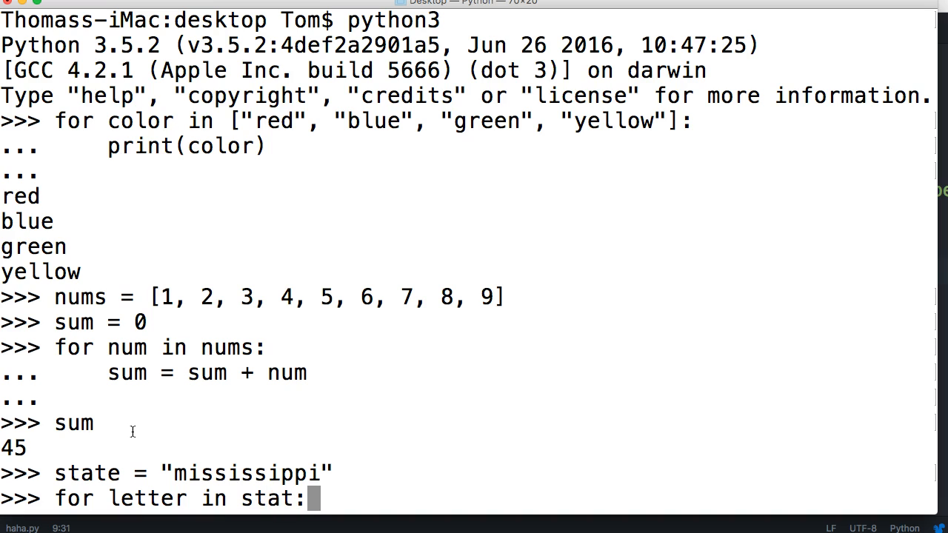
text(e)
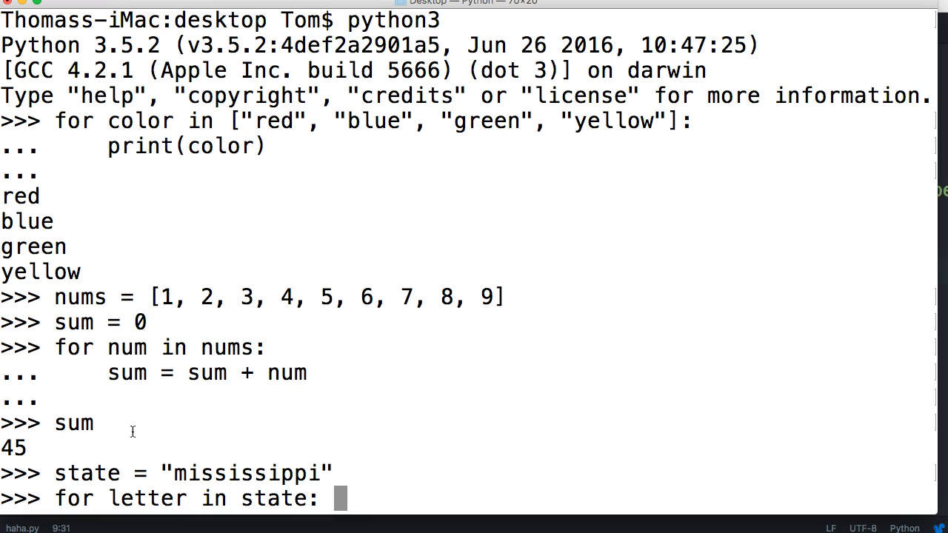
text(print()
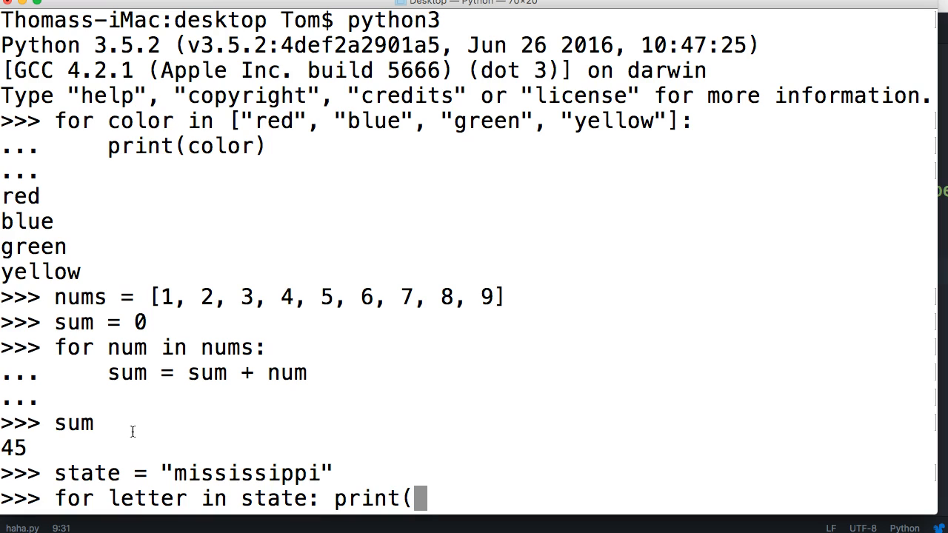
text(letter))
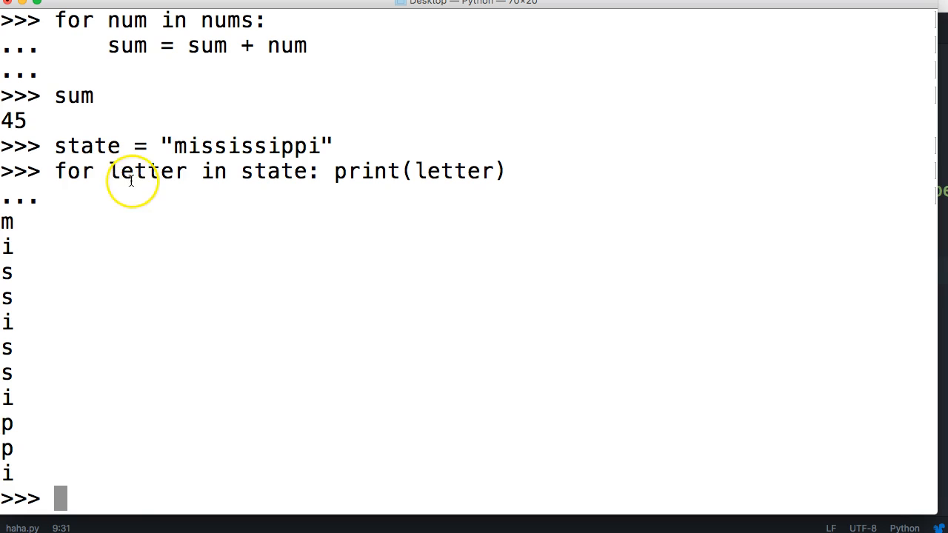
mouse_move(195, 146)
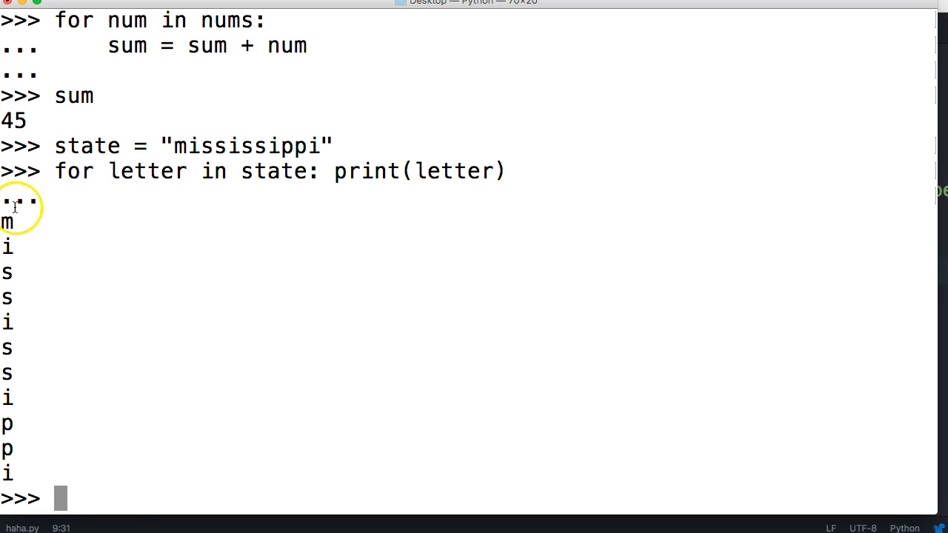
mouse_move(12, 427)
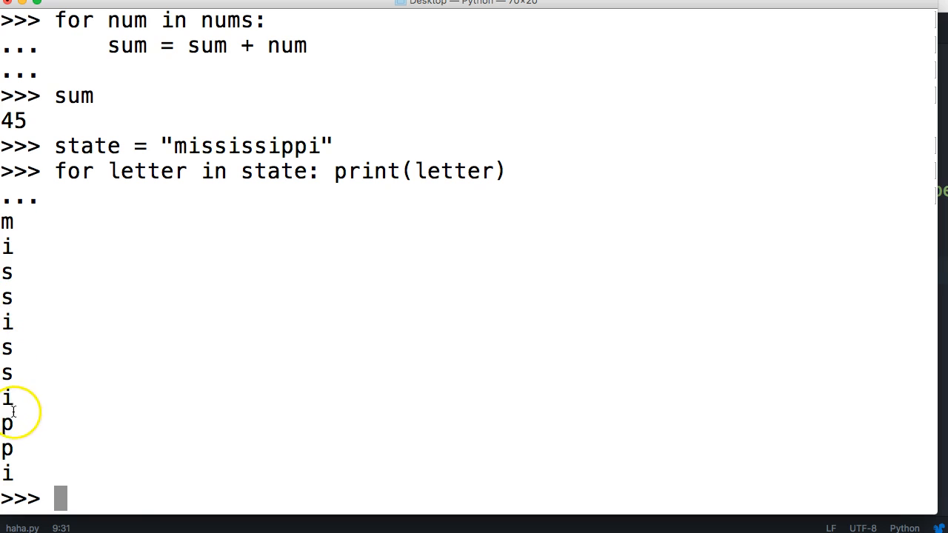
mouse_move(266, 431)
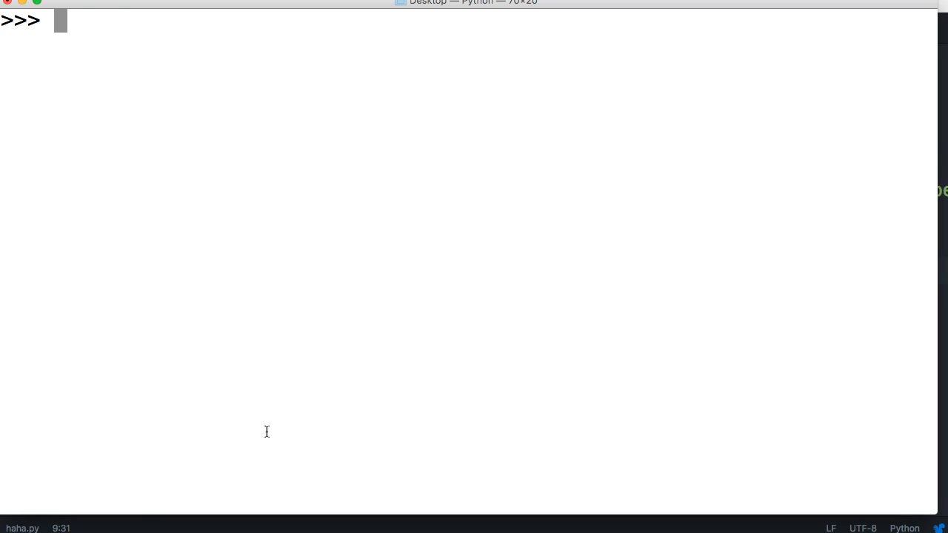
Step: Define a = [(1, 2, 3), (4, 5, 6), (7, 8, 9)] as a list of three tuples
text(a)
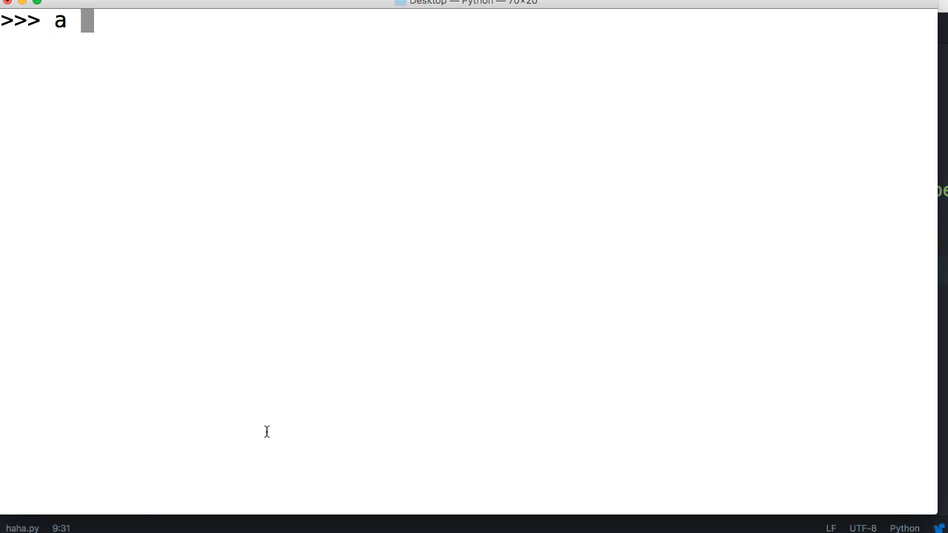
text(=)
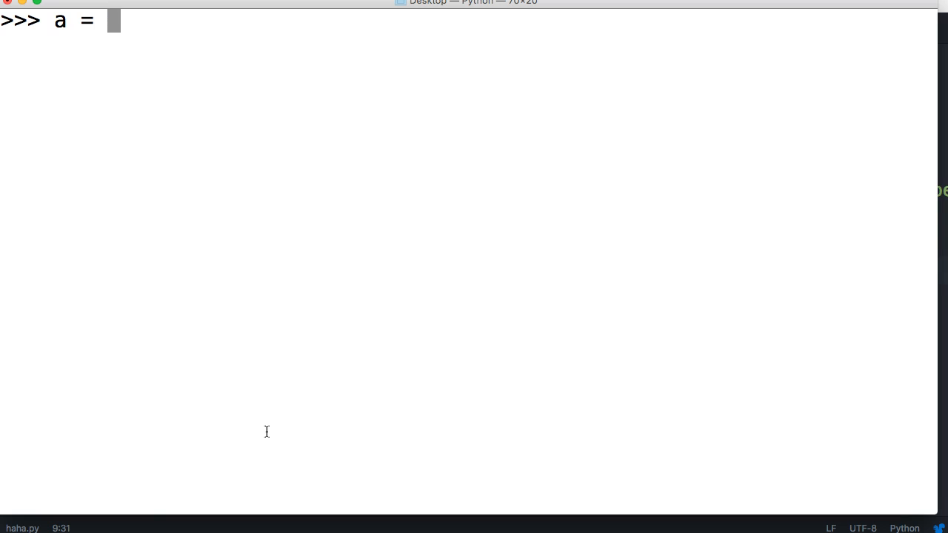
text([)
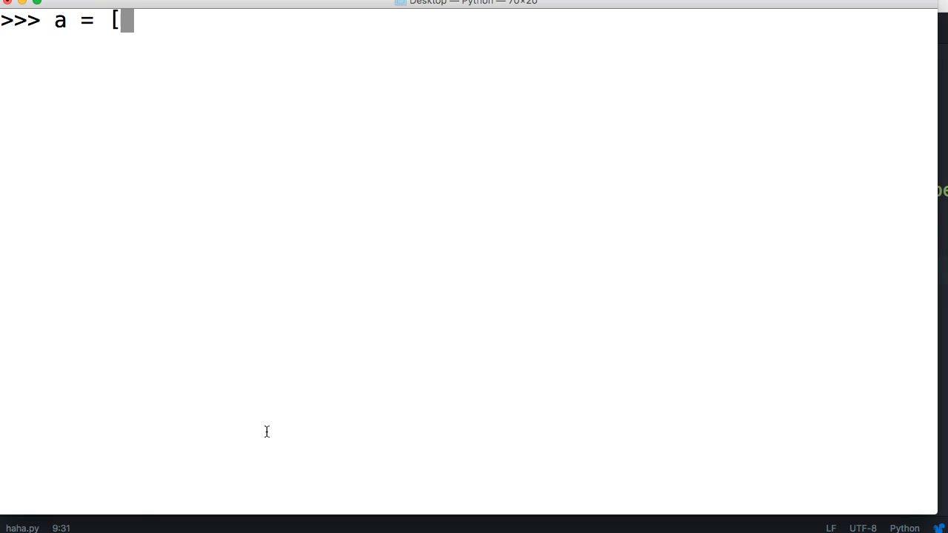
text((1, 2)
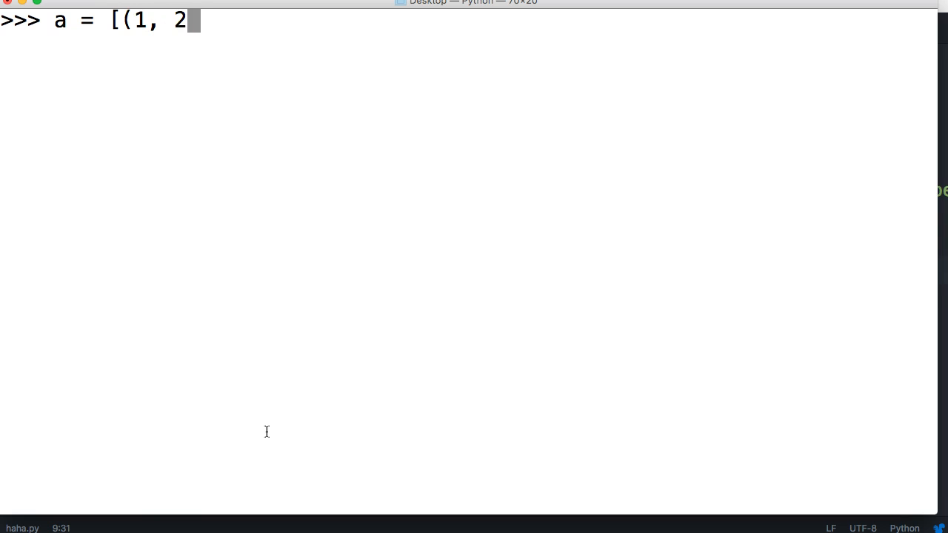
text(, 3)
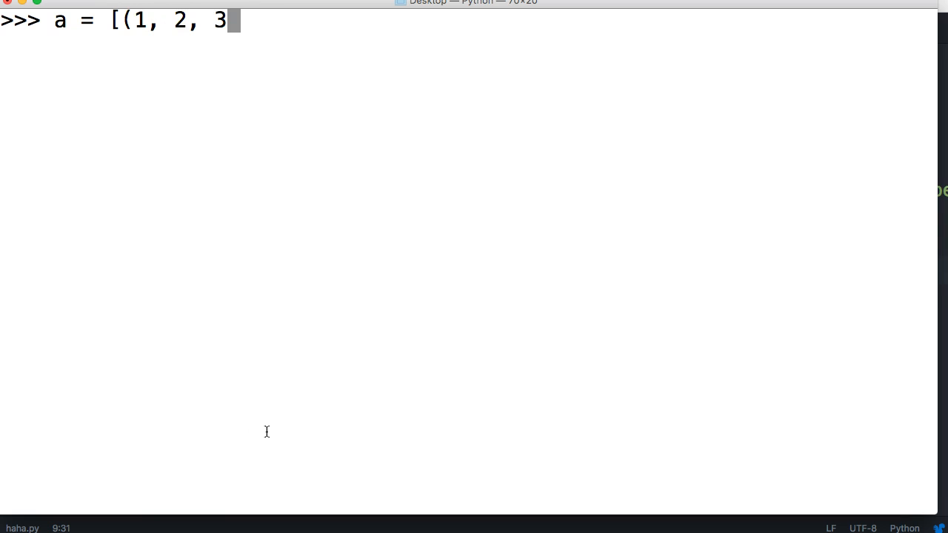
text())
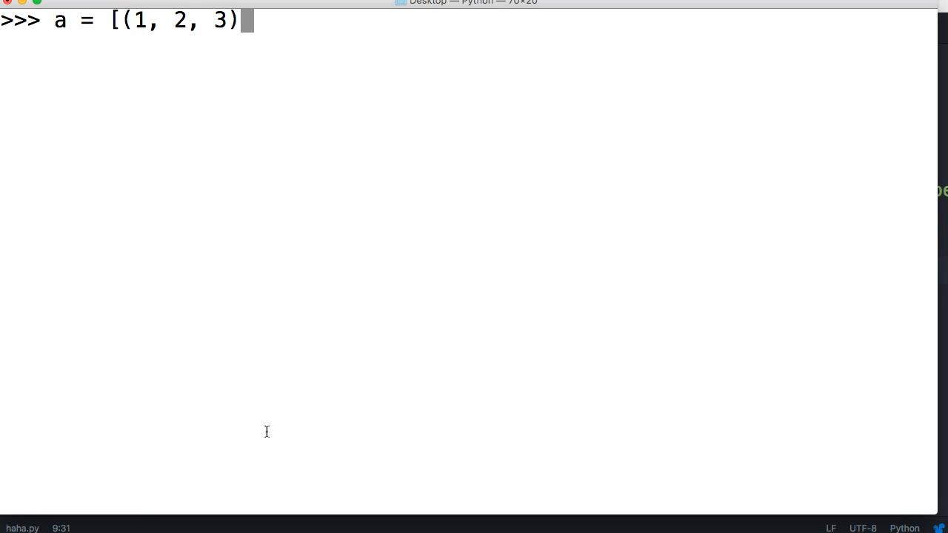
text(,)
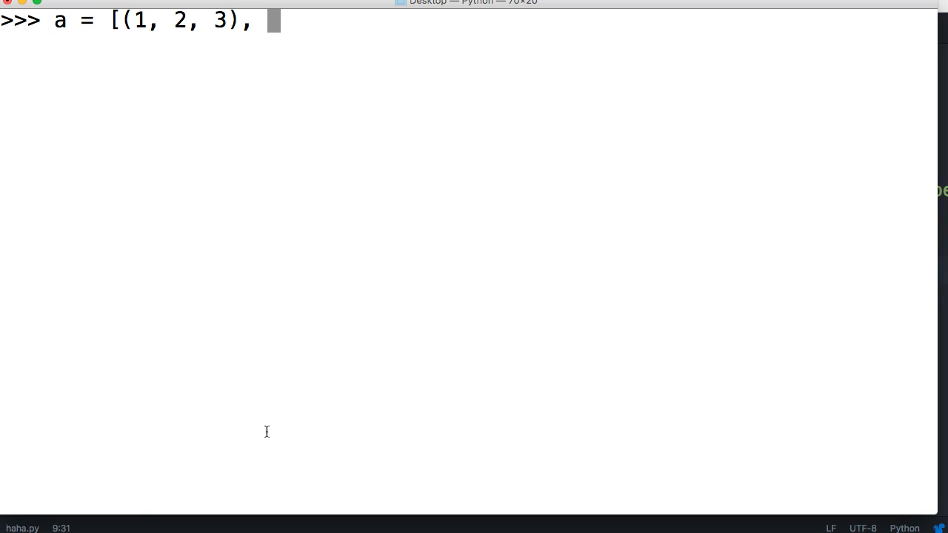
text(()
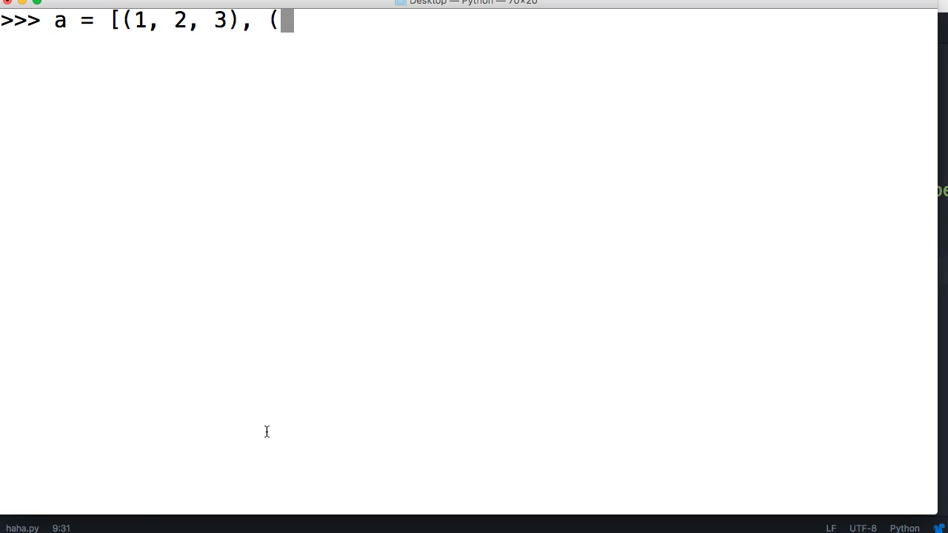
text(4, 5,)
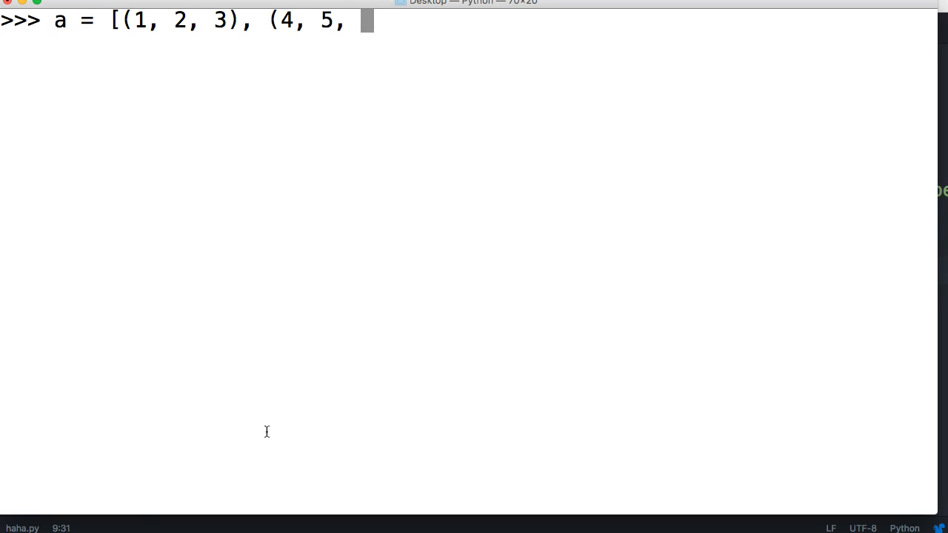
text(6))
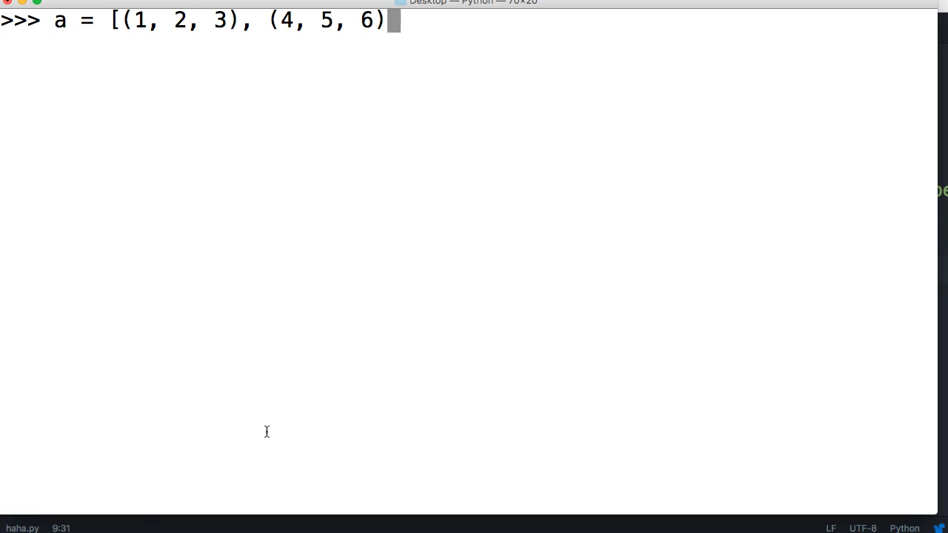
text(,)
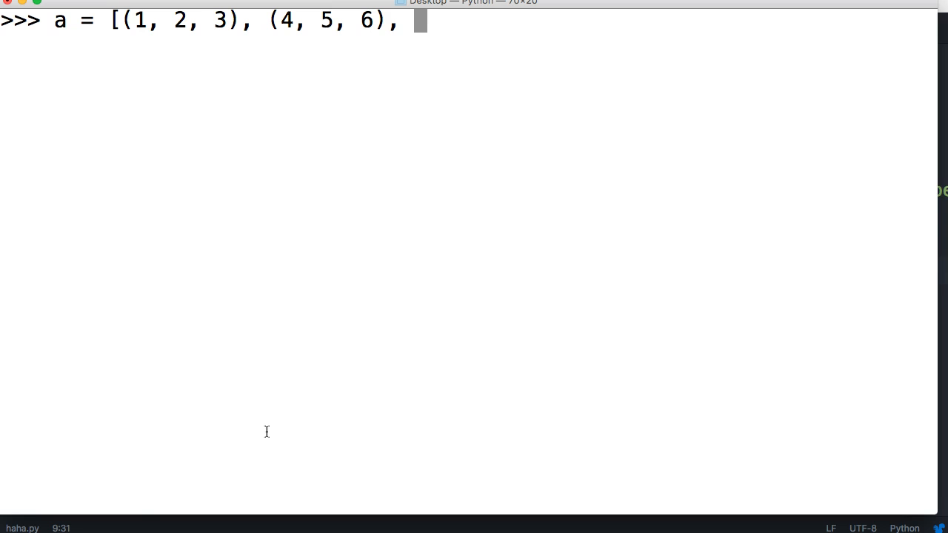
text((7,)
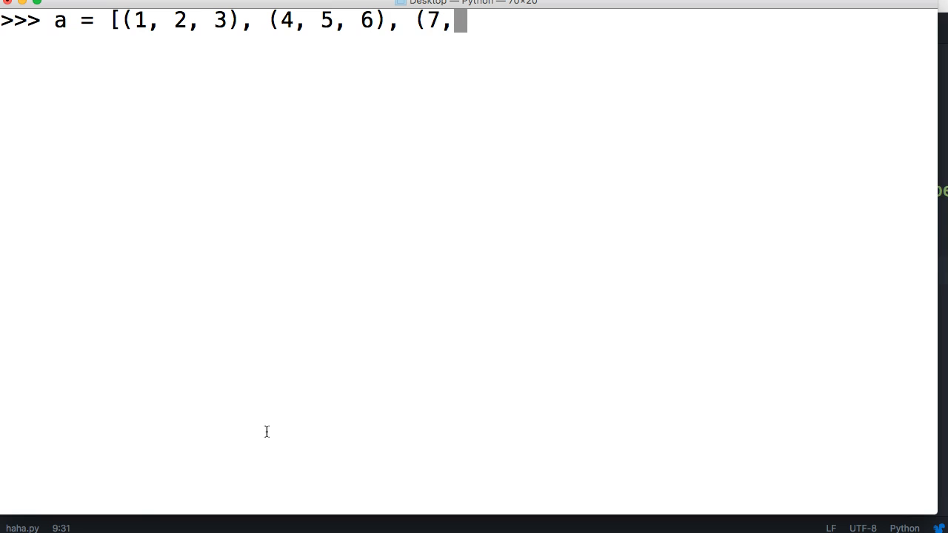
text(8,)
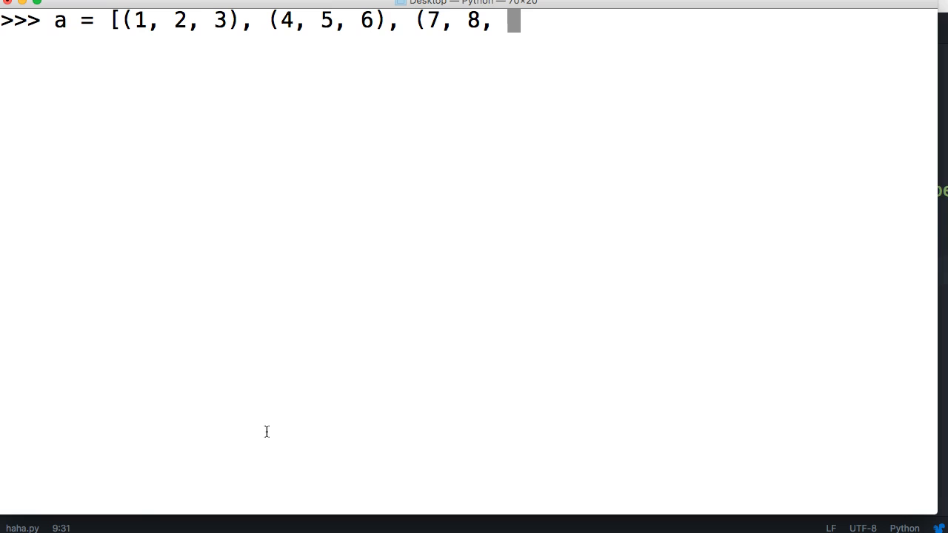
text(9))
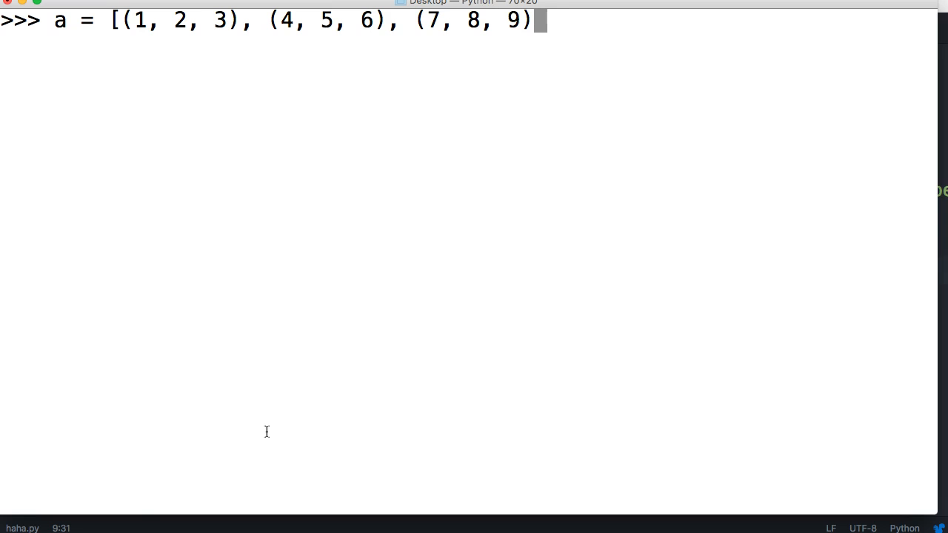
text(])
text(f)
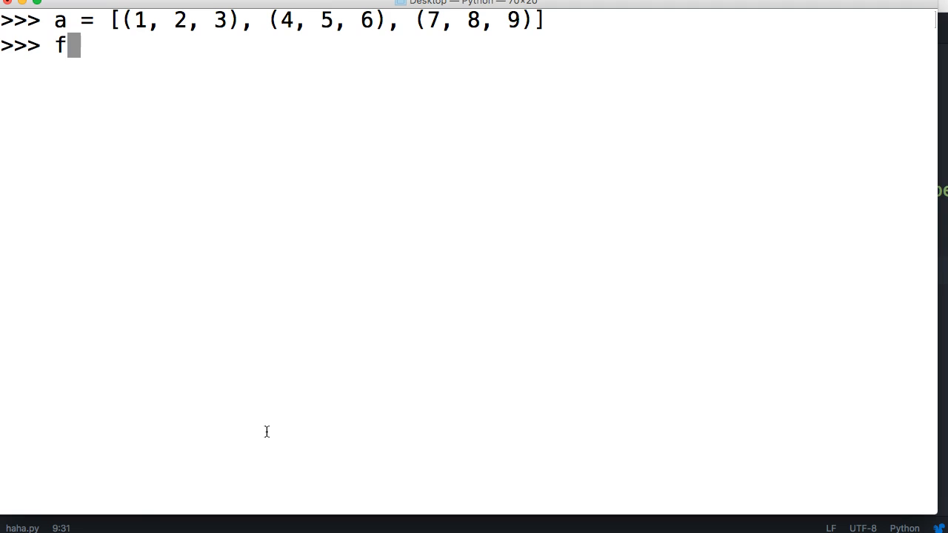
Step: Write the loop header for (b, c, d) in a: unpacking each tuple
text(or ()
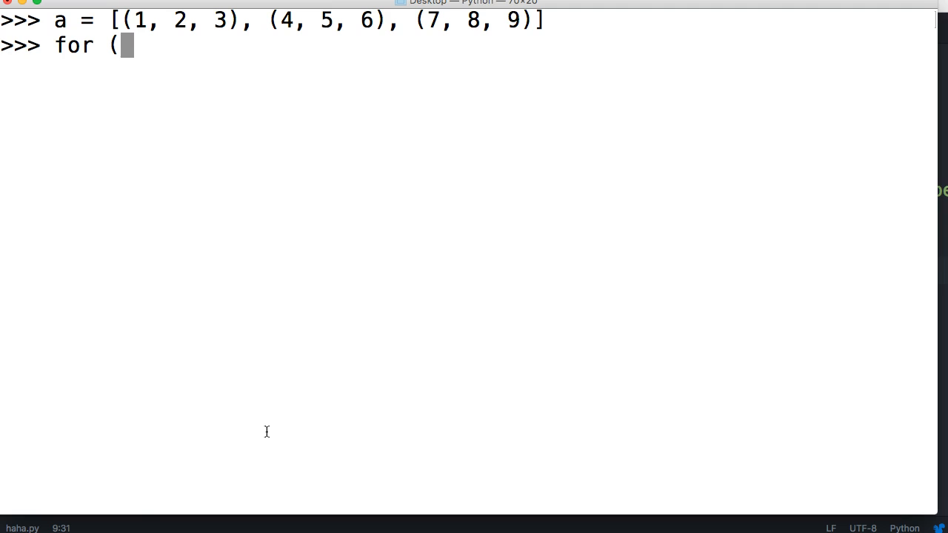
text(b, c)
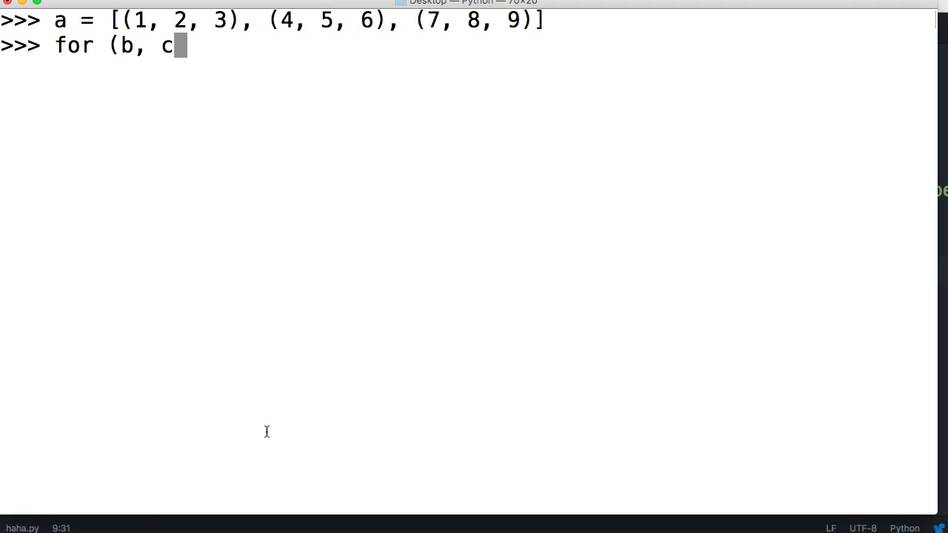
text(, d)
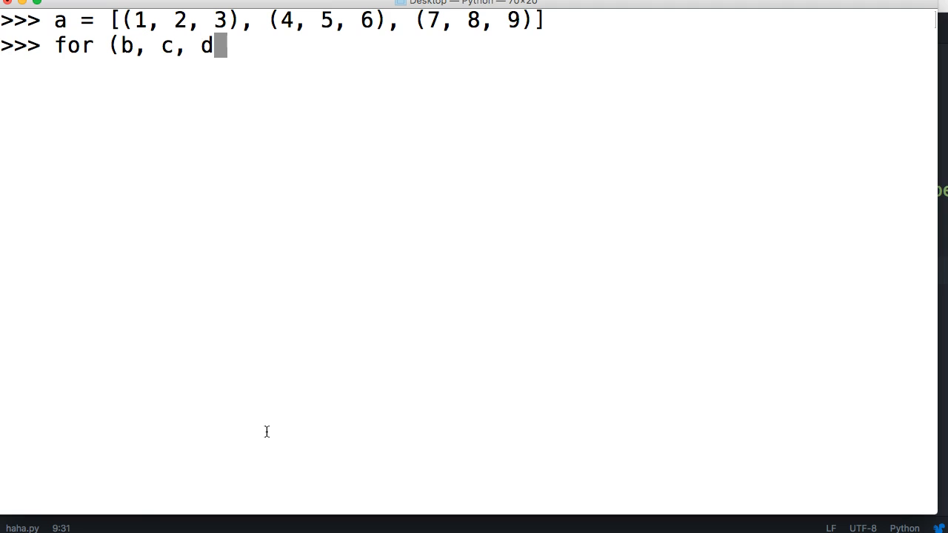
text())
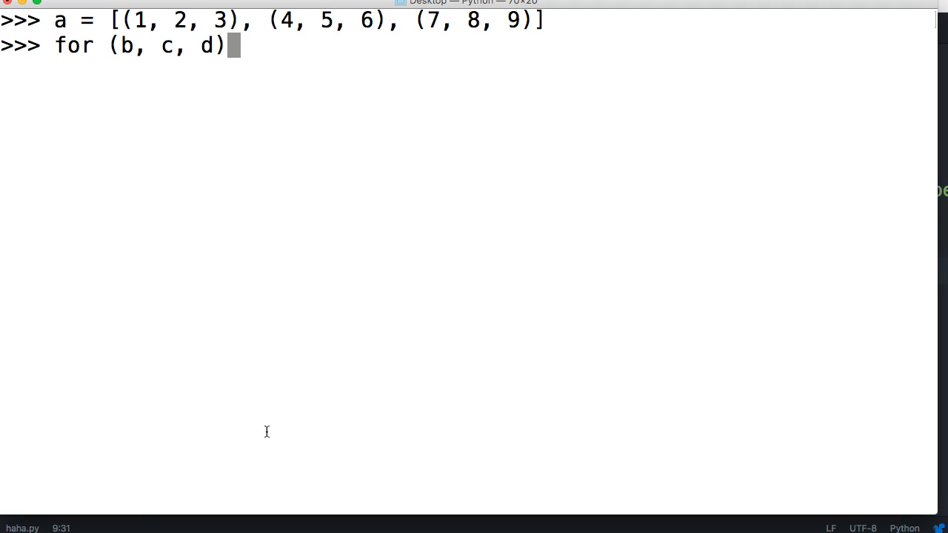
text(in a:)
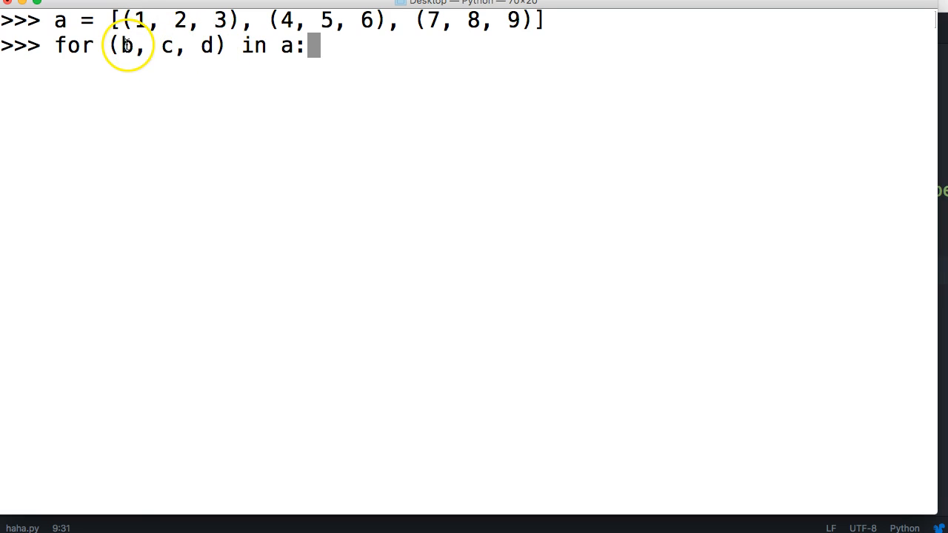
mouse_move(179, 21)
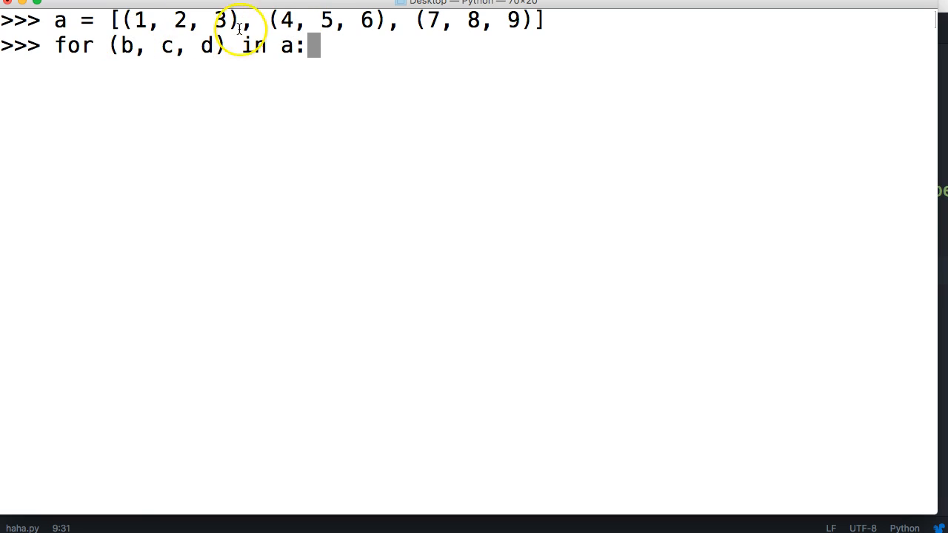
mouse_move(367, 25)
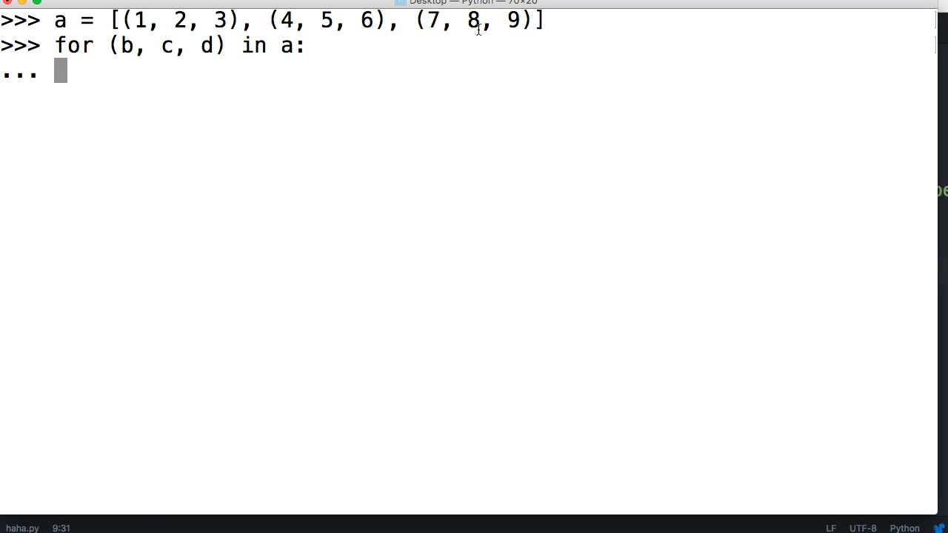
Step: Add the body print(b, c, d) to print each row
text(p)
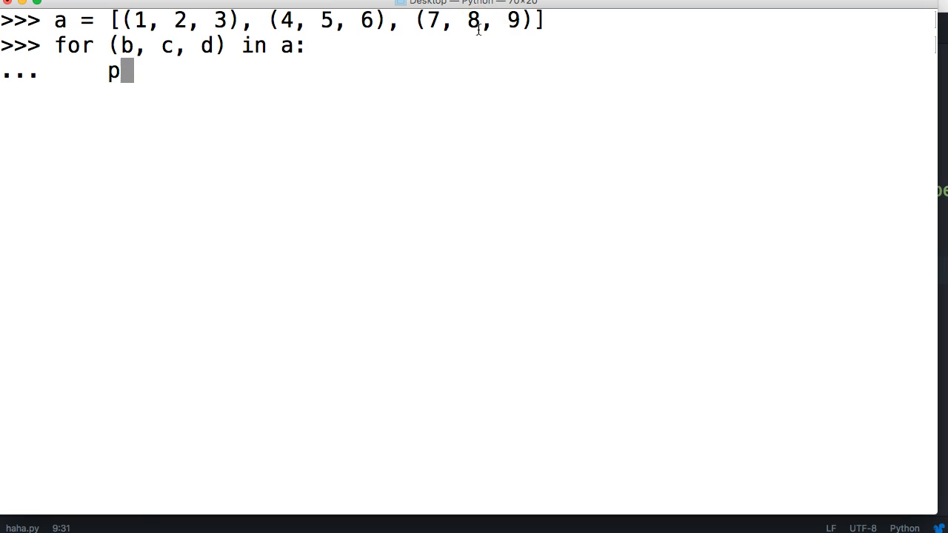
text(rint()
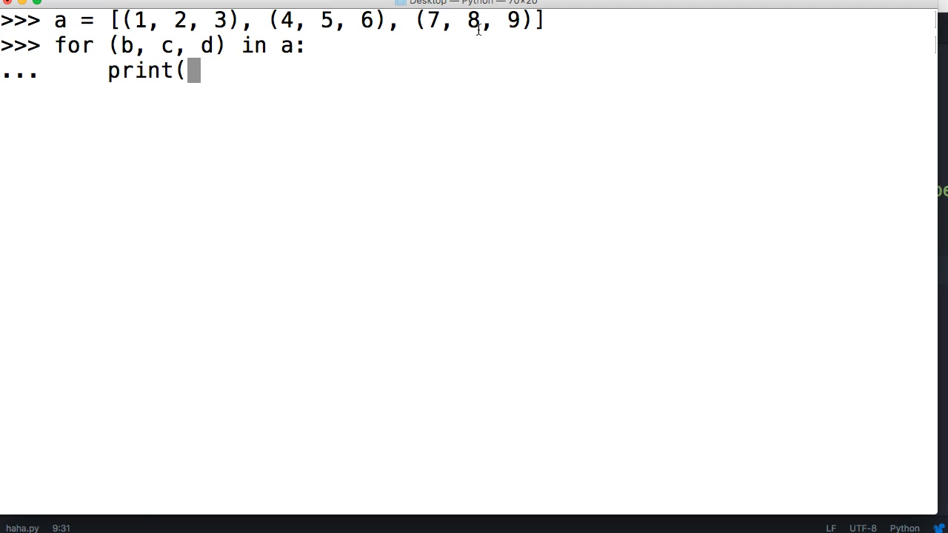
text(b, c, d)
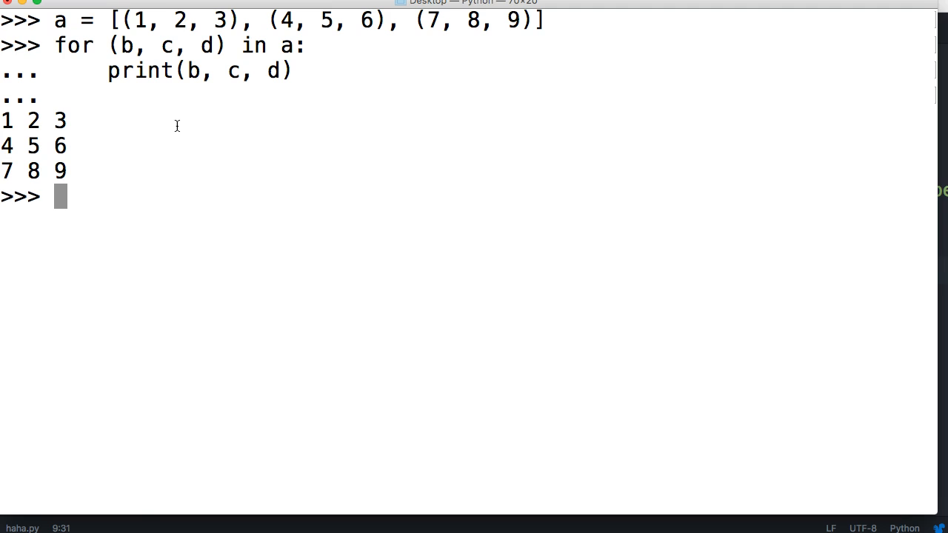
Step: Loop for nums in a: unpacking a, b, c = nums and printing a, b, c, then run it
text(f)
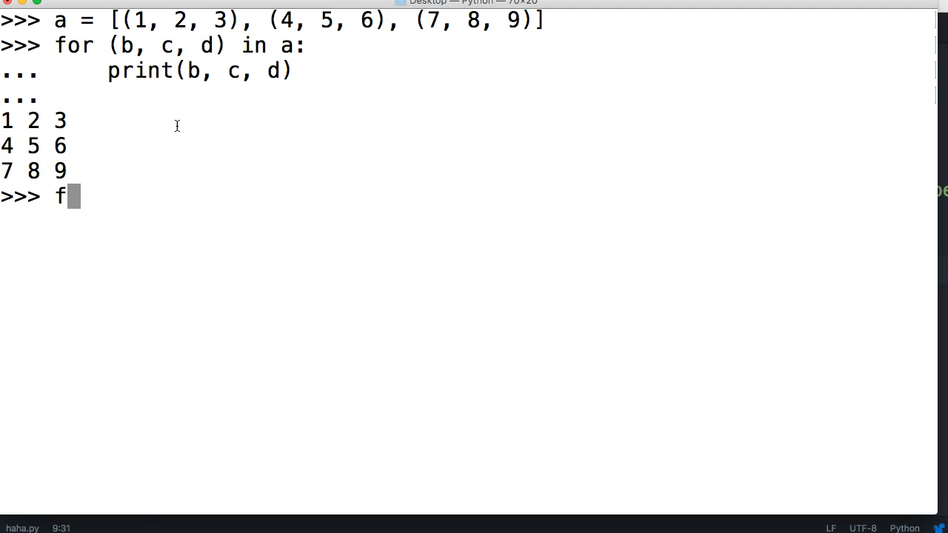
text(or nums in a:)
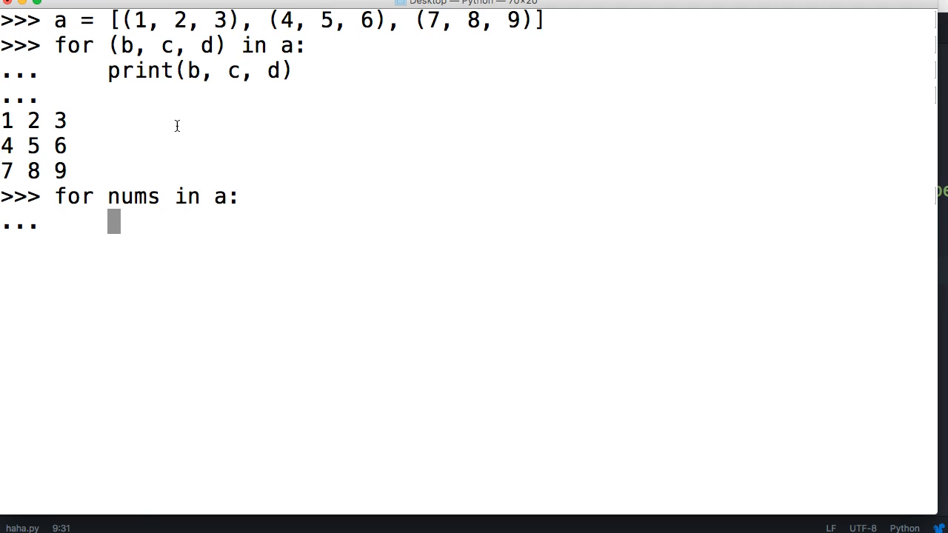
text(ab)
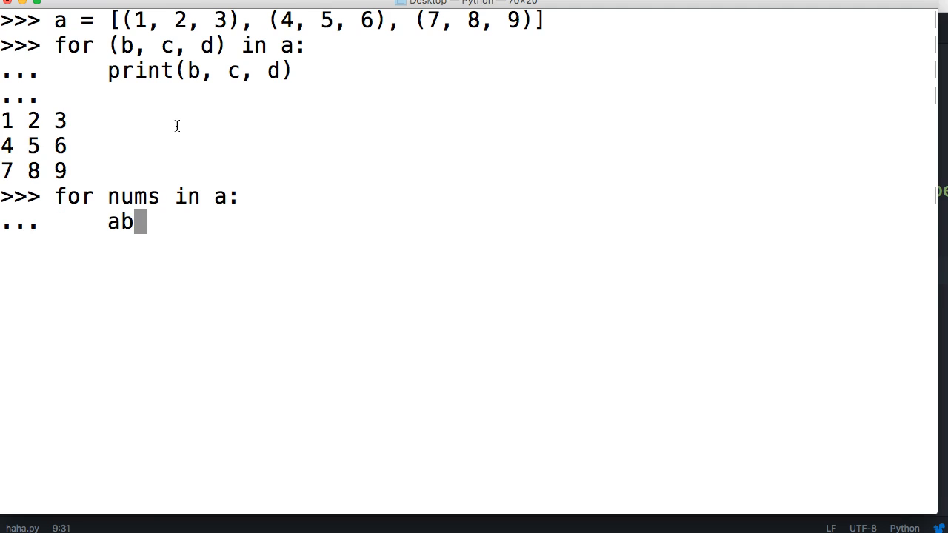
text(a, b, c = nums)
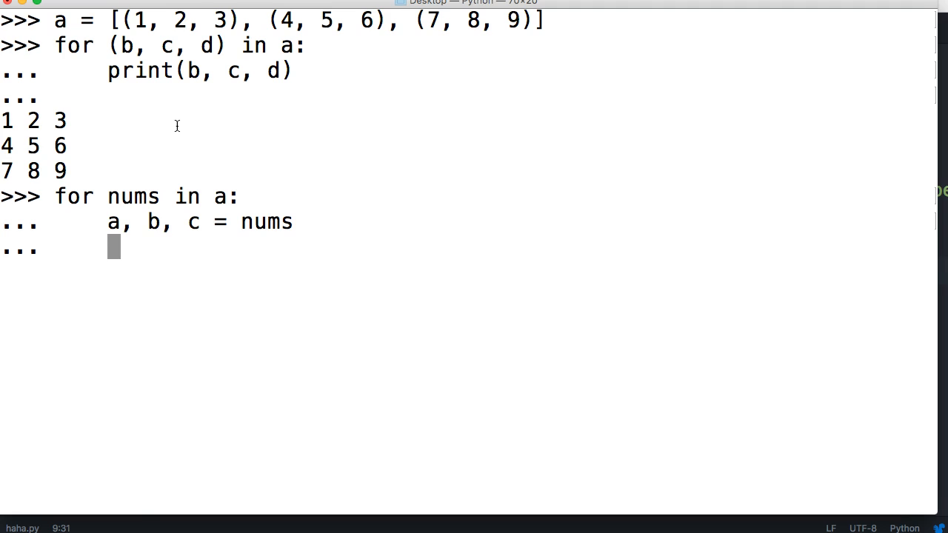
text(print(a,)
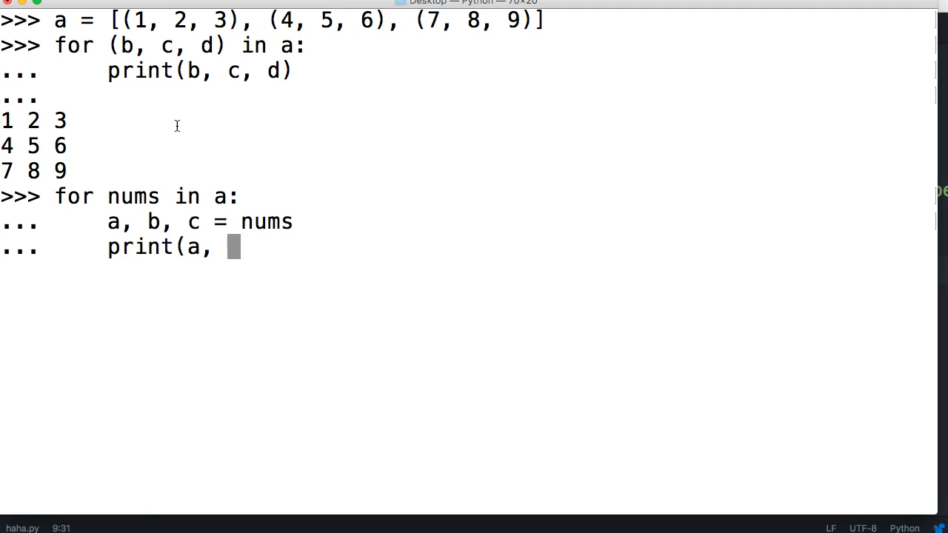
text(b, c)
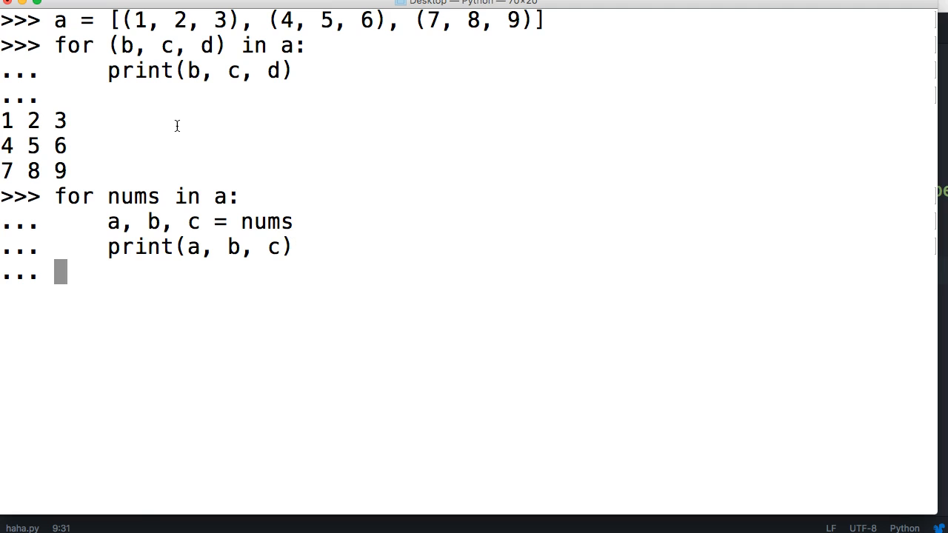
key(Enter)
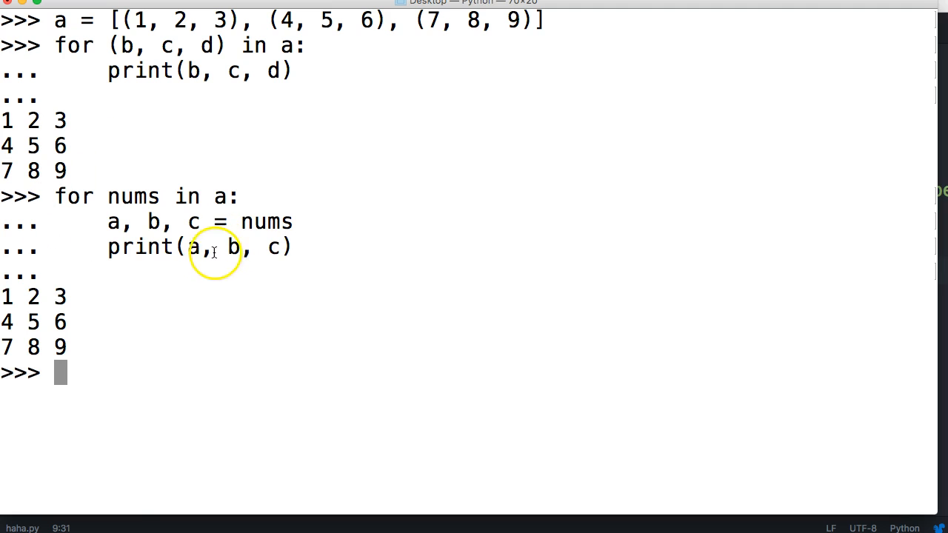
mouse_move(241, 130)
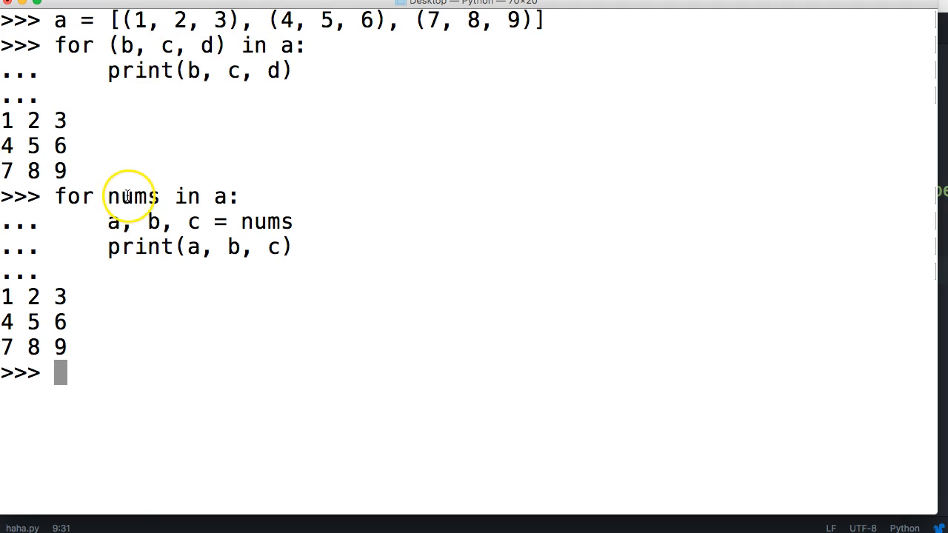
mouse_move(175, 61)
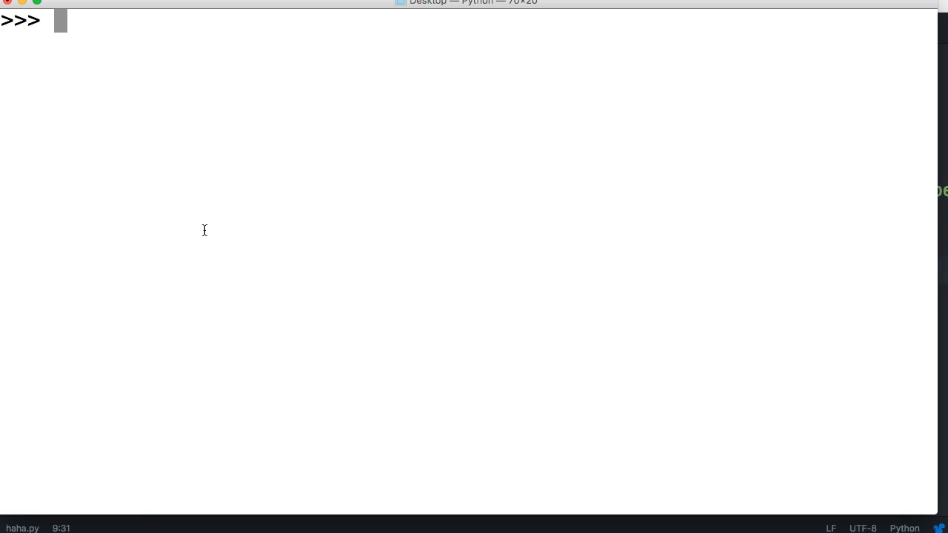
Step: Define d = {'one': 1, 'two': 2, 'three': 3}
text(d =)
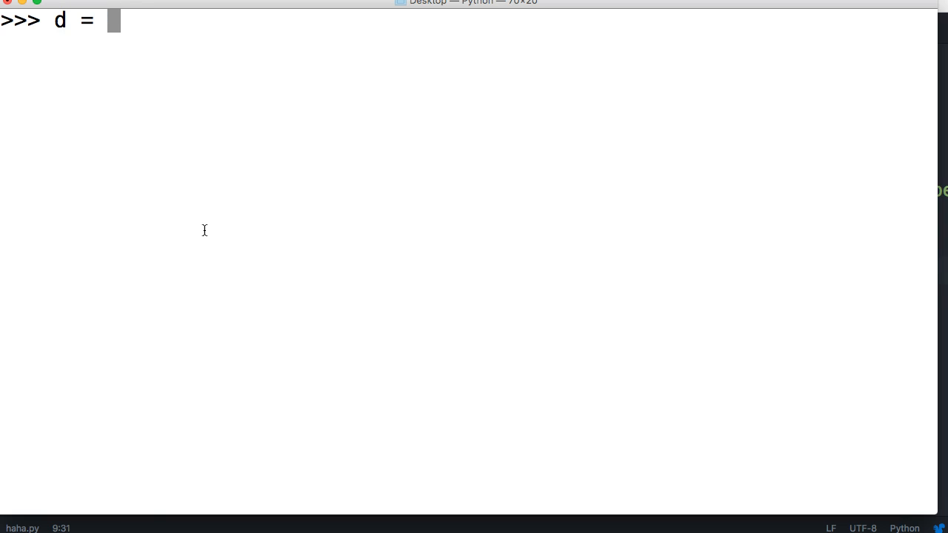
text({)
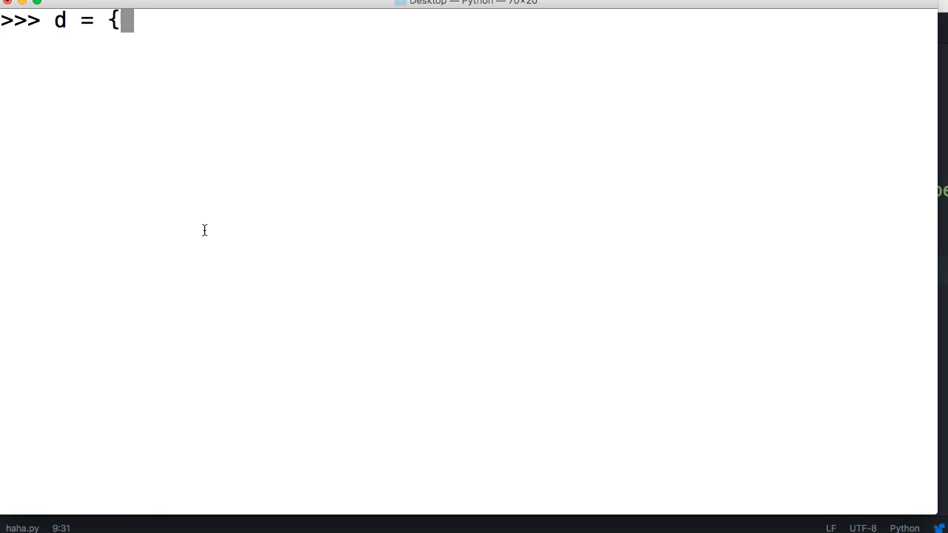
text(')
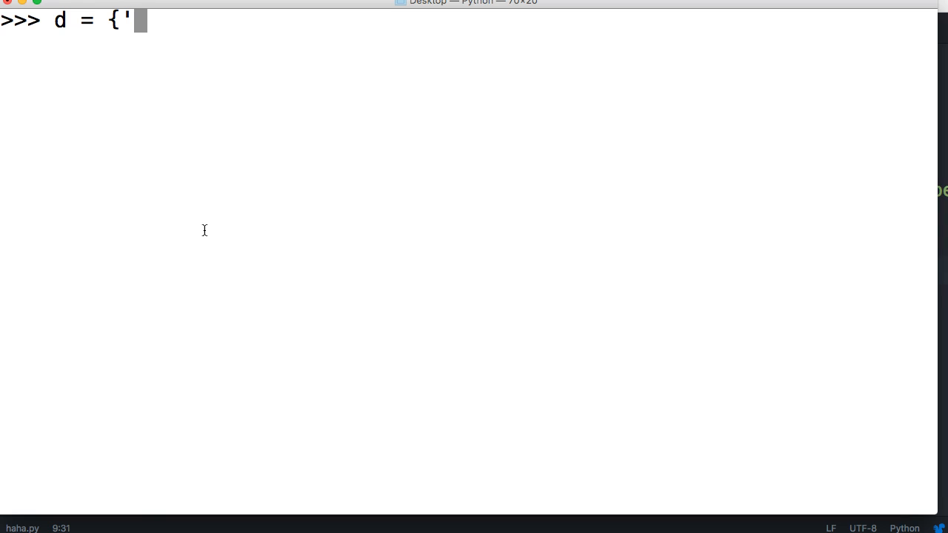
text(one':)
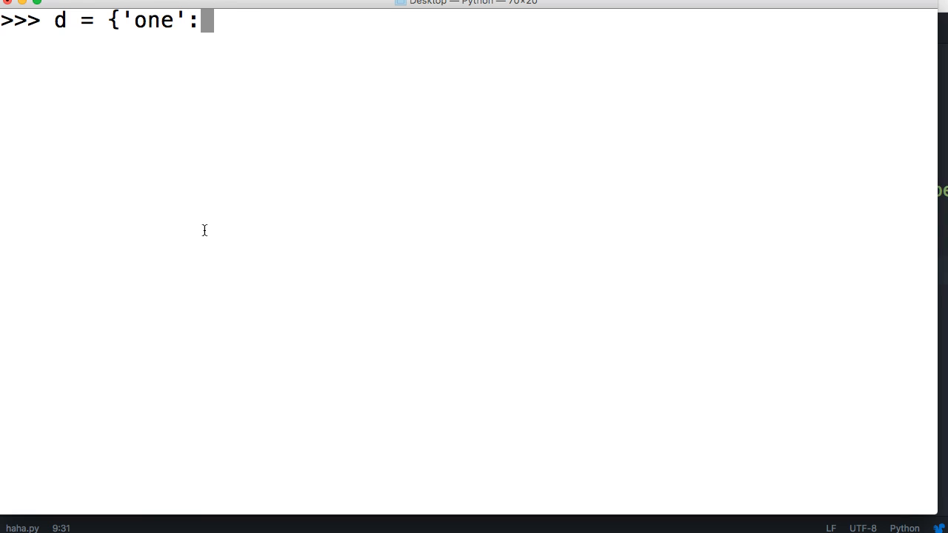
text(1, ')
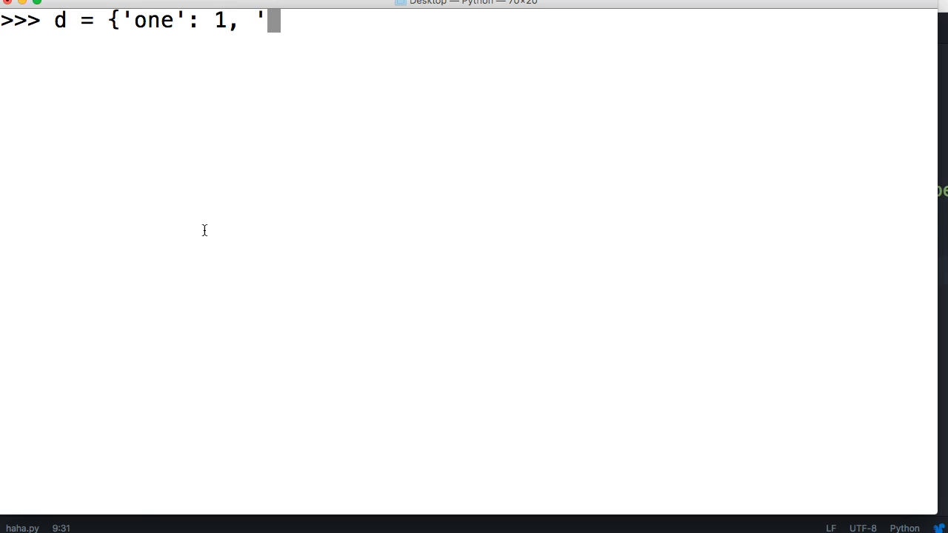
text(two)
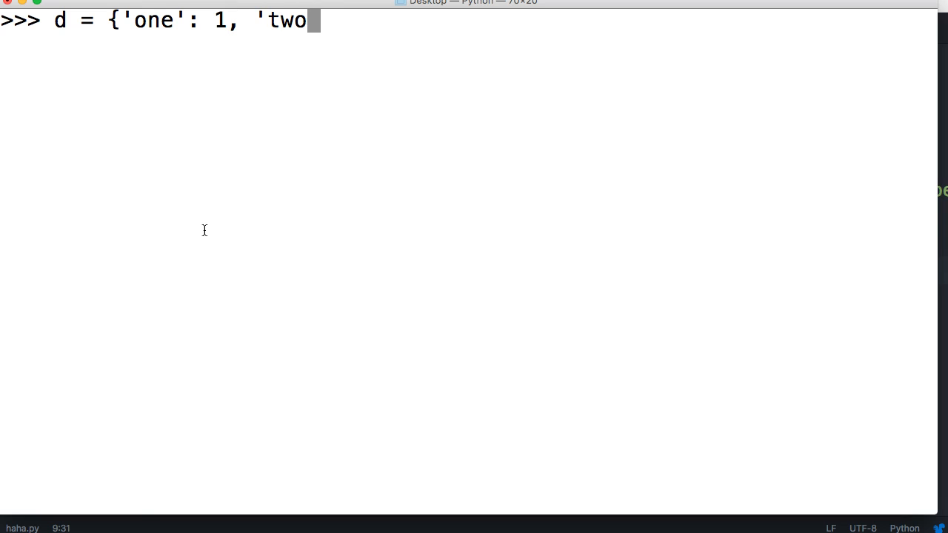
text(':)
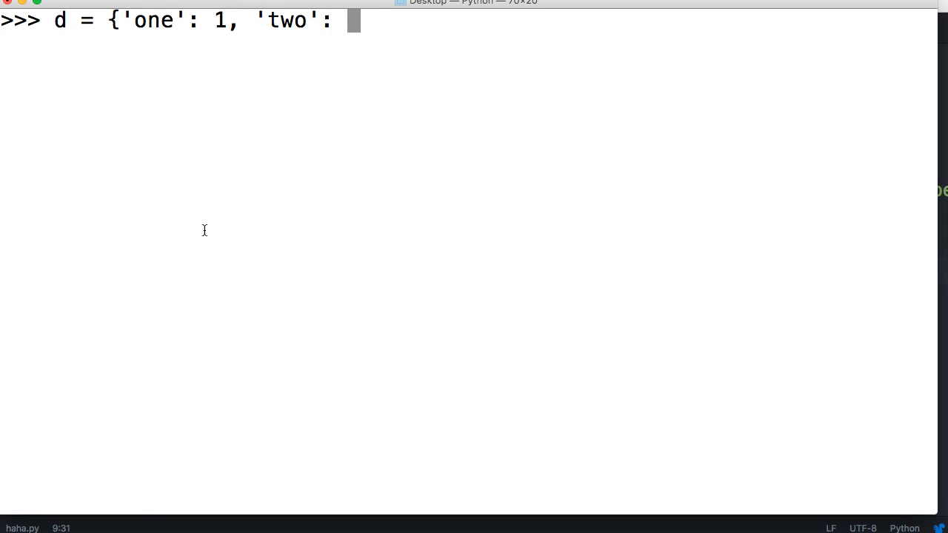
text(2,)
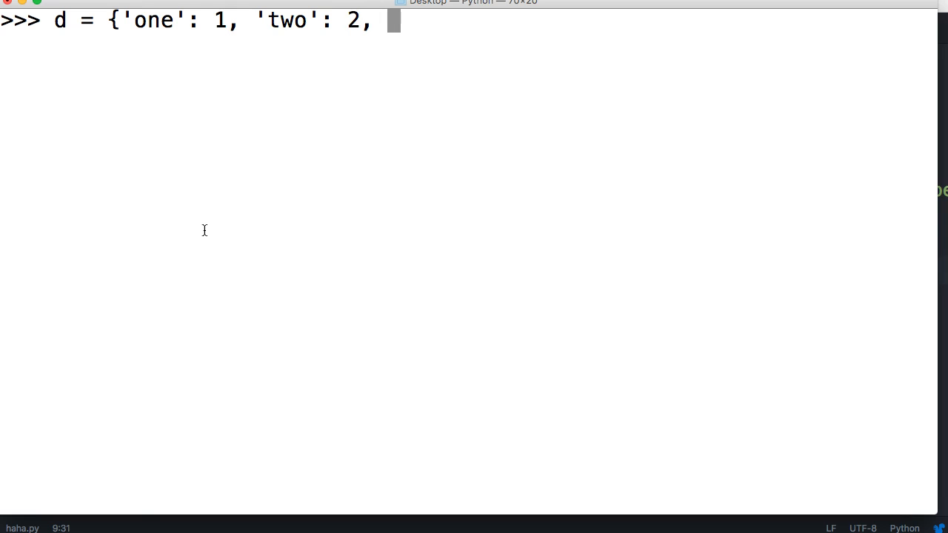
text('three)
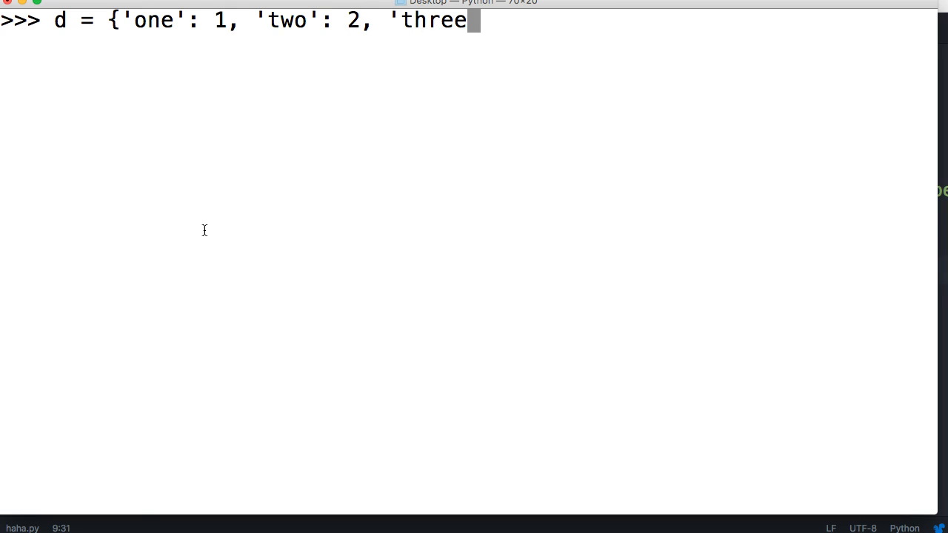
text(':)
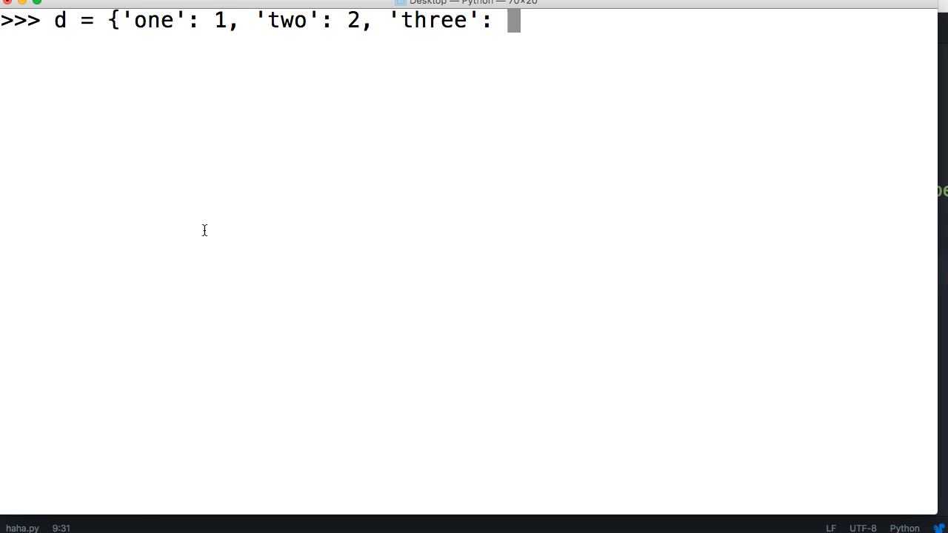
text(3})
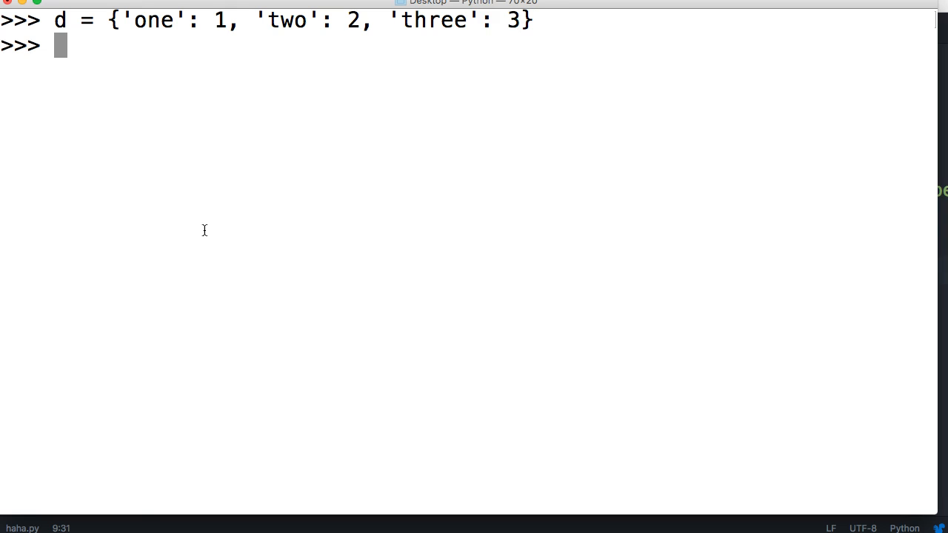
Step: Write for (key, value) in d: with body print(key, value)
text(for ()
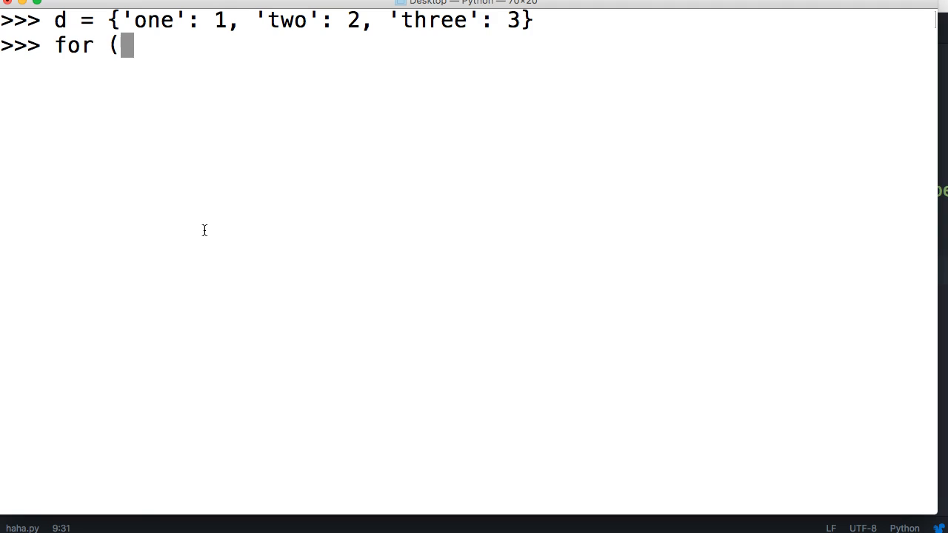
text(key, val)
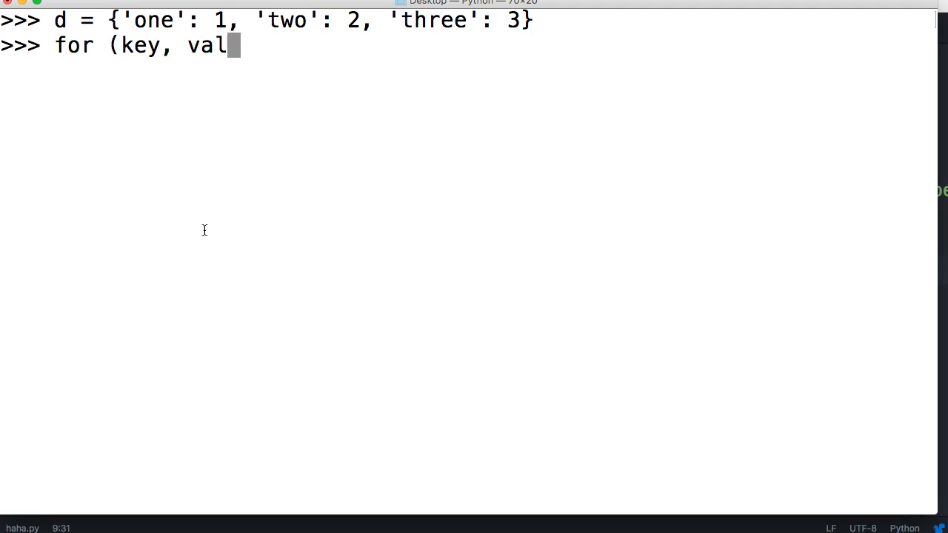
text(ue) in d:)
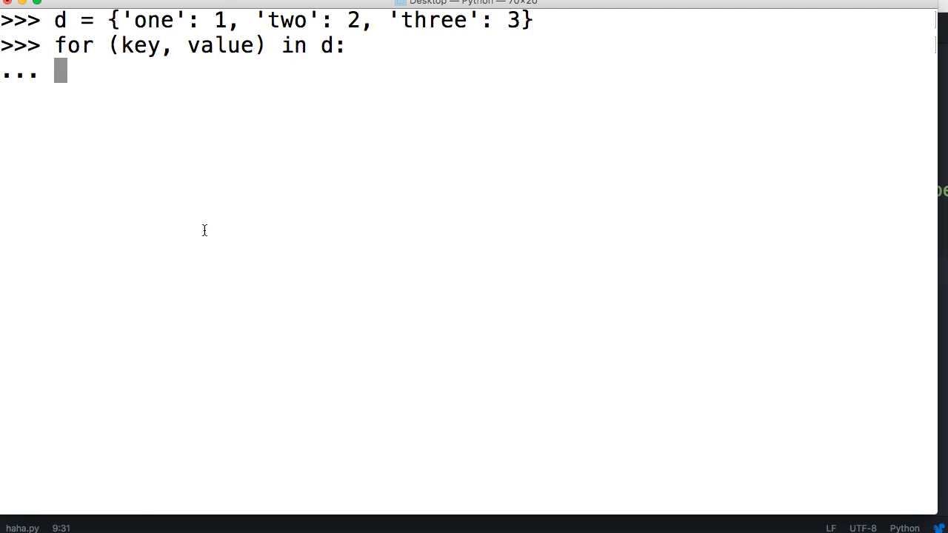
text(pr)
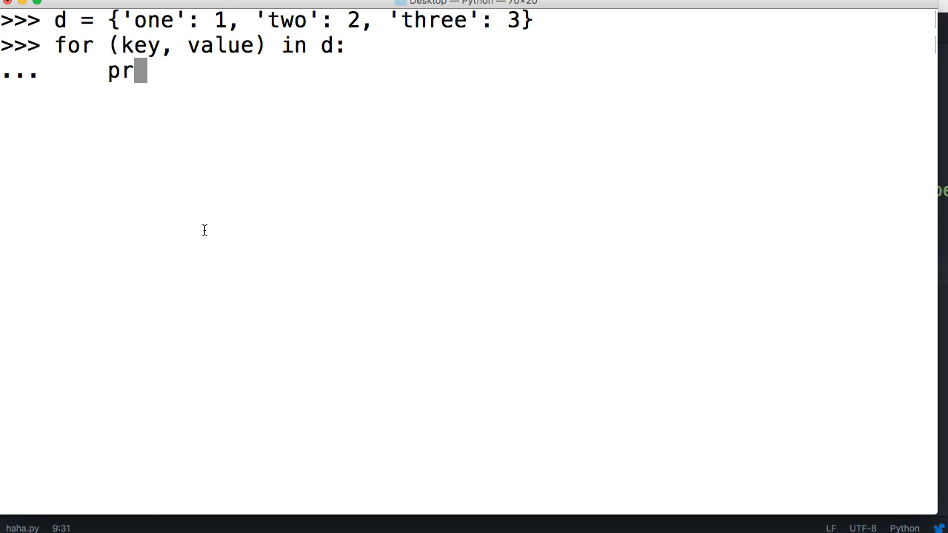
text(int(key,)
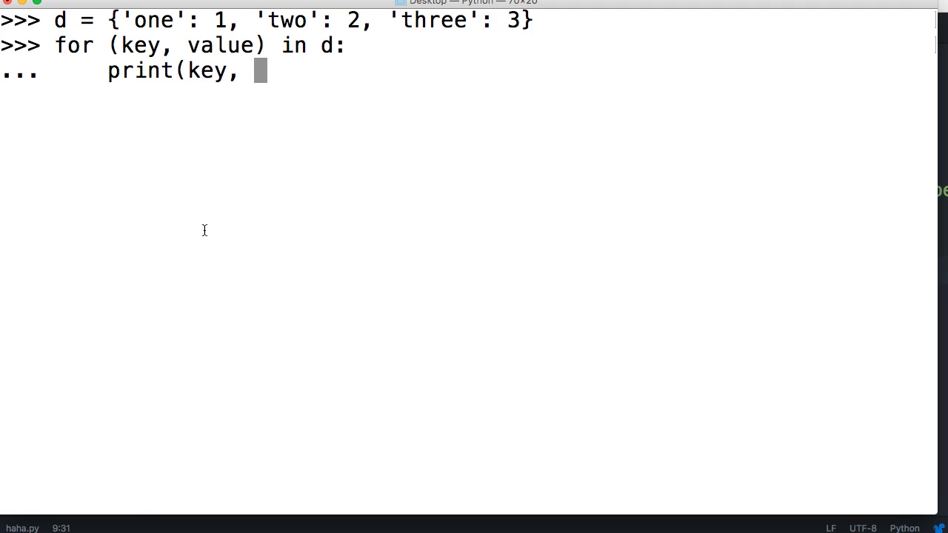
text(value))
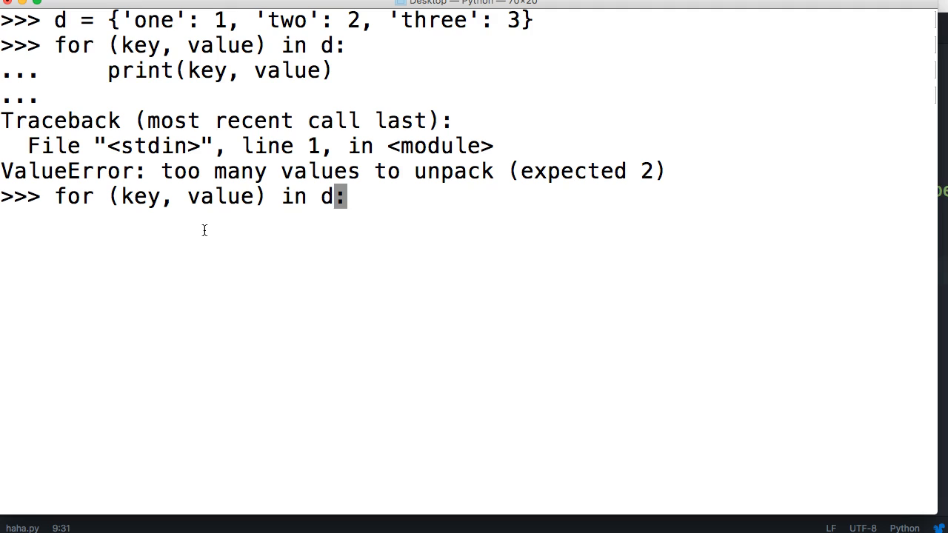
Step: Change the loop to iterate d.items() and print(key, value) for each pair
text(.it)
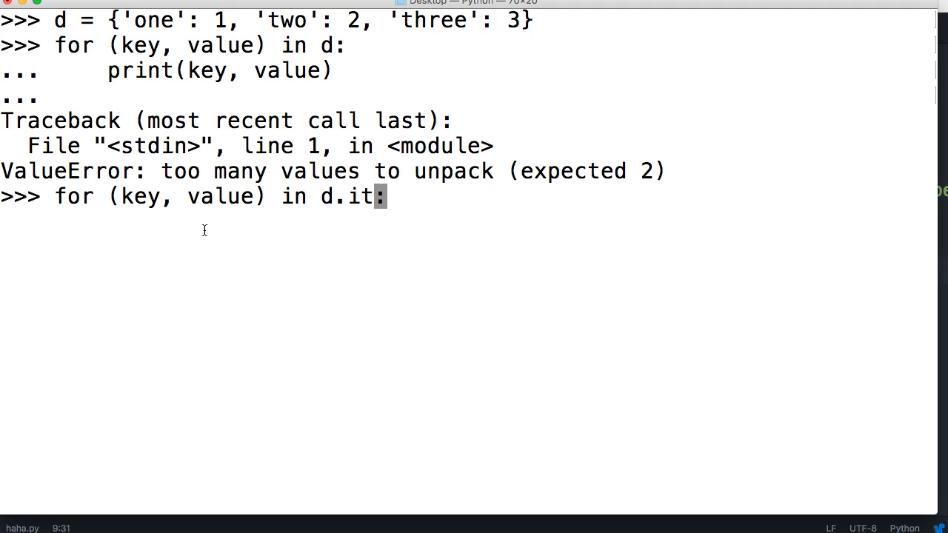
text(ems())
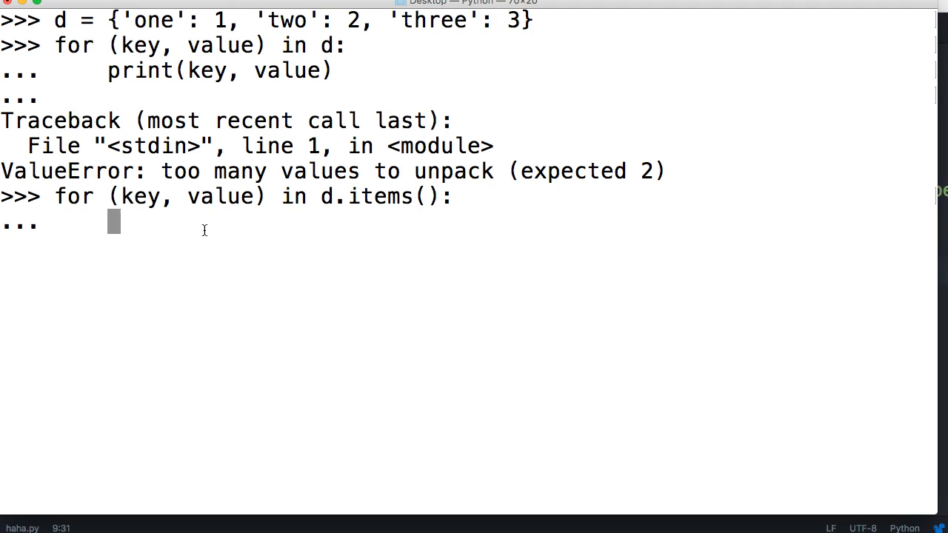
text(print)
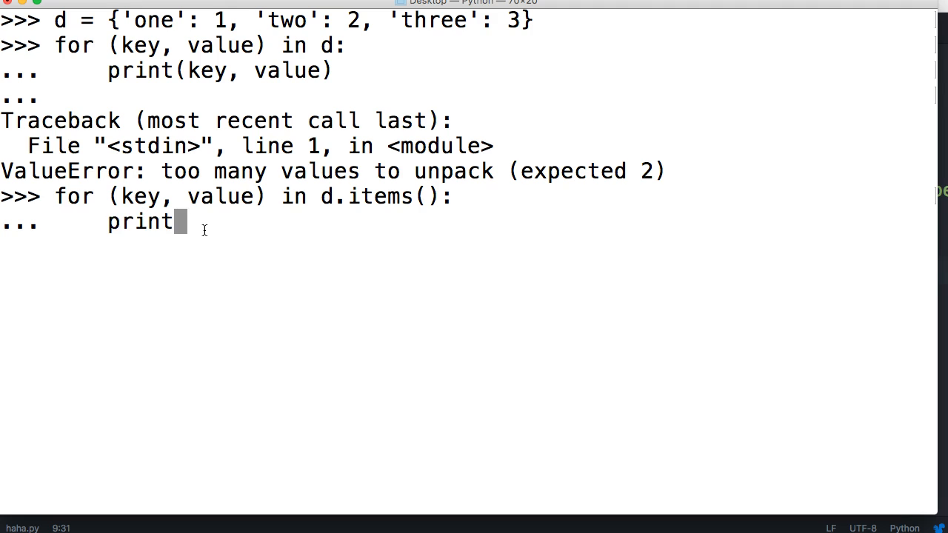
text((key, value)
text(for)
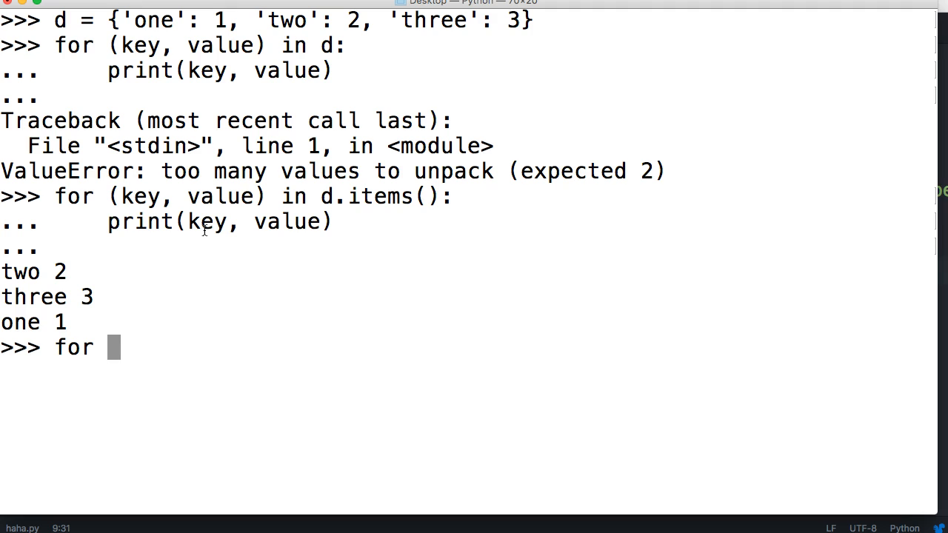
Step: Loop for key in d: print(key, d[key]) to print each key with its value
text(key in d:)
text(pr)
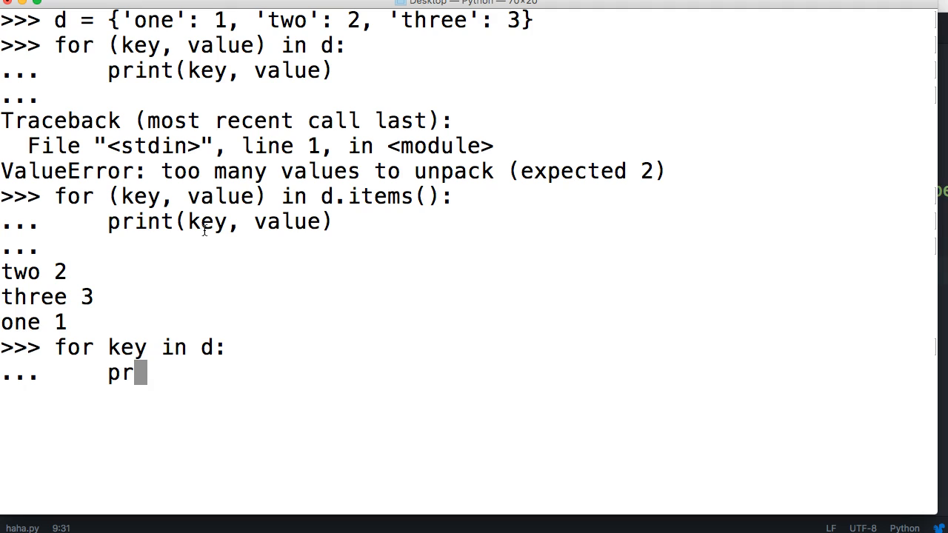
text(int(key,)
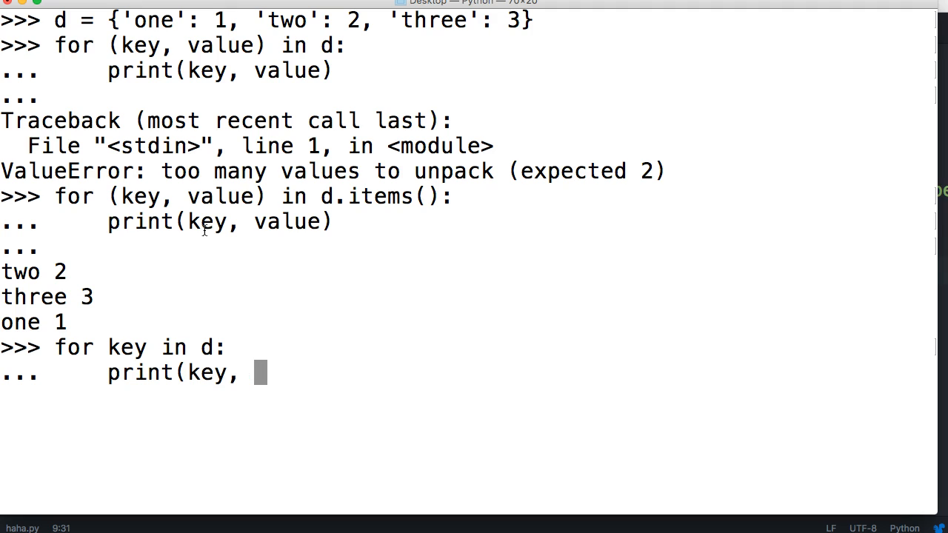
text(d)
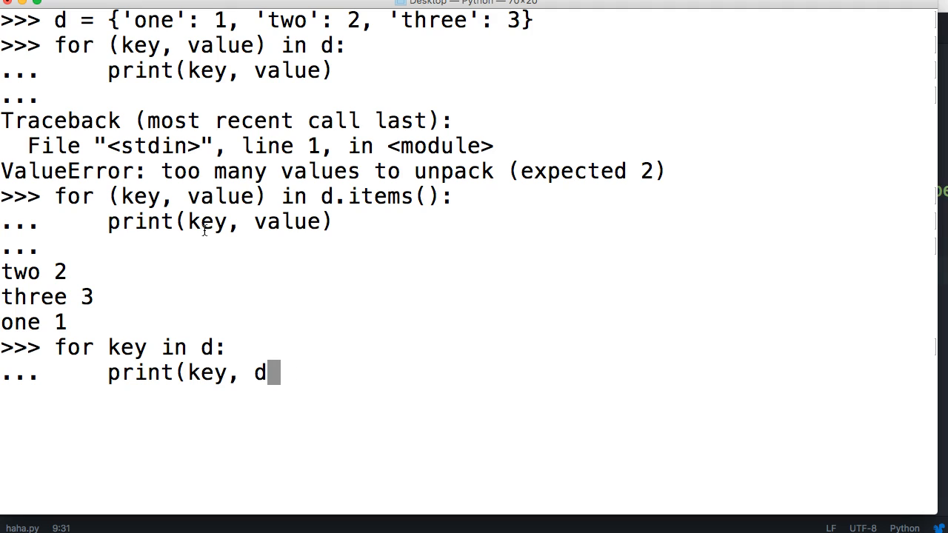
text([k)
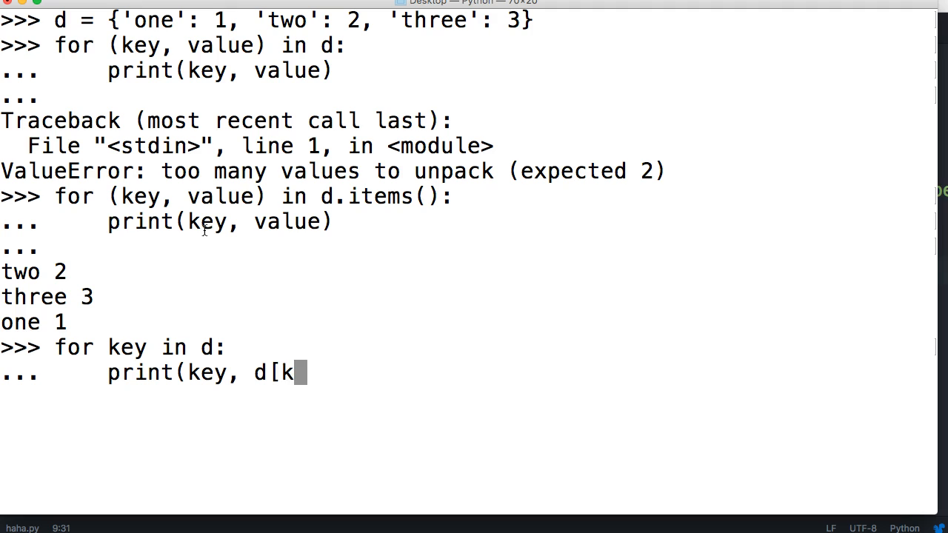
text(ey])
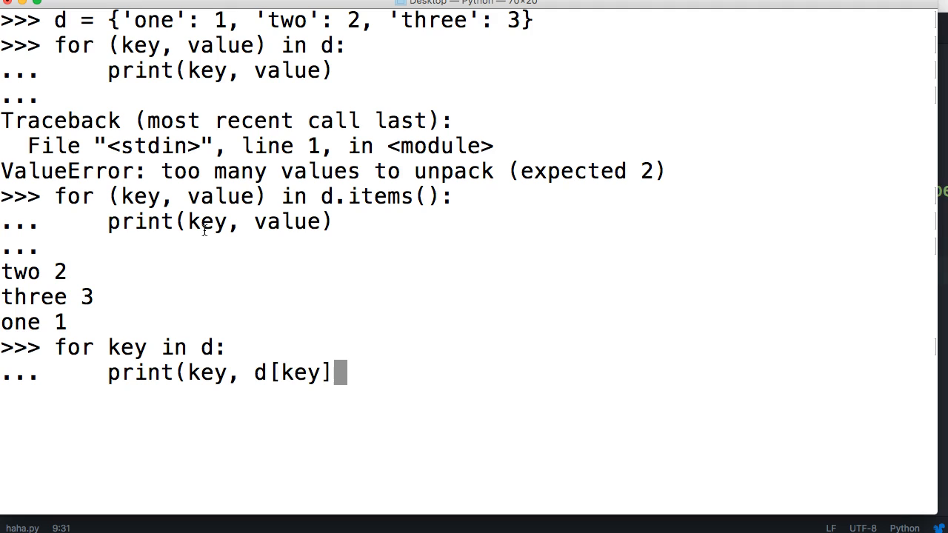
text())
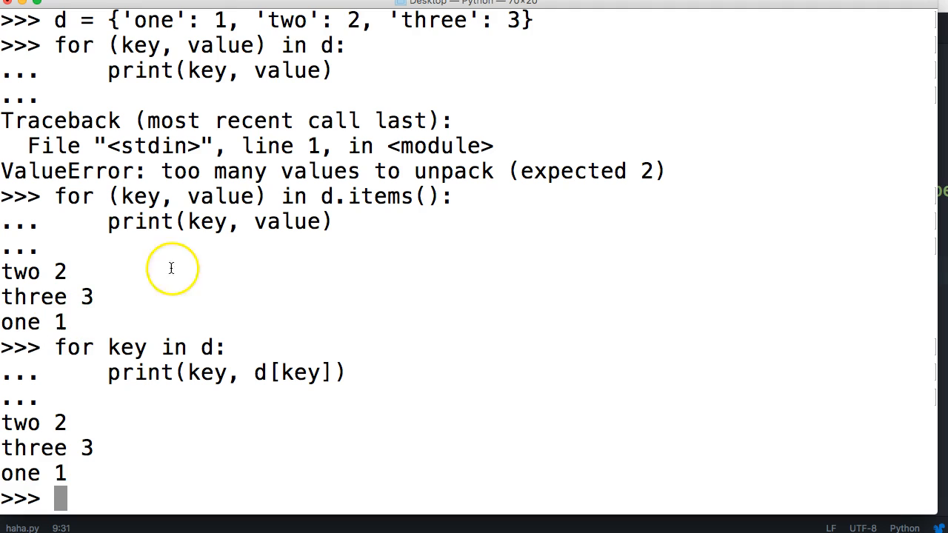
mouse_move(323, 151)
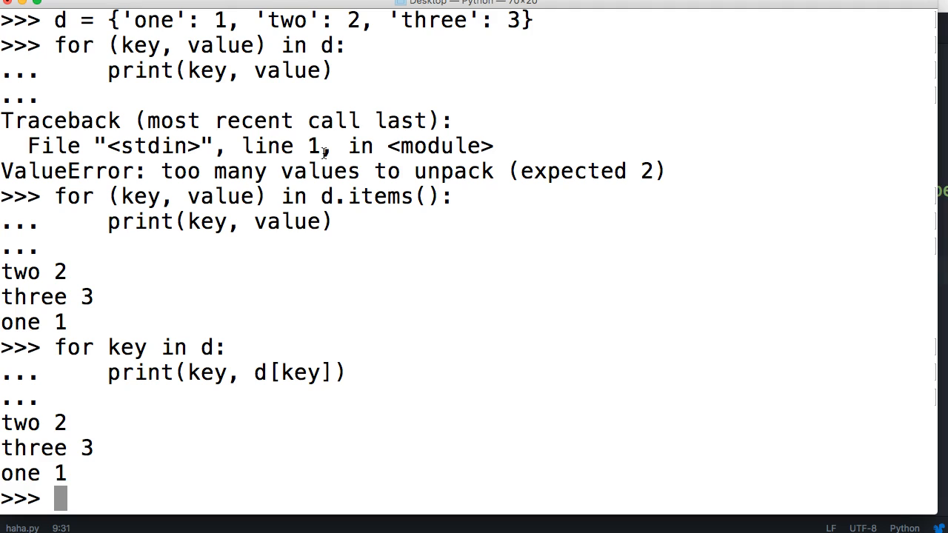
key(ctrl+l)
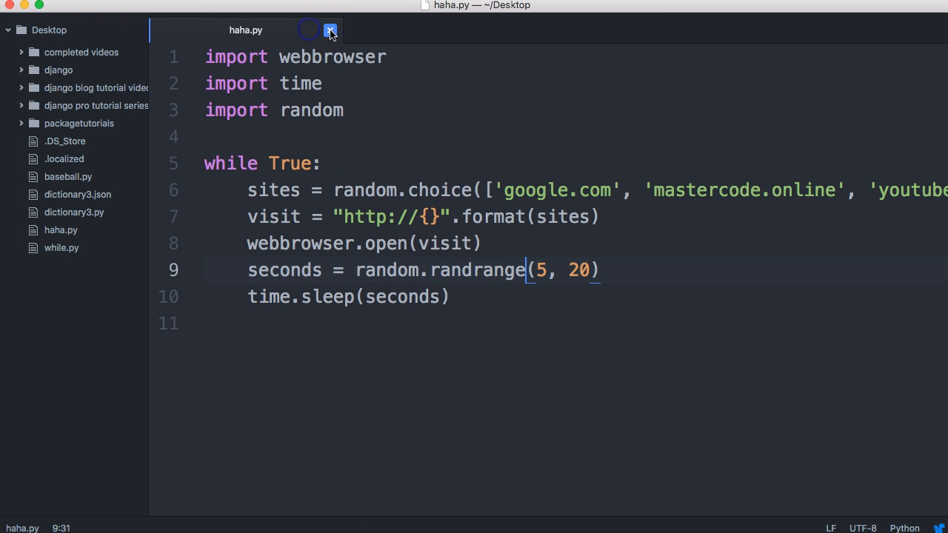
Step: Close haha.py and save a new empty file as forloop.py on the Desktop
click(329, 30)
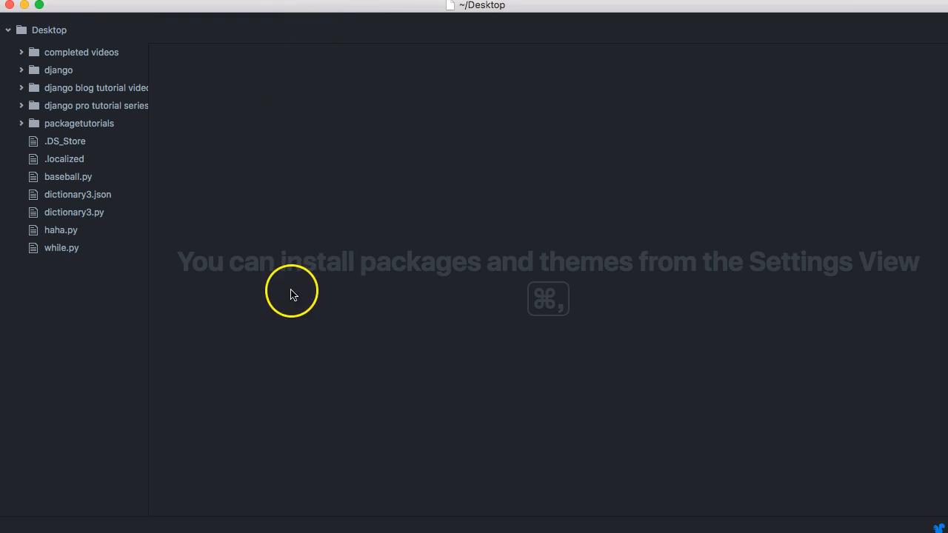
mouse_move(303, 265)
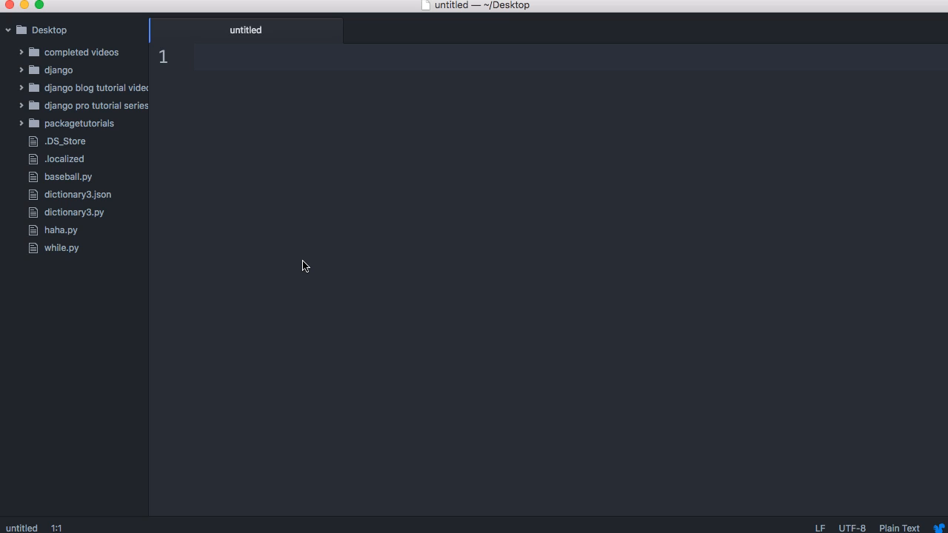
mouse_move(302, 261)
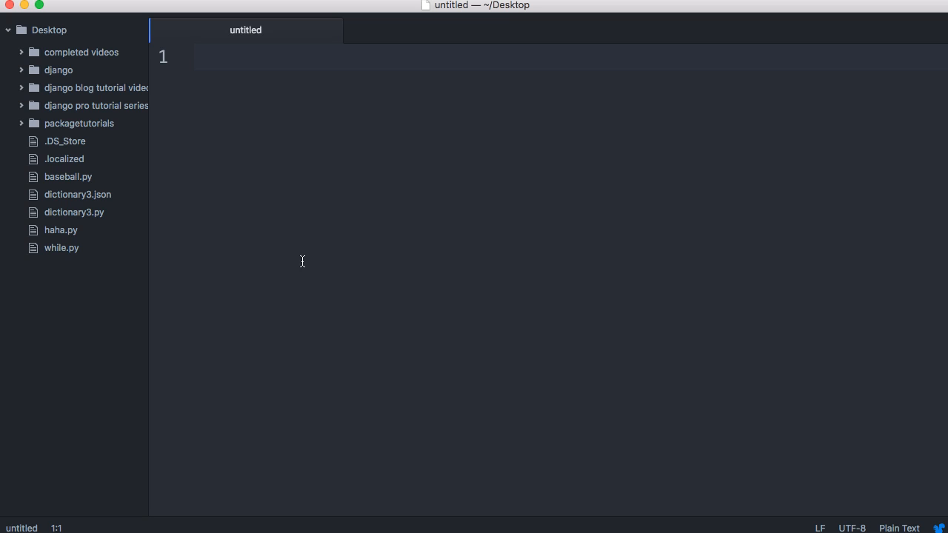
key(cmd+s)
text(forloop.py)
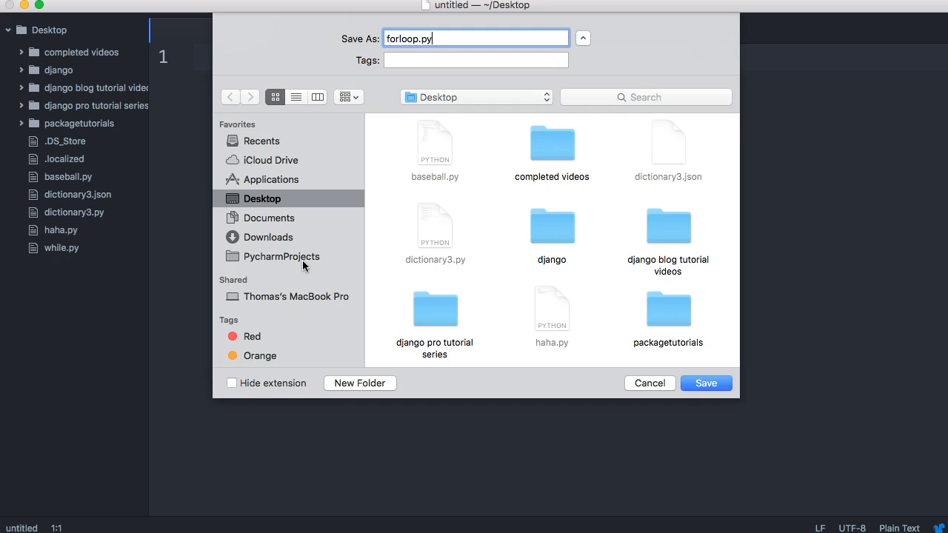
click(705, 382)
text(te)
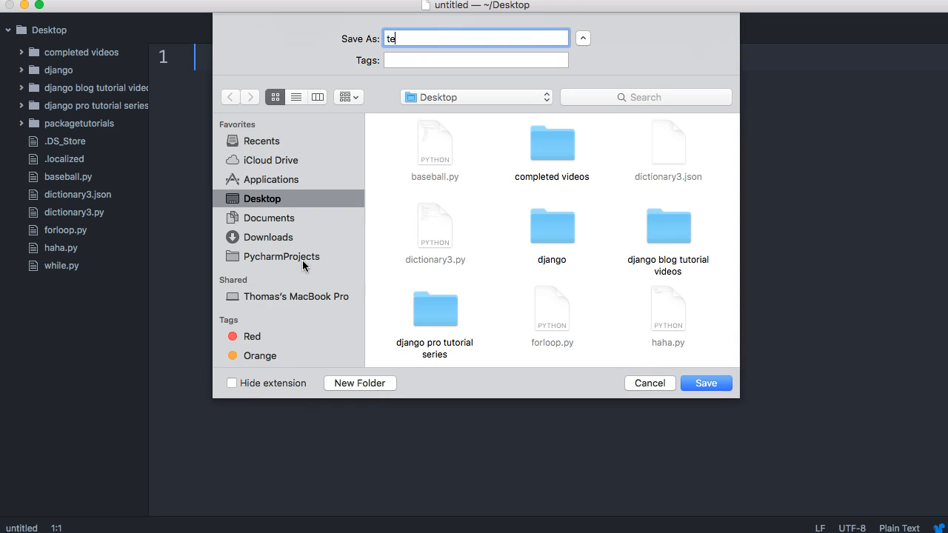
Step: Save a second new file as search.txt on the Desktop
text(search.)
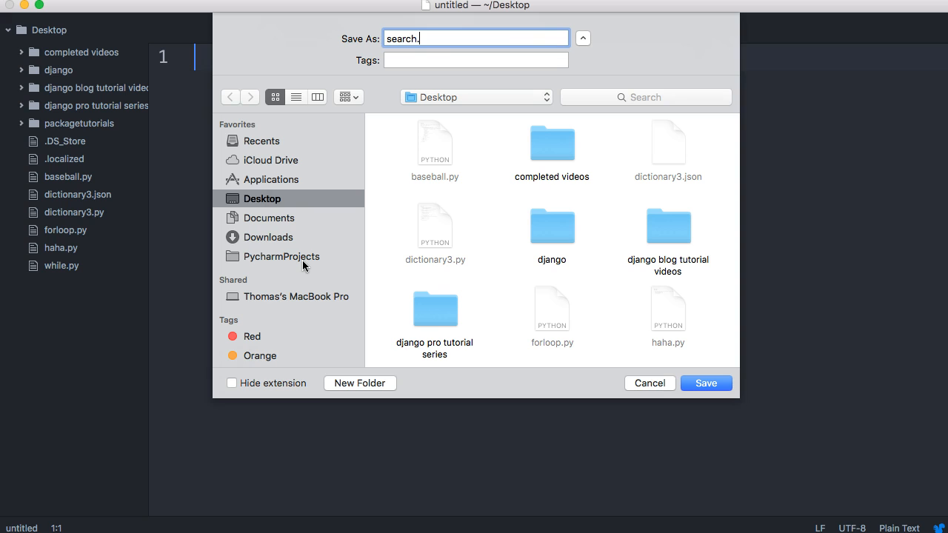
click(705, 382)
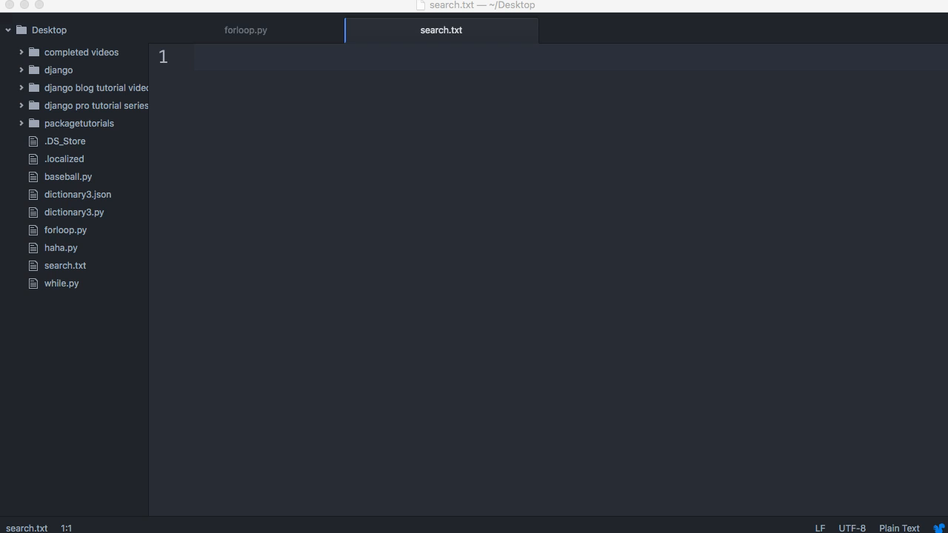
mouse_move(290, 46)
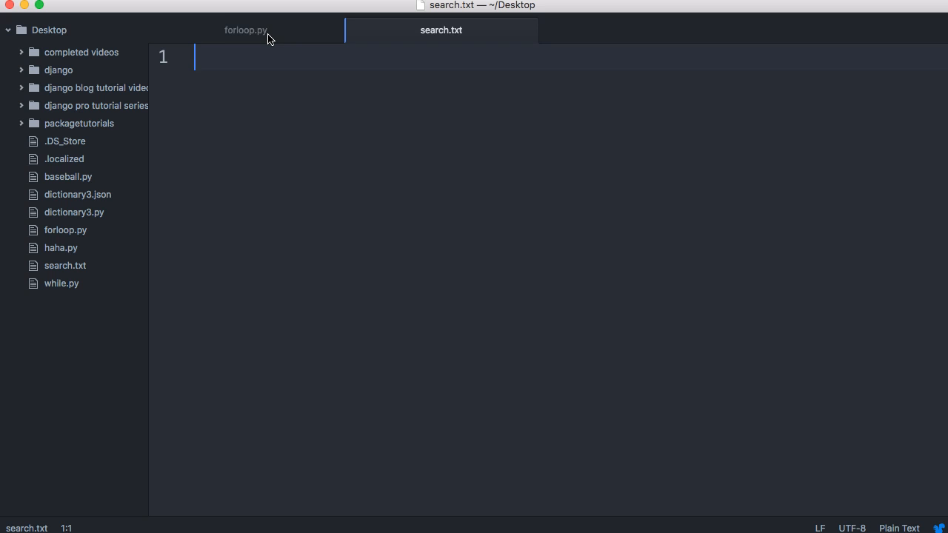
Step: Switch the editor to the empty forloop.py file
click(246, 30)
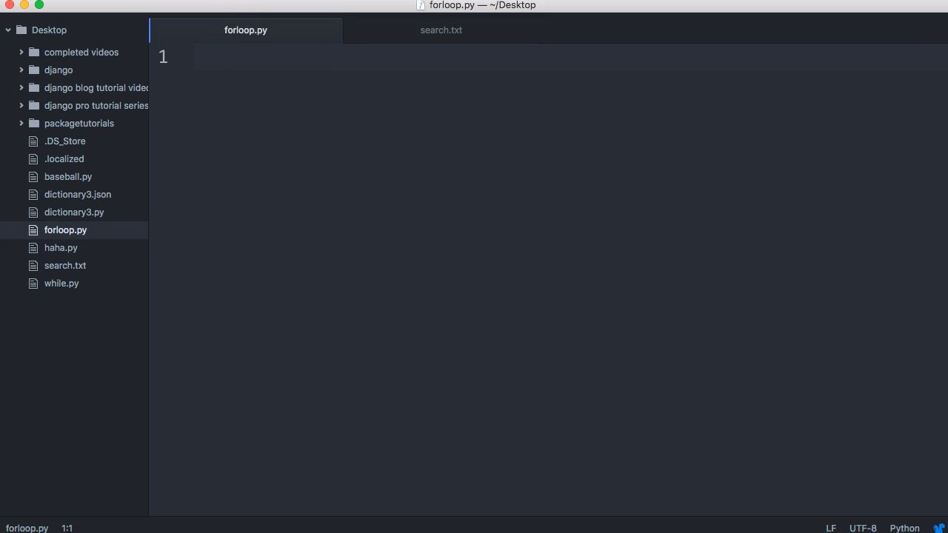
Step: Write search = input("Input your search term: ") as the first line of forloop.py
click(249, 213)
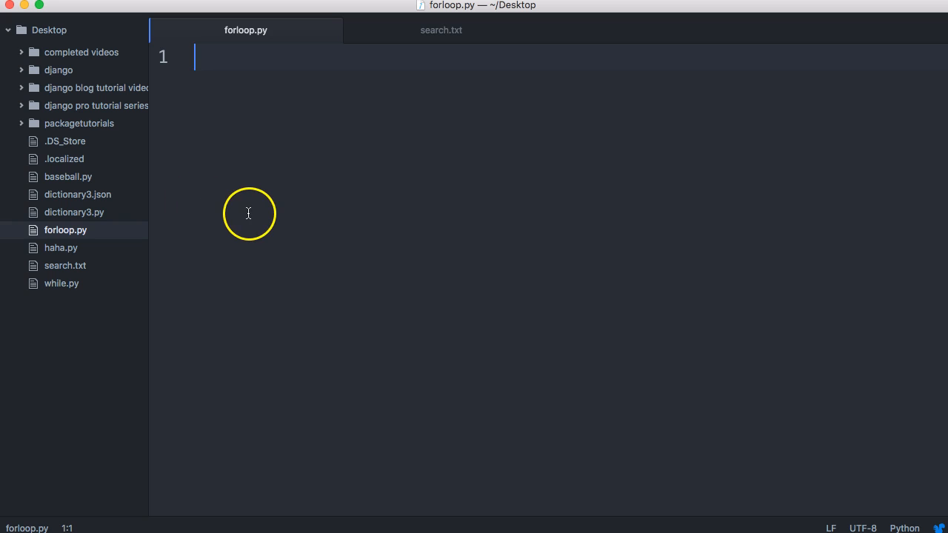
text(sear)
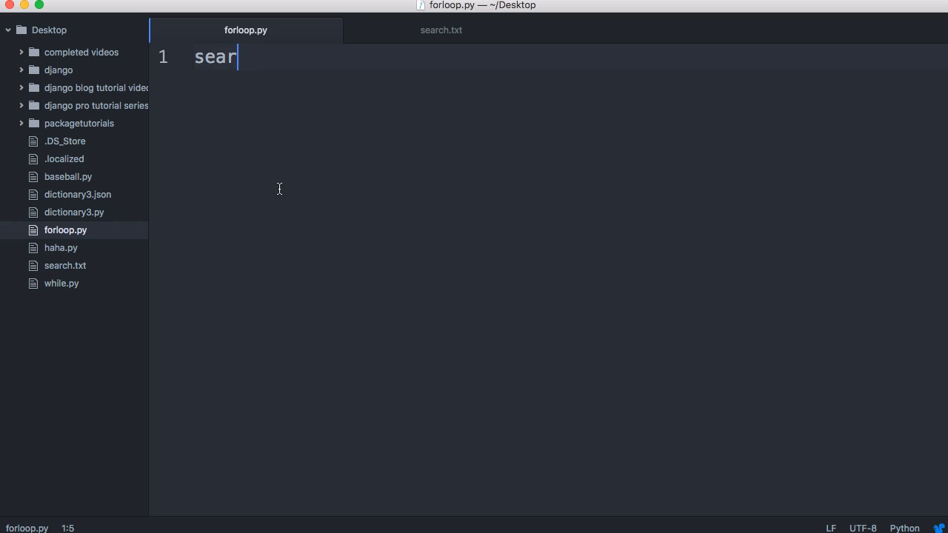
text(ch =)
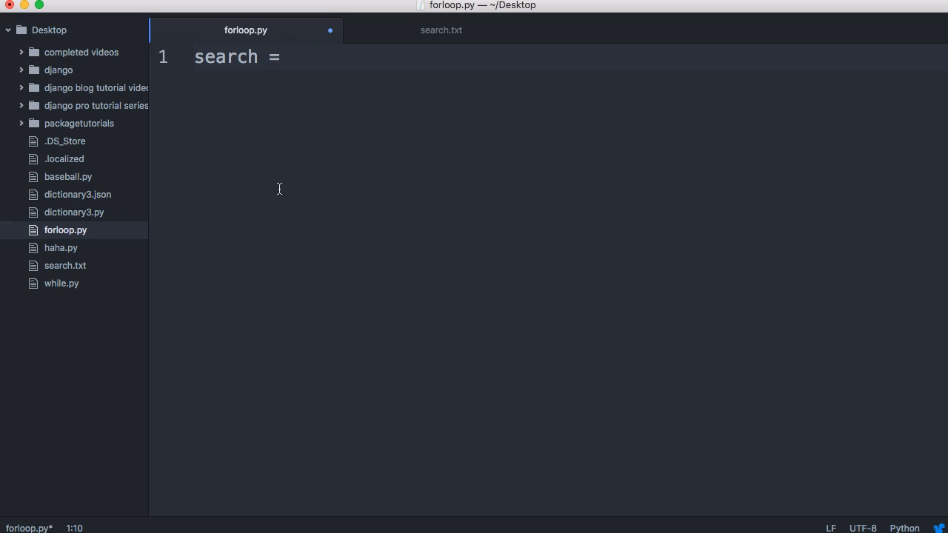
text(input(")
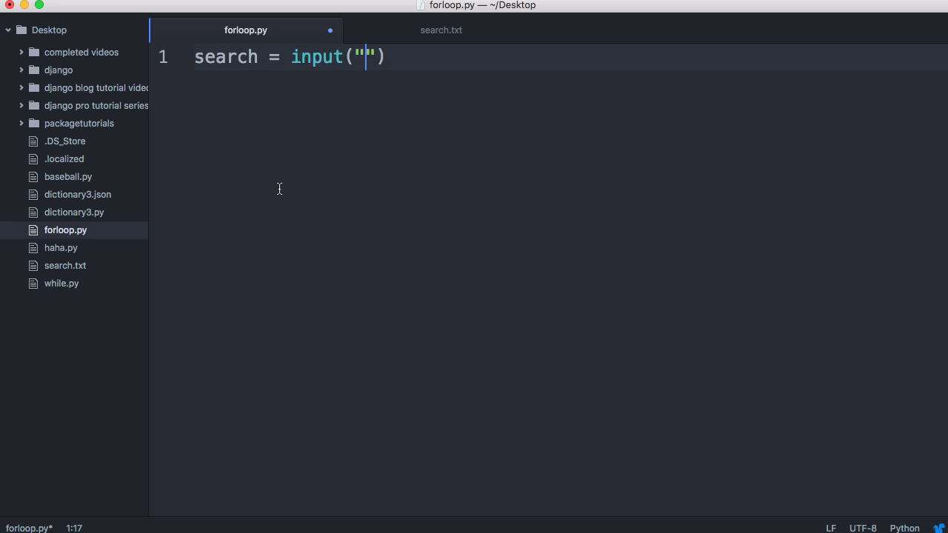
text(In you)
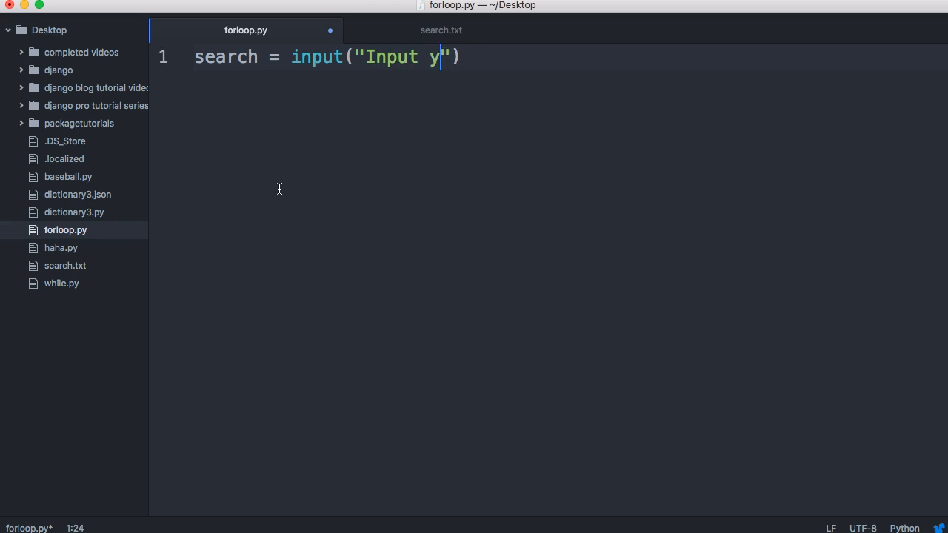
text(our sear)
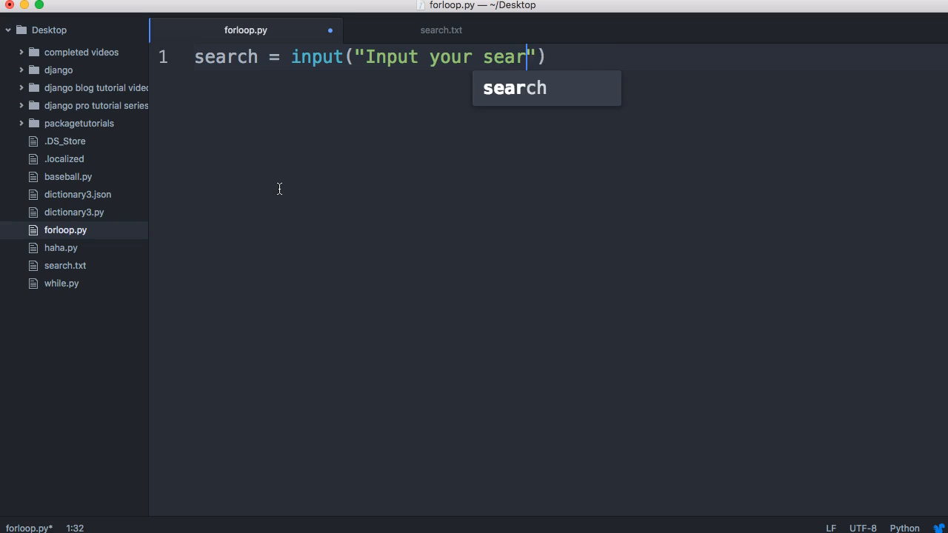
text(ch term:)
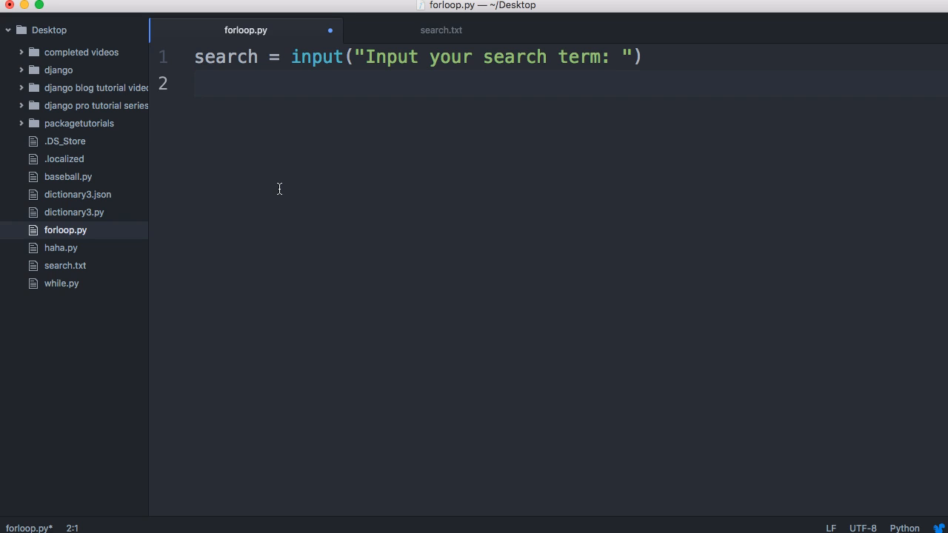
Step: Add found = 0 below it and leave blank lines after the counter
text(found =)
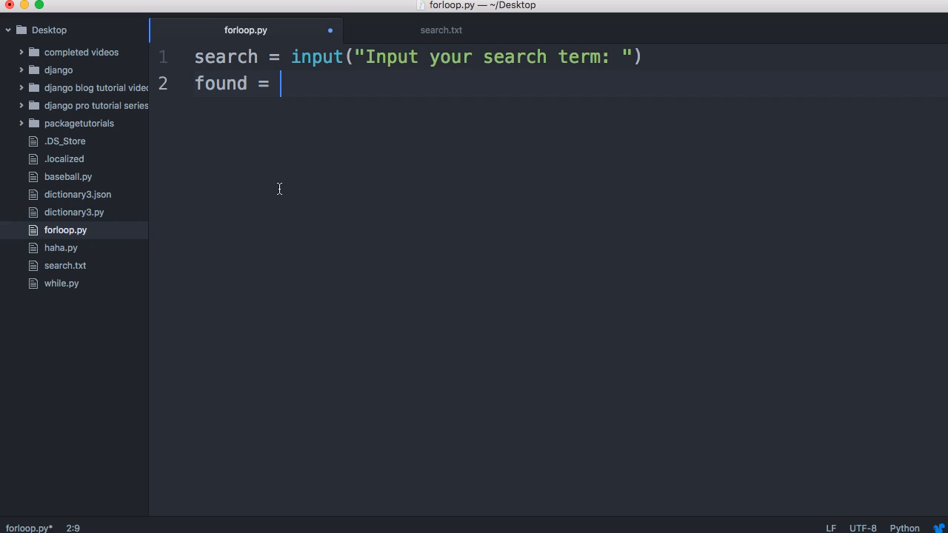
text(0)
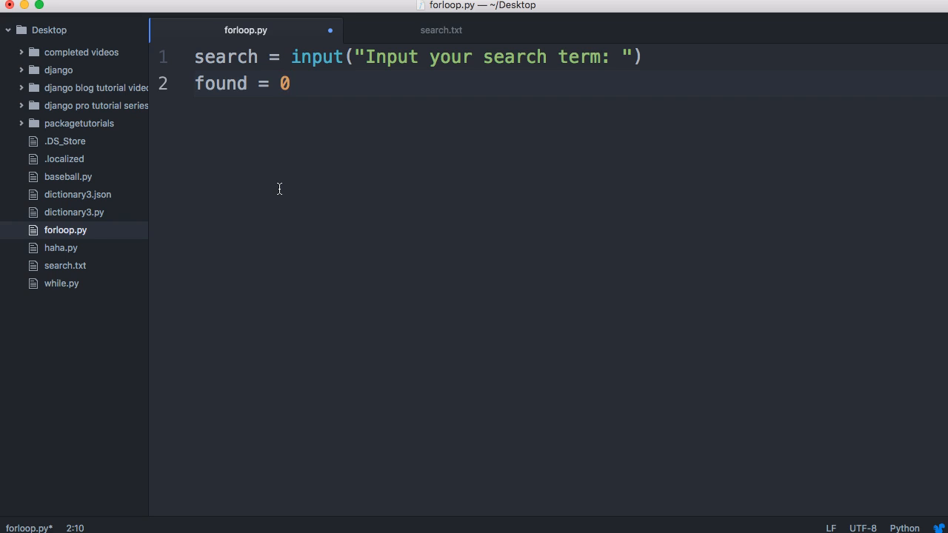
key(Enter)
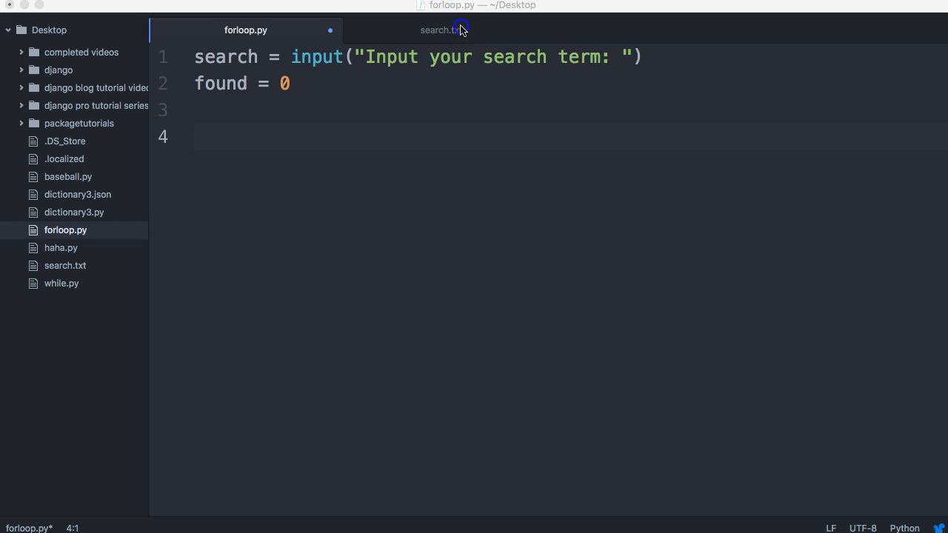
Step: Fill search.txt with the sample course text, then return to forloop.py
click(441, 30)
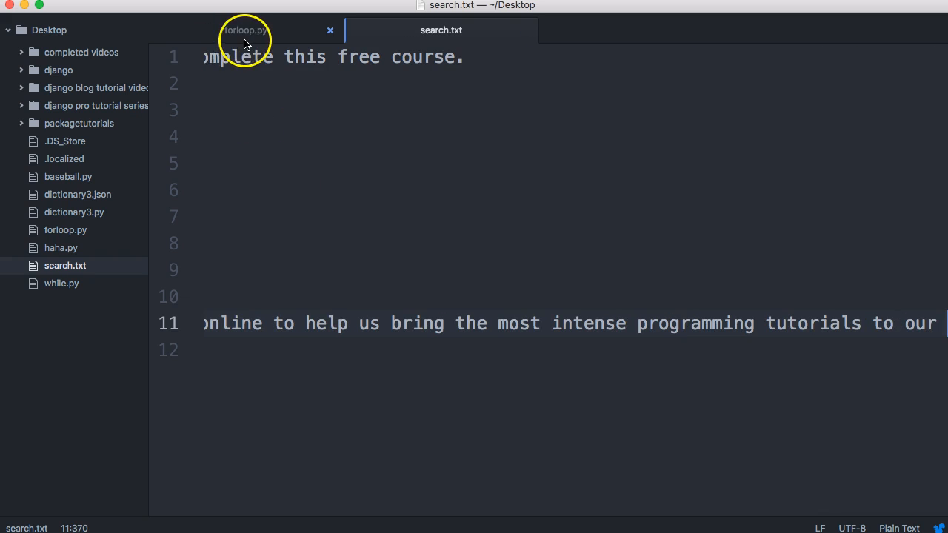
click(246, 40)
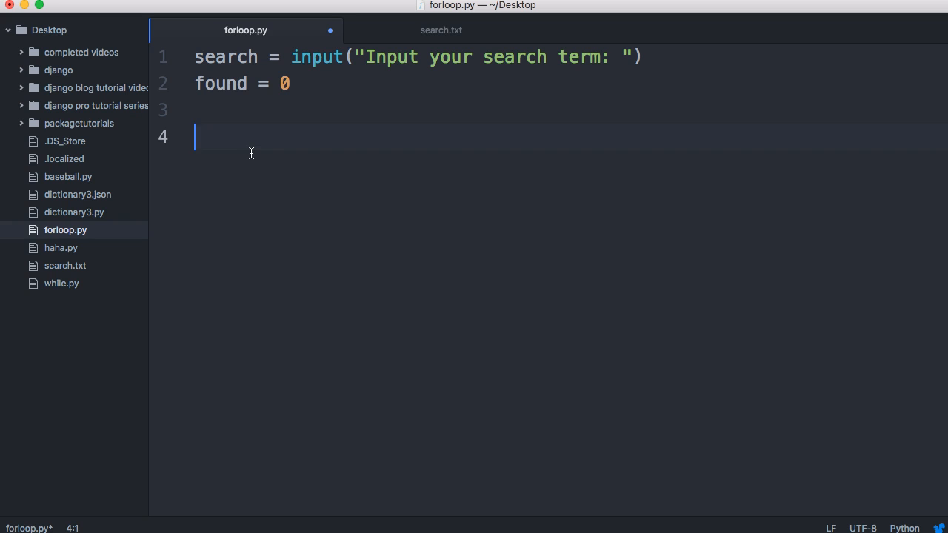
Step: Write with open("search.txt", 'r') as data: to read the text file
text(with open(")
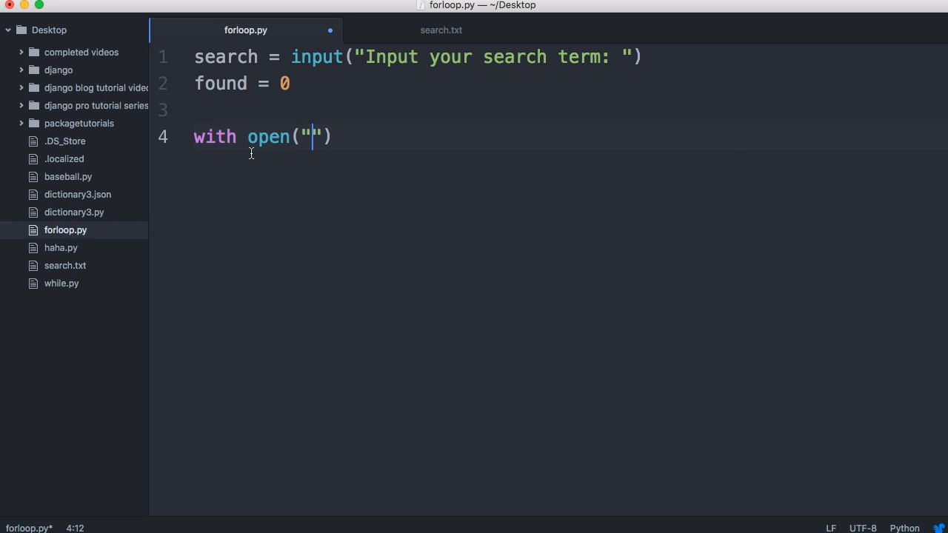
text(search)
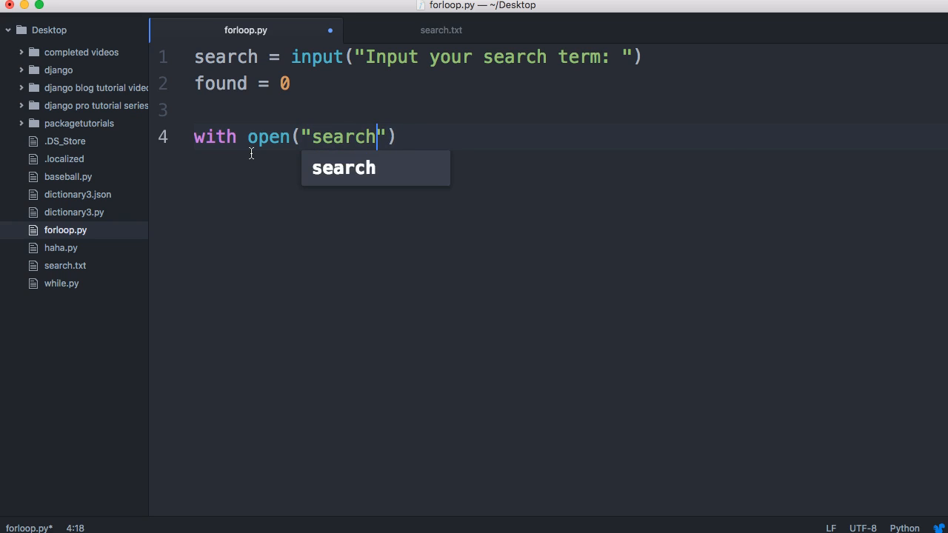
text(.txt,)
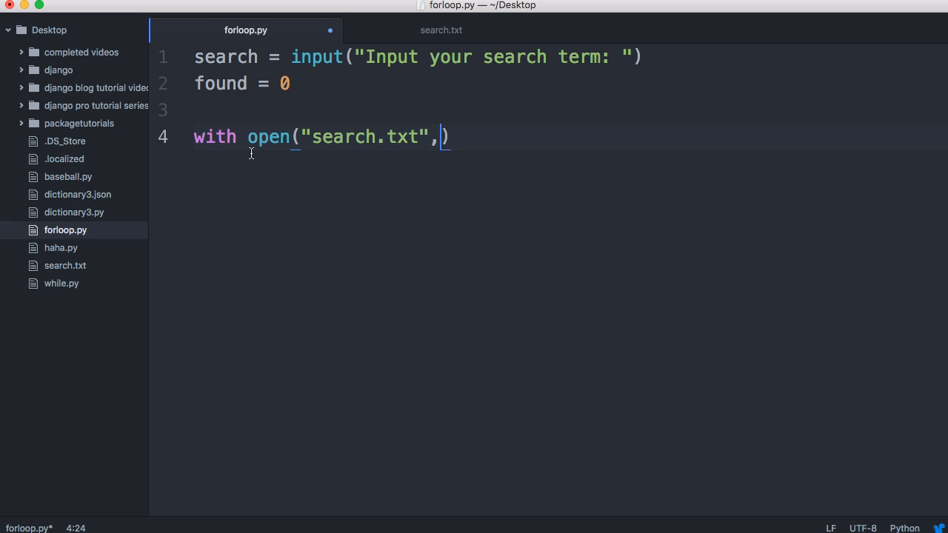
text('r')
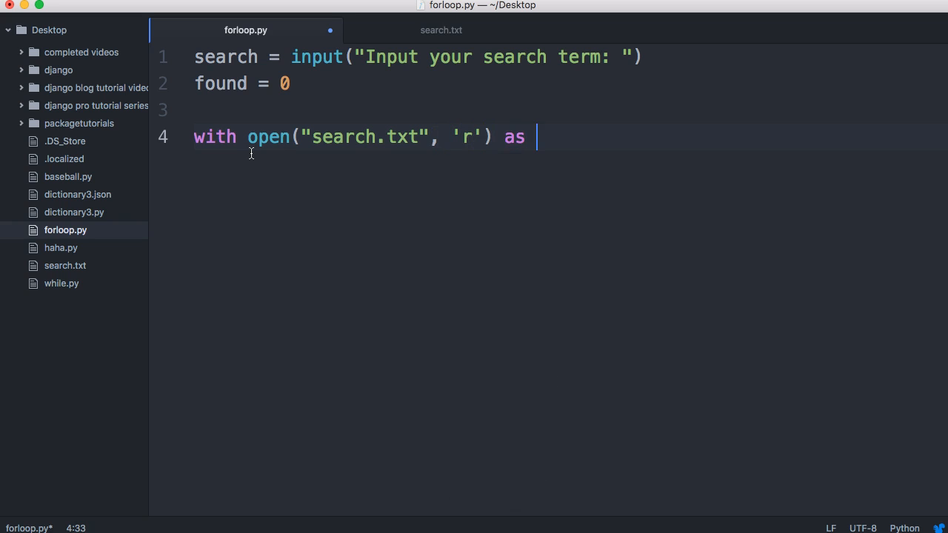
text(data")
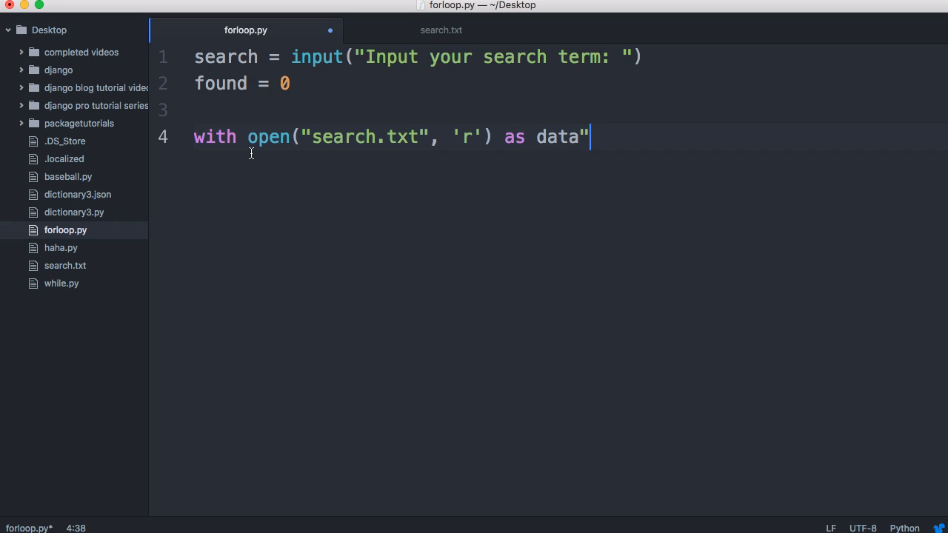
text(:)
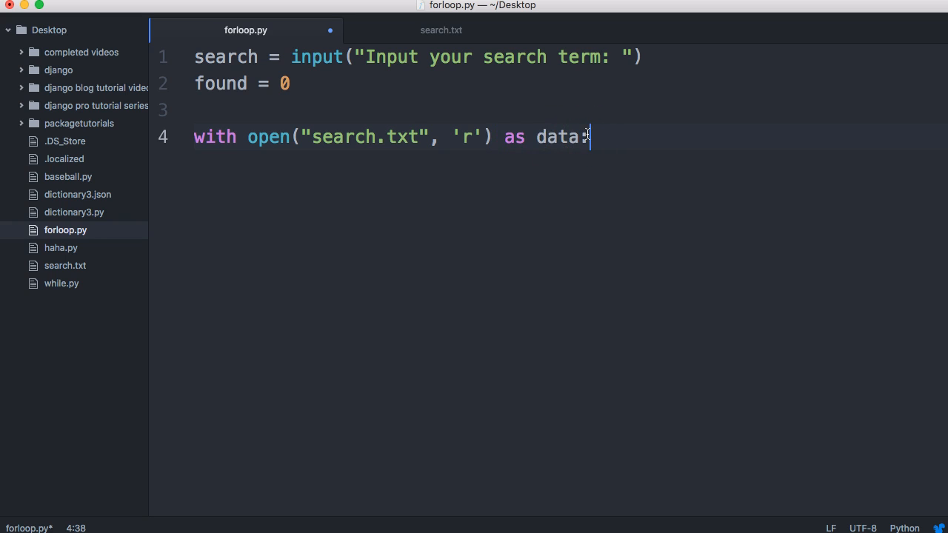
Step: Begin the indented for line in data: loop inside the with block
key(Enter)
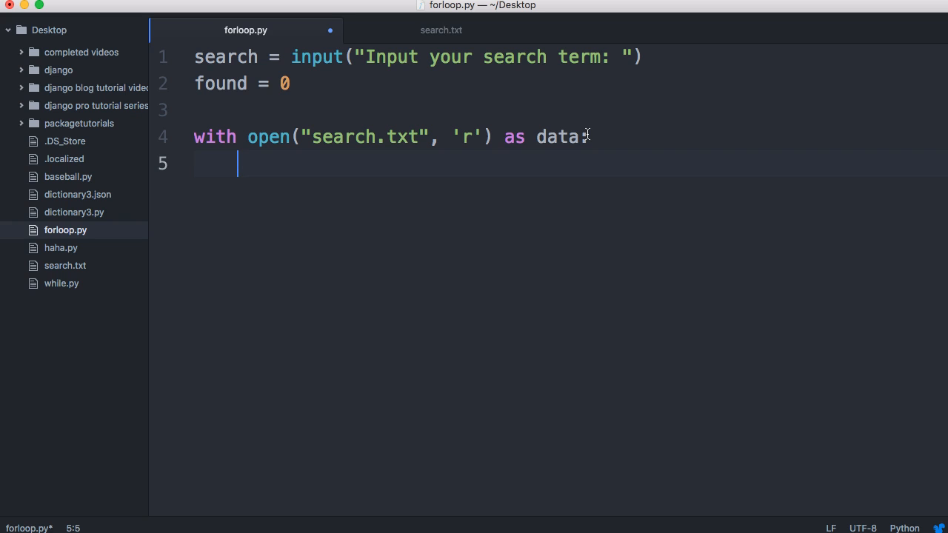
text(f)
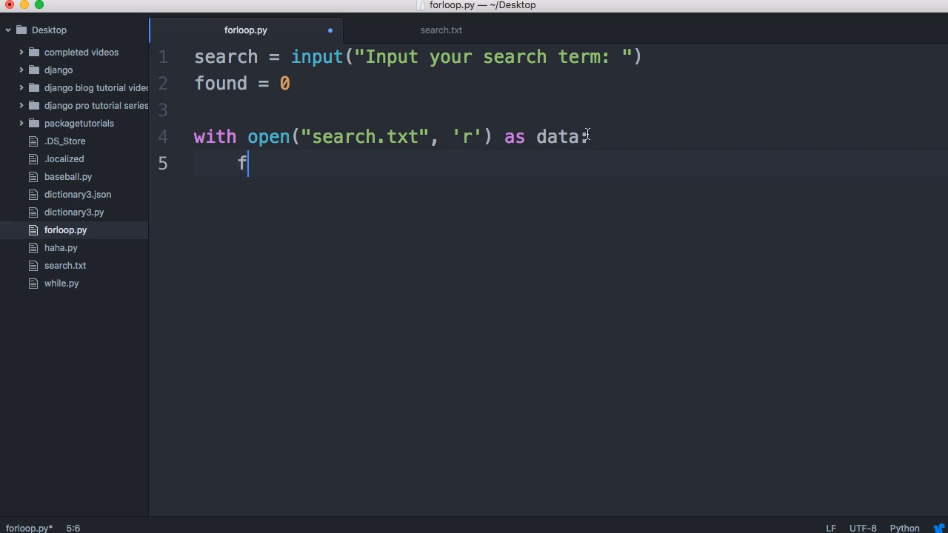
text(or line in data:)
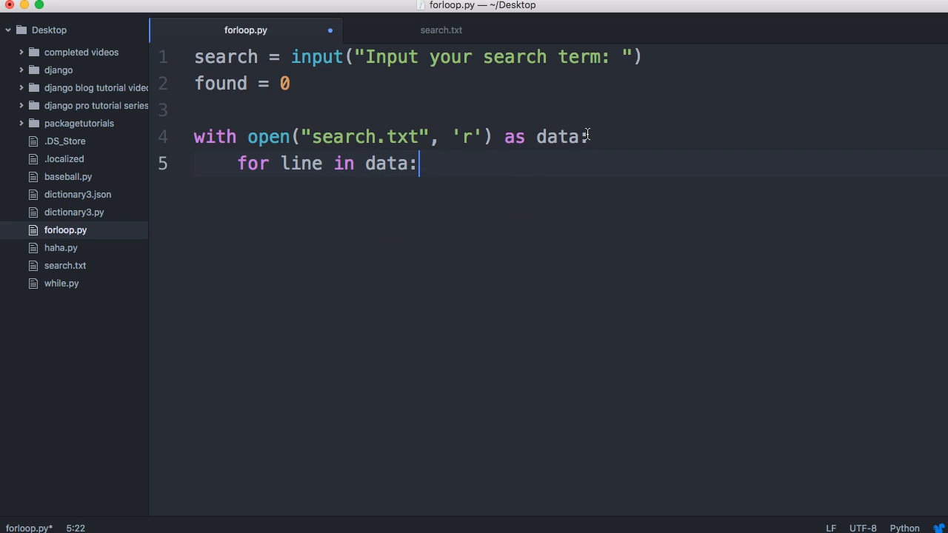
mouse_move(426, 242)
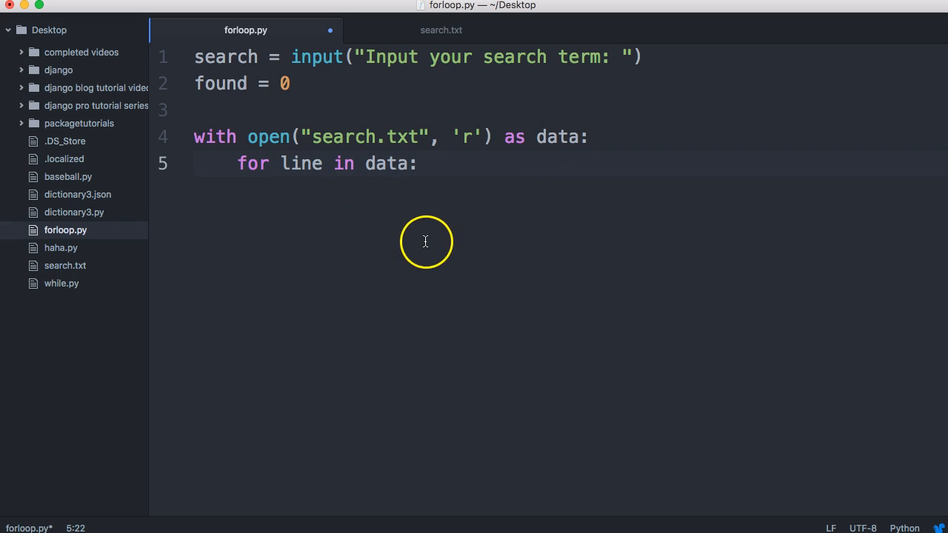
Step: Add the condition if search.casefold() in line.casefold(): inside the loop
key(enter)
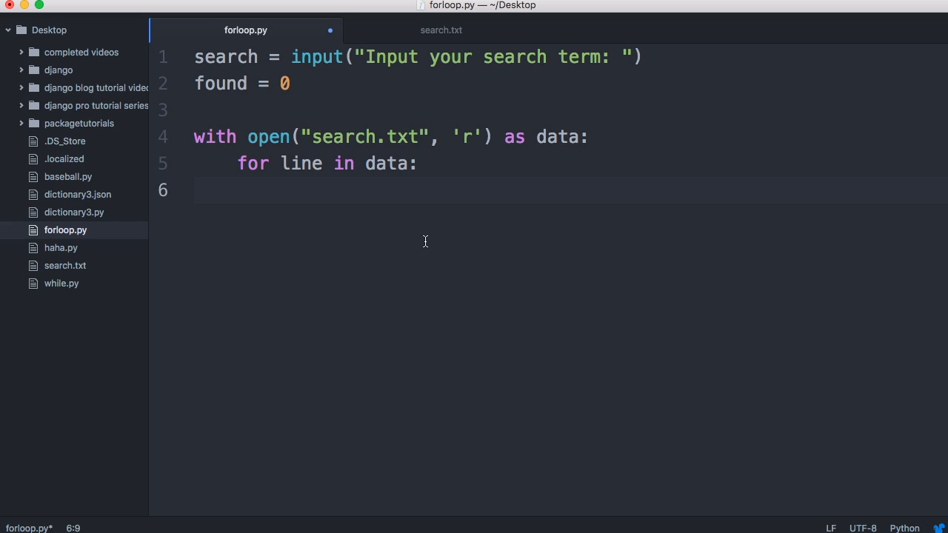
text(if seac)
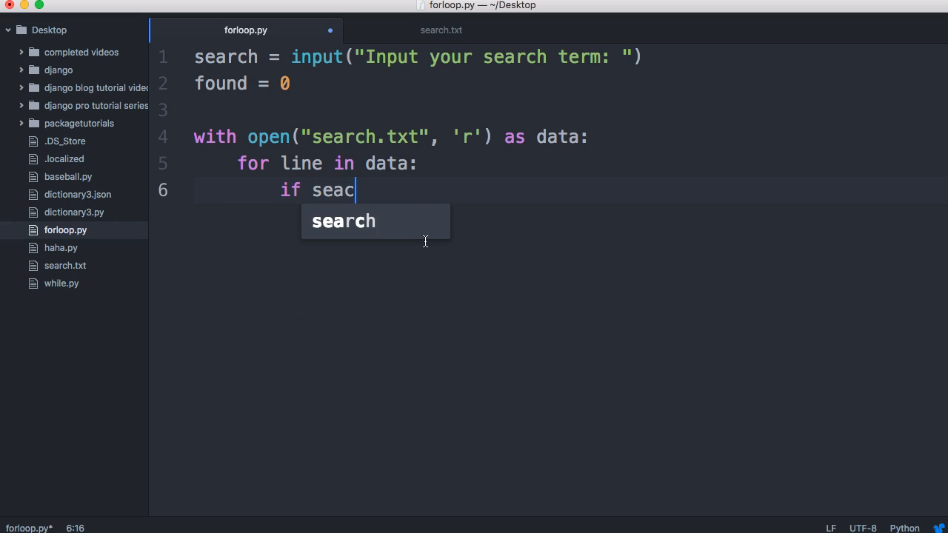
text(rch)
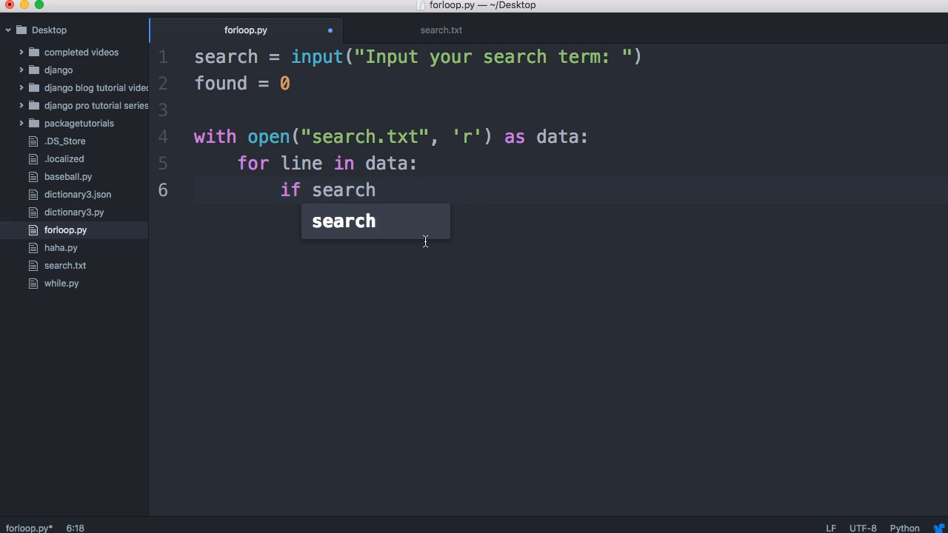
text(.casefo)
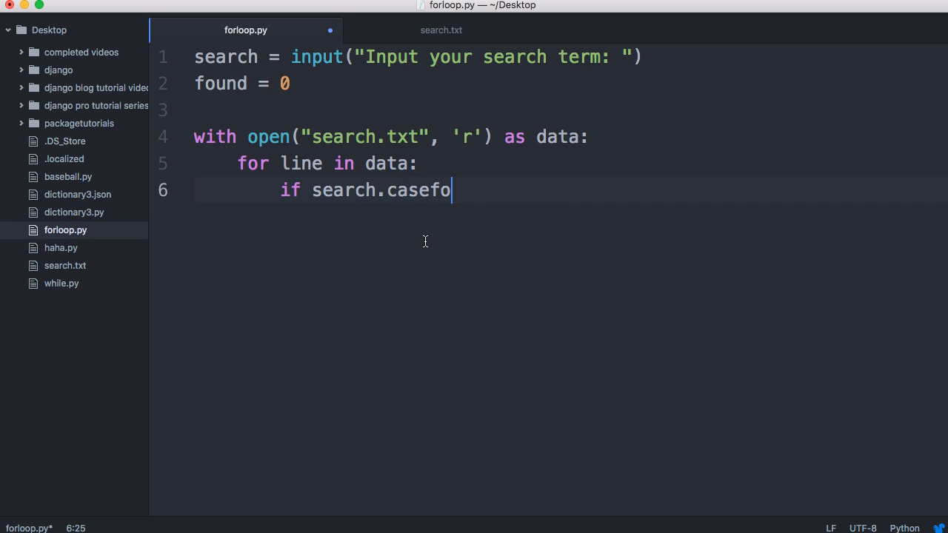
text(ld)
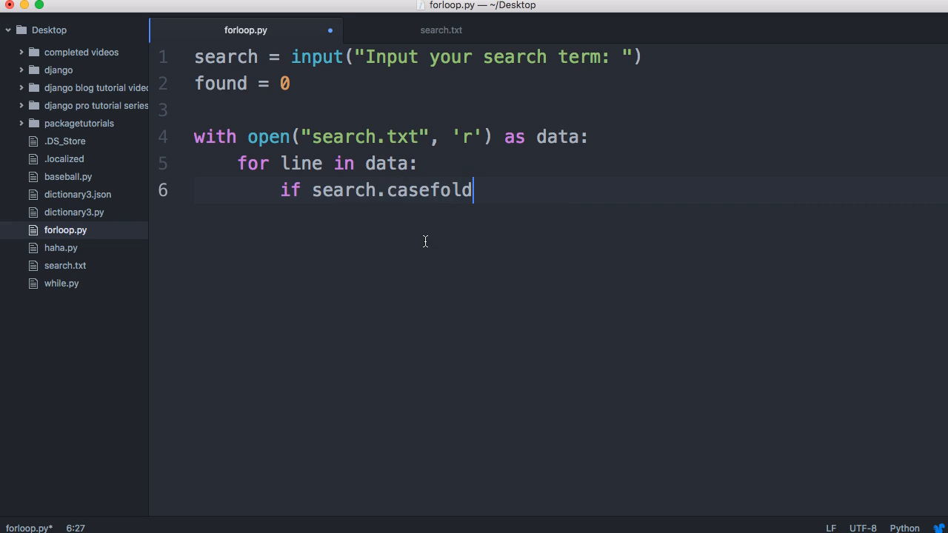
text(())
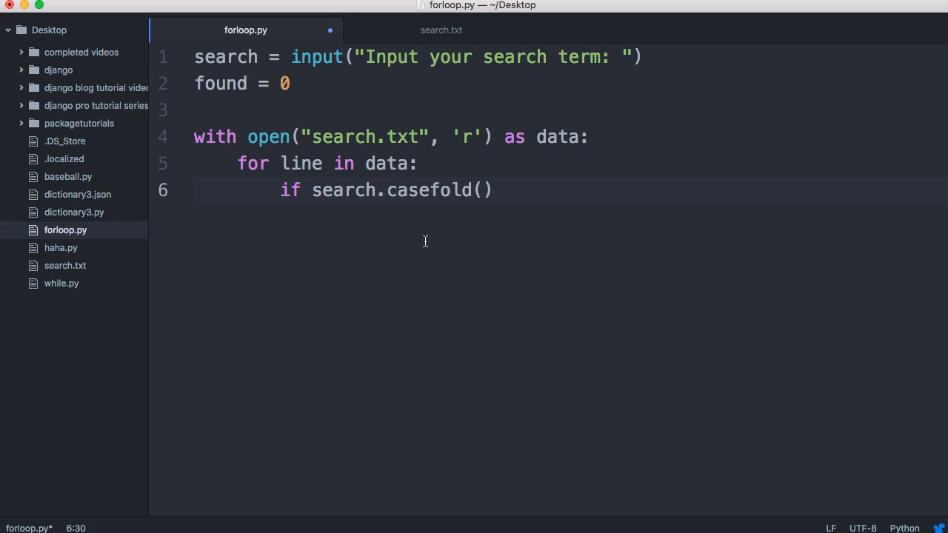
text(in)
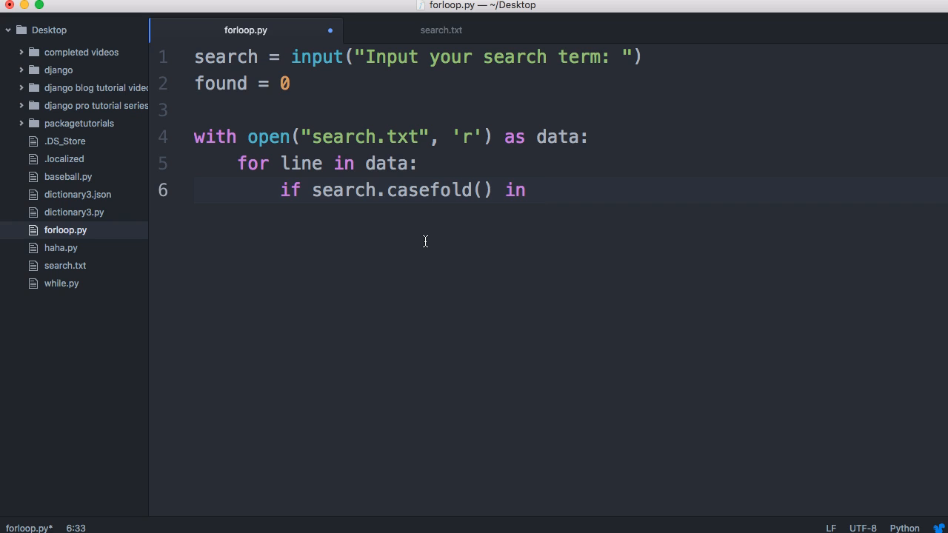
text(line.c)
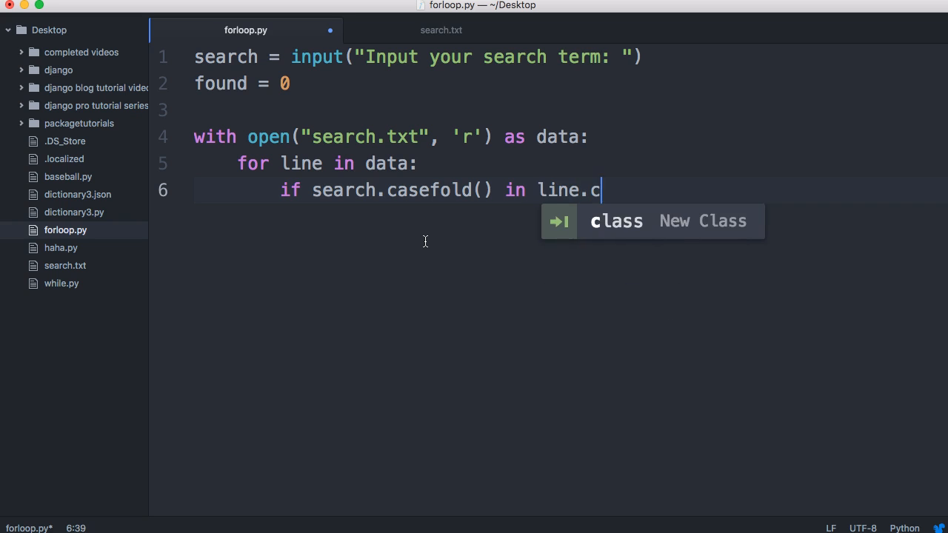
text(asefold())
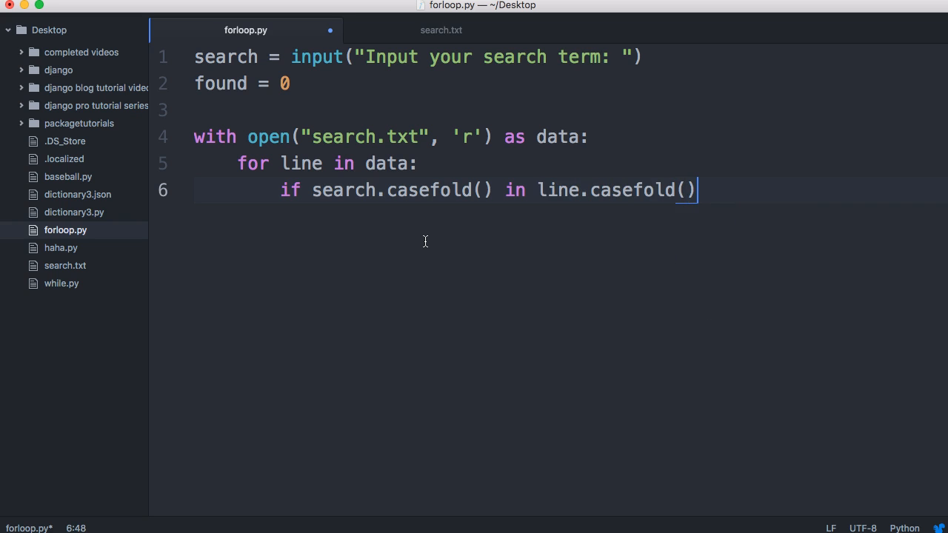
Step: Increment found += 1 on a match, print(found) after the loop, and save
key(enter)
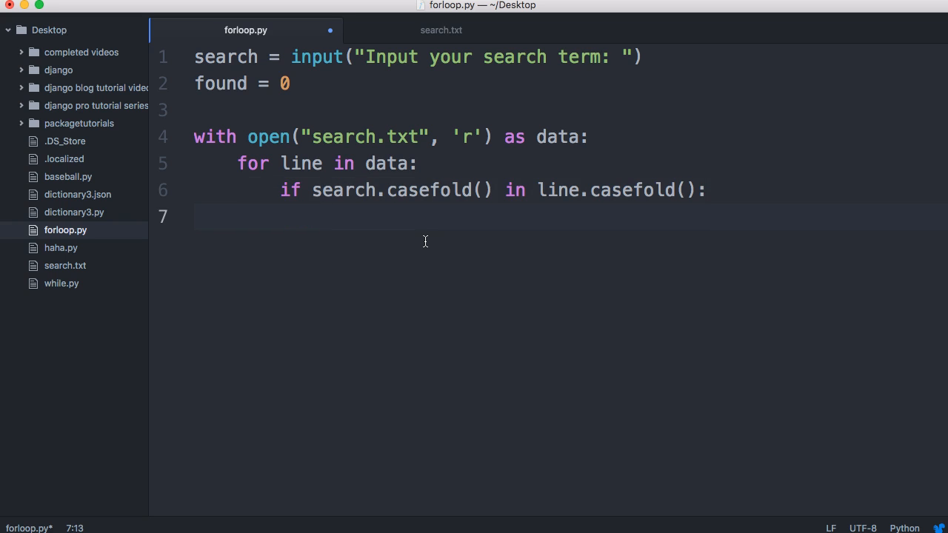
text(found)
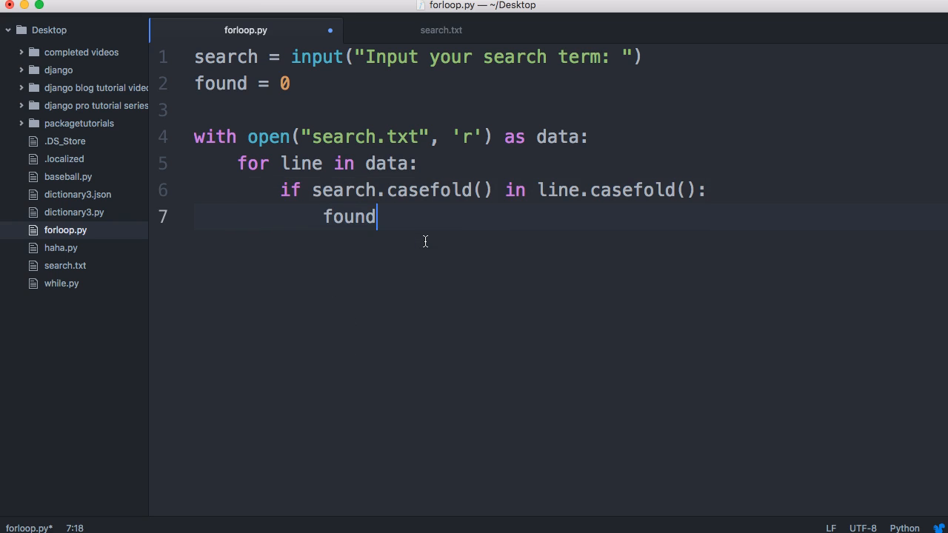
text(+=)
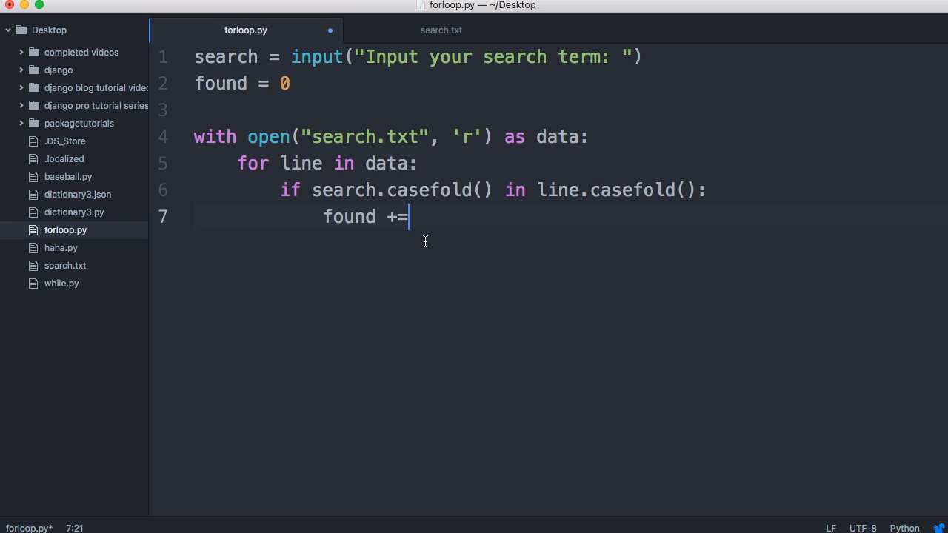
text(1)
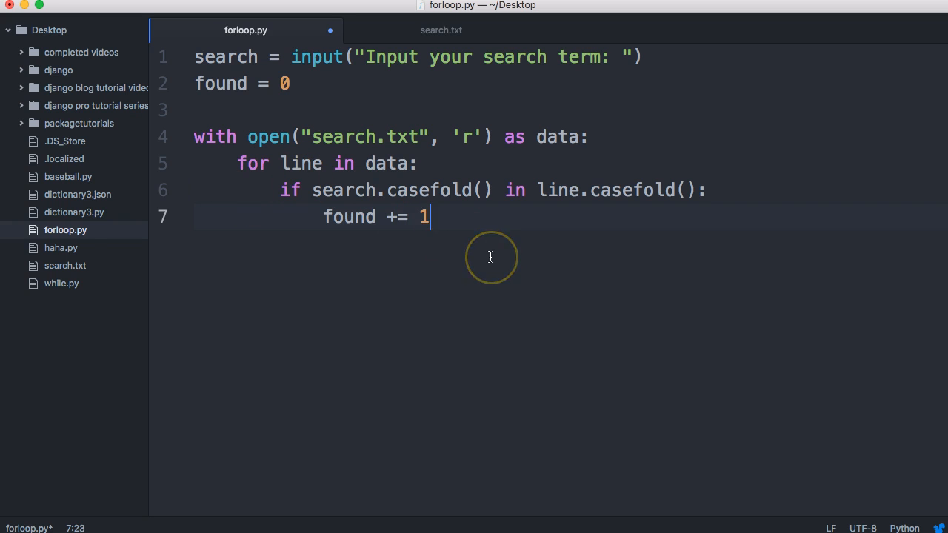
key(Enter)
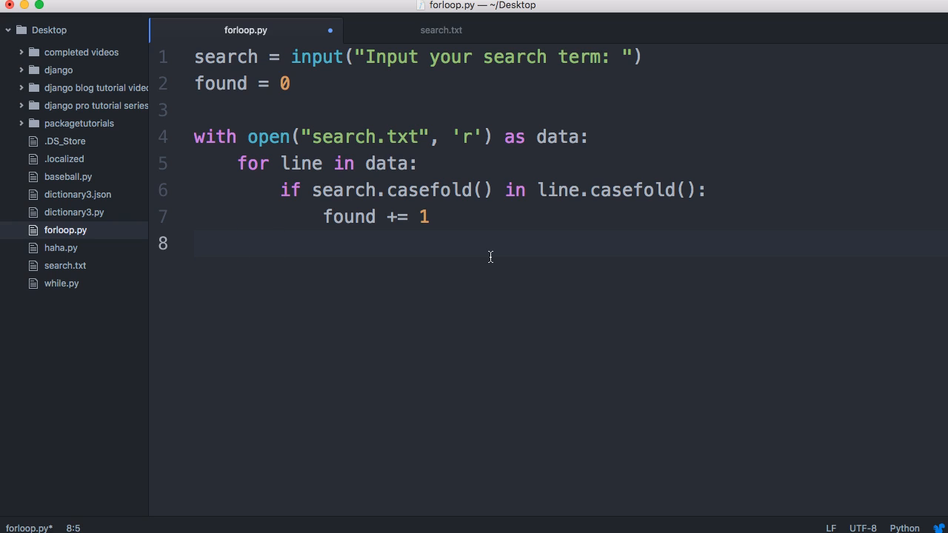
text(print)
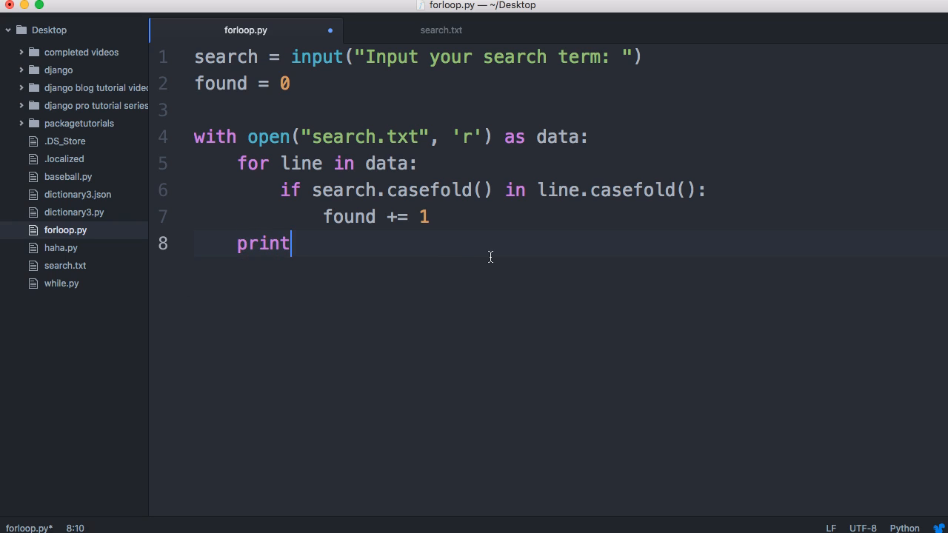
text((found))
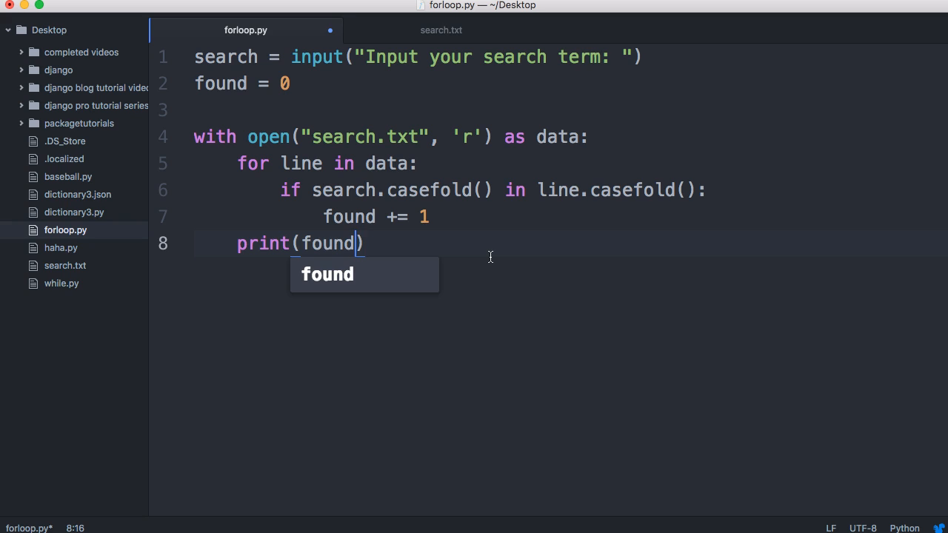
key(Escape)
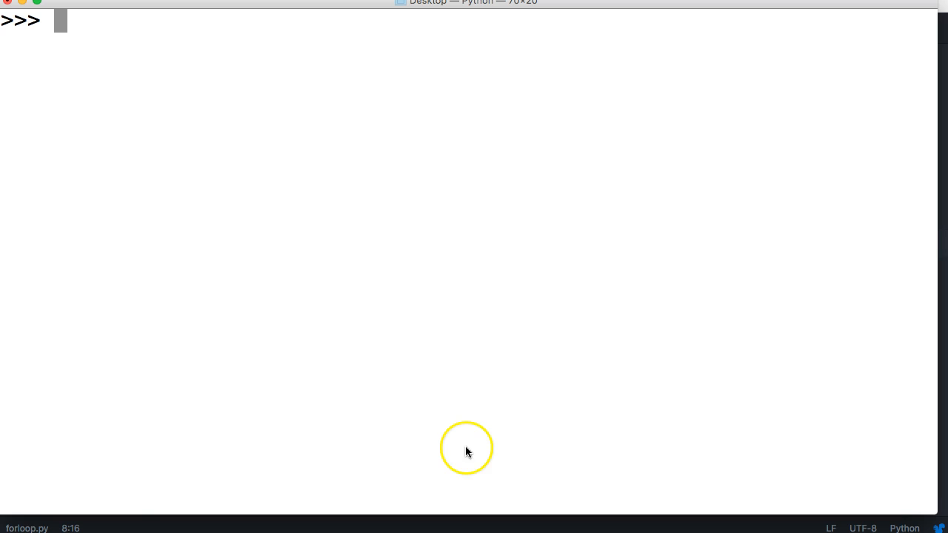
mouse_move(453, 394)
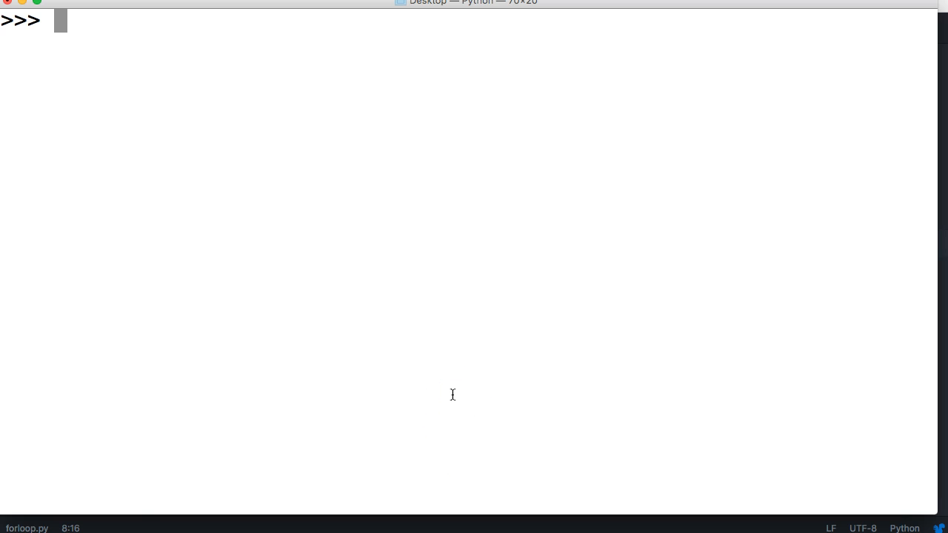
Step: Exit the Python shell and run python3 forloop.py from the command line
key(ctrl+c)
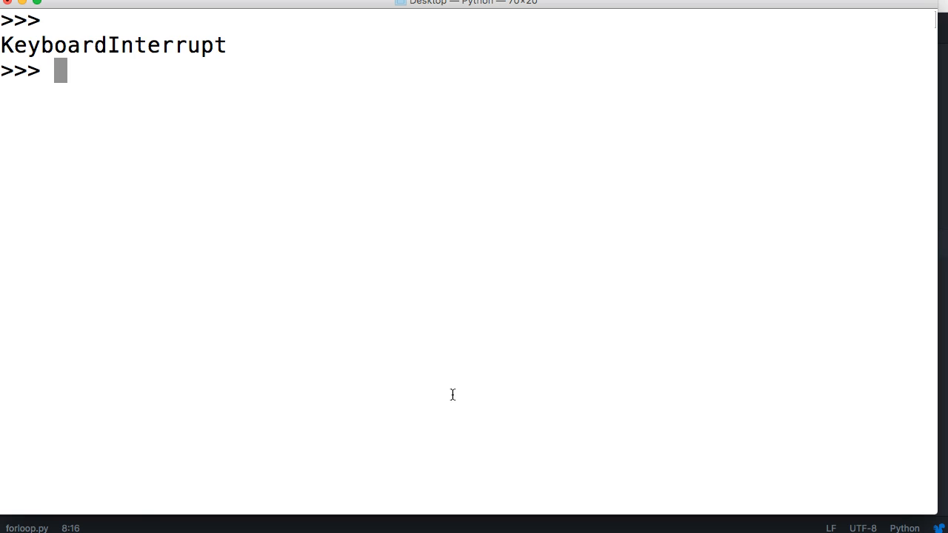
key(ctrl+d)
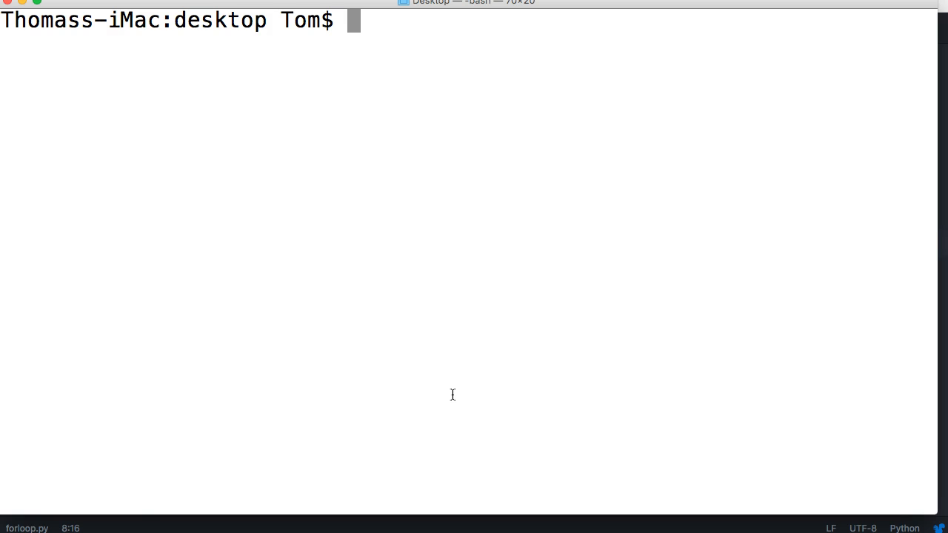
text(python3 fo)
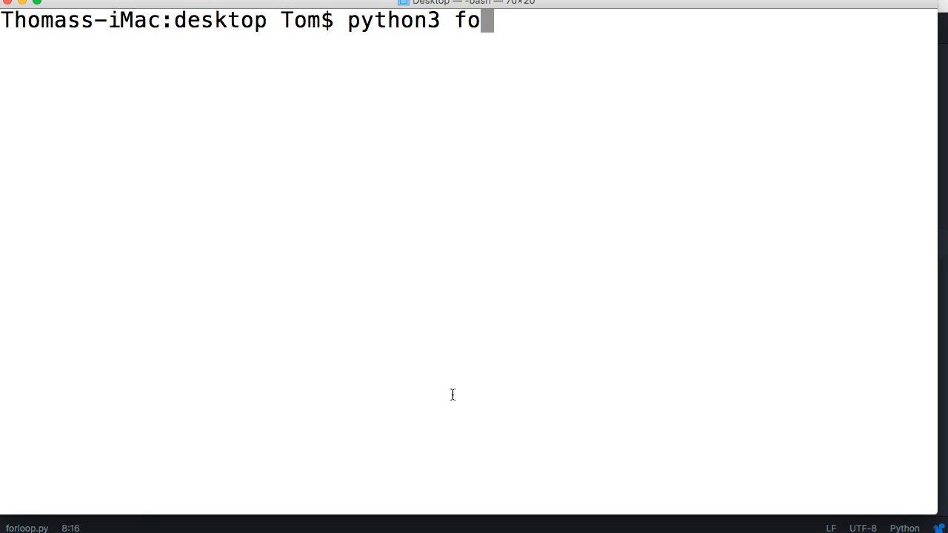
text(rloop.py)
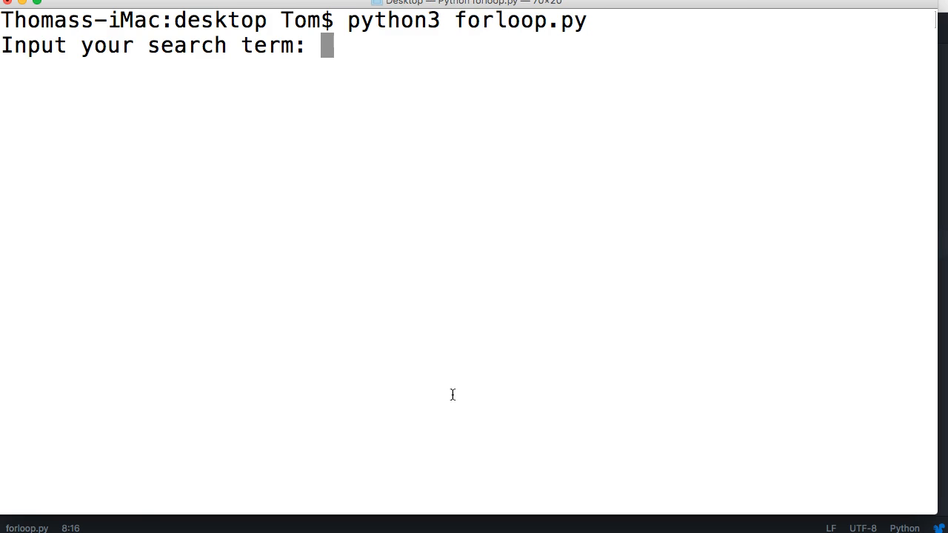
Step: Enter python as the search term, printing a count of 2
text(python)
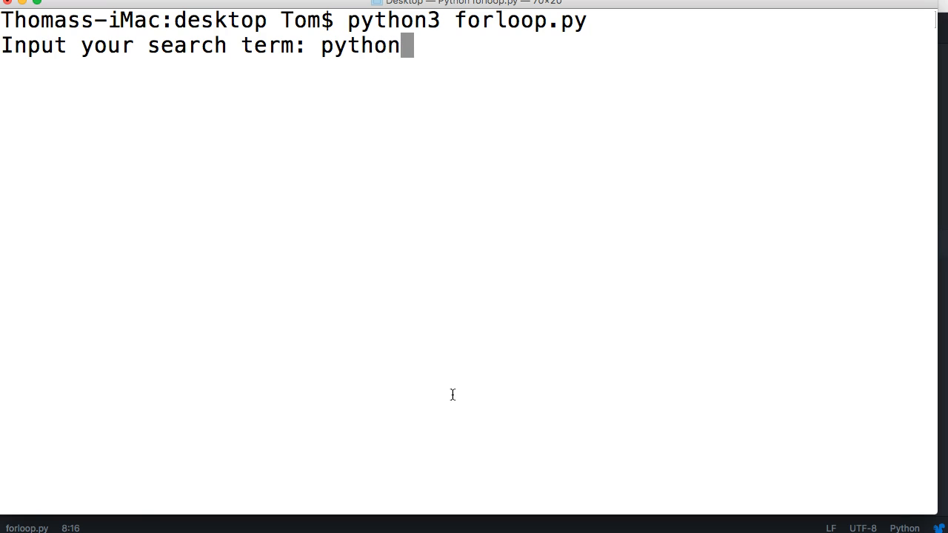
key(enter)
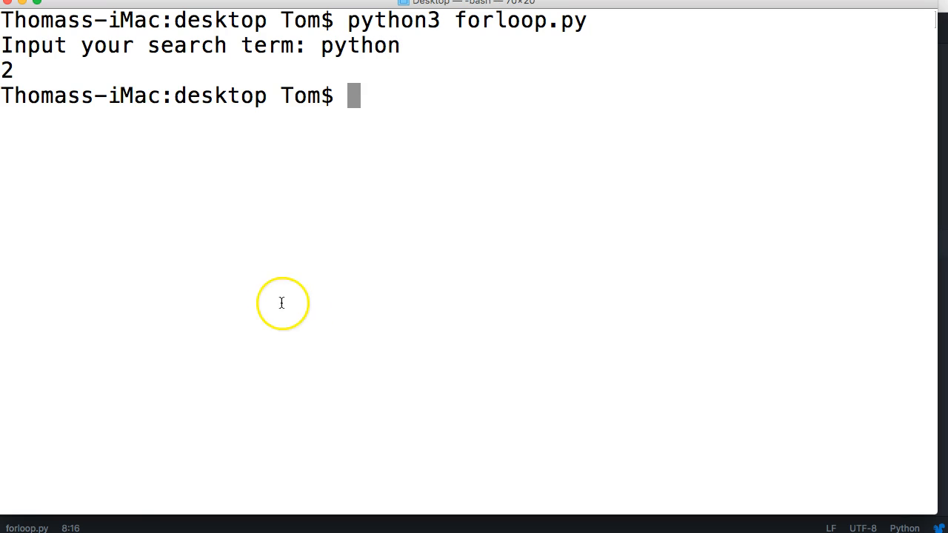
mouse_move(871, 225)
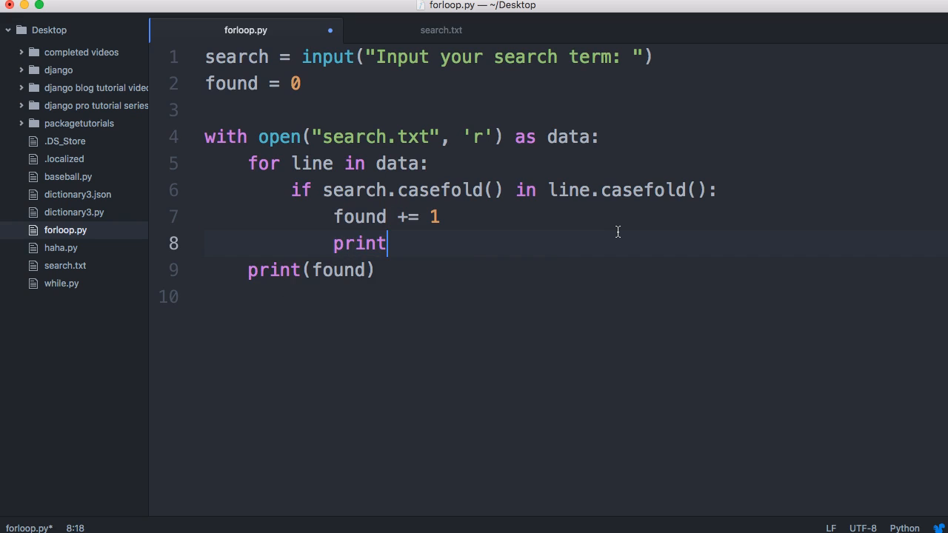
Step: Add print(line) under found += 1, rerun the script, then remove it again
text((line)
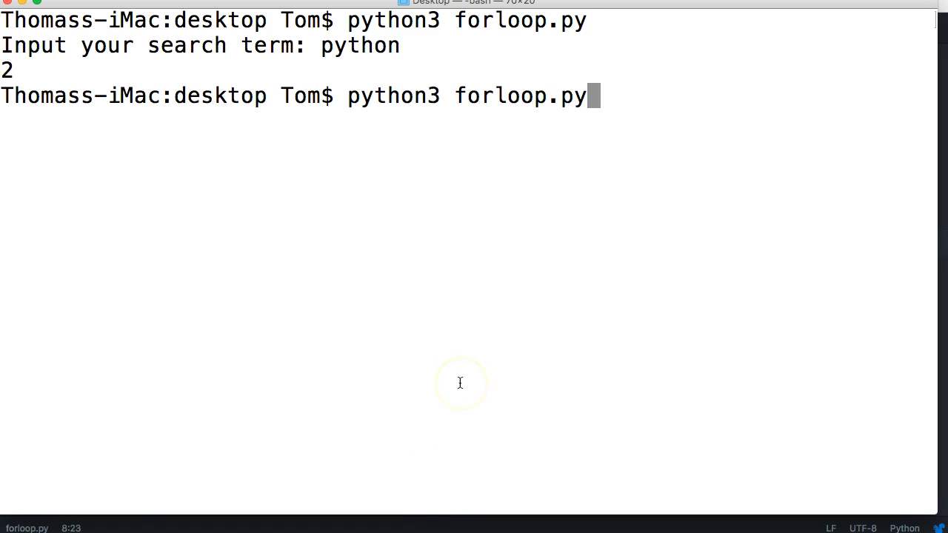
text(py)
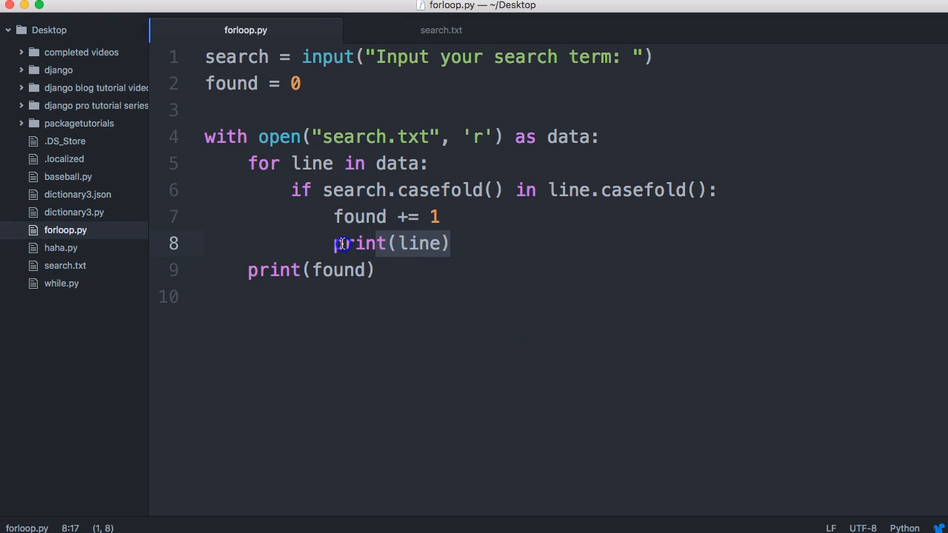
key(Backspace)
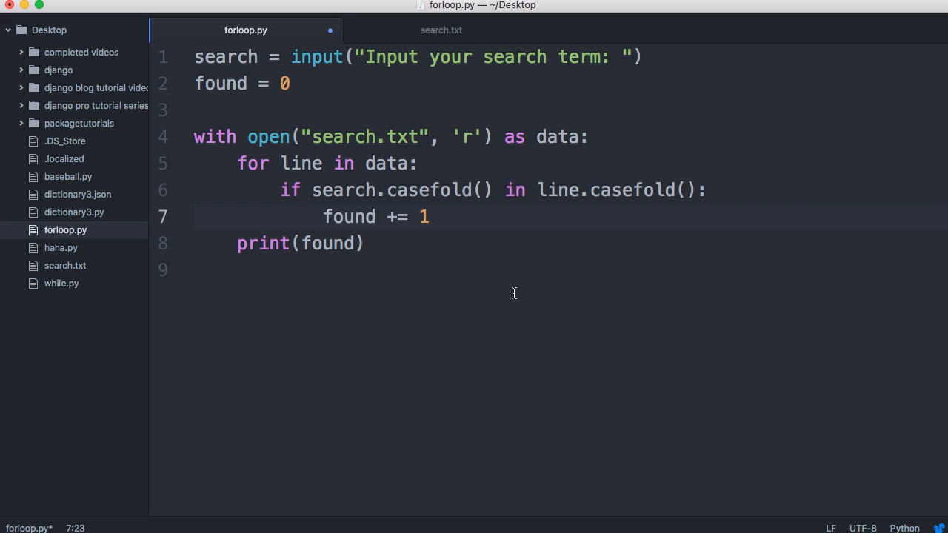
Step: Leave only the counting logic after found += 1 and save forloop.py
click(429, 216)
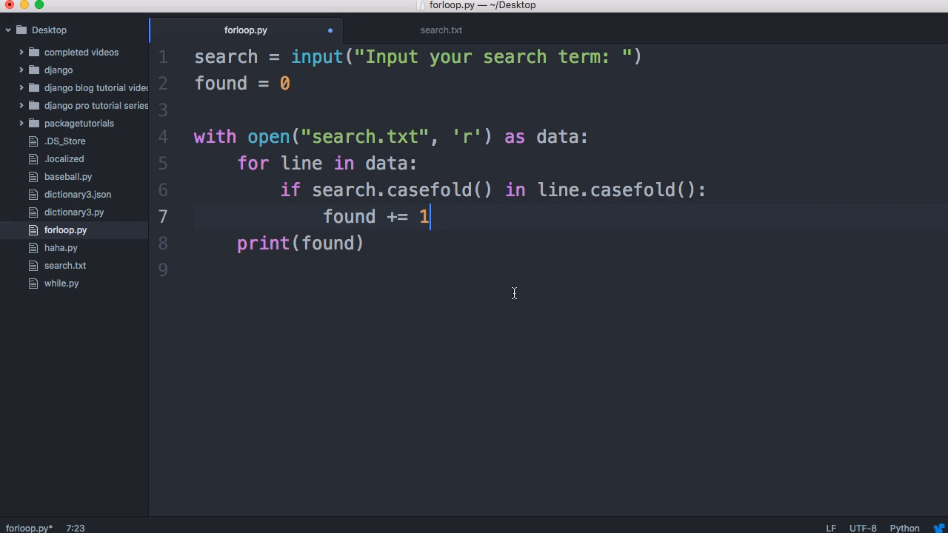
key(cmd+s)
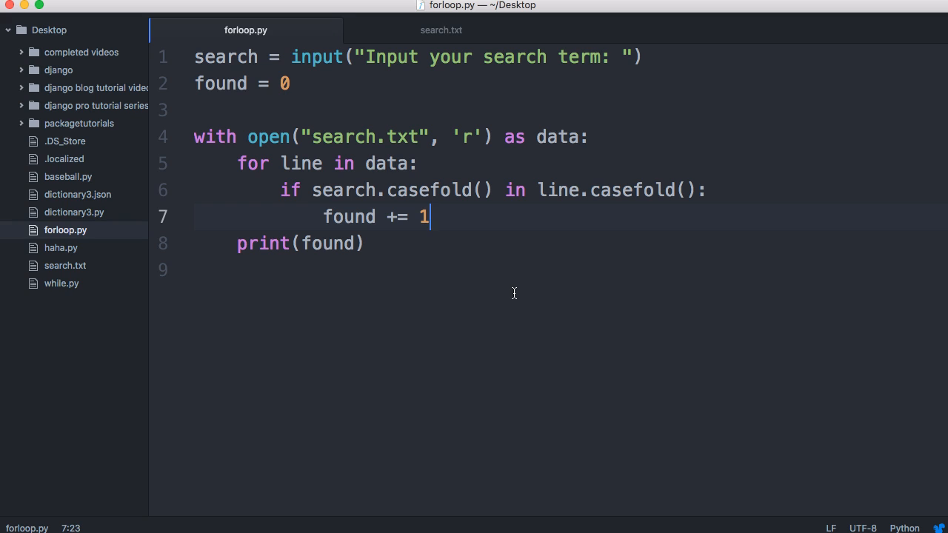